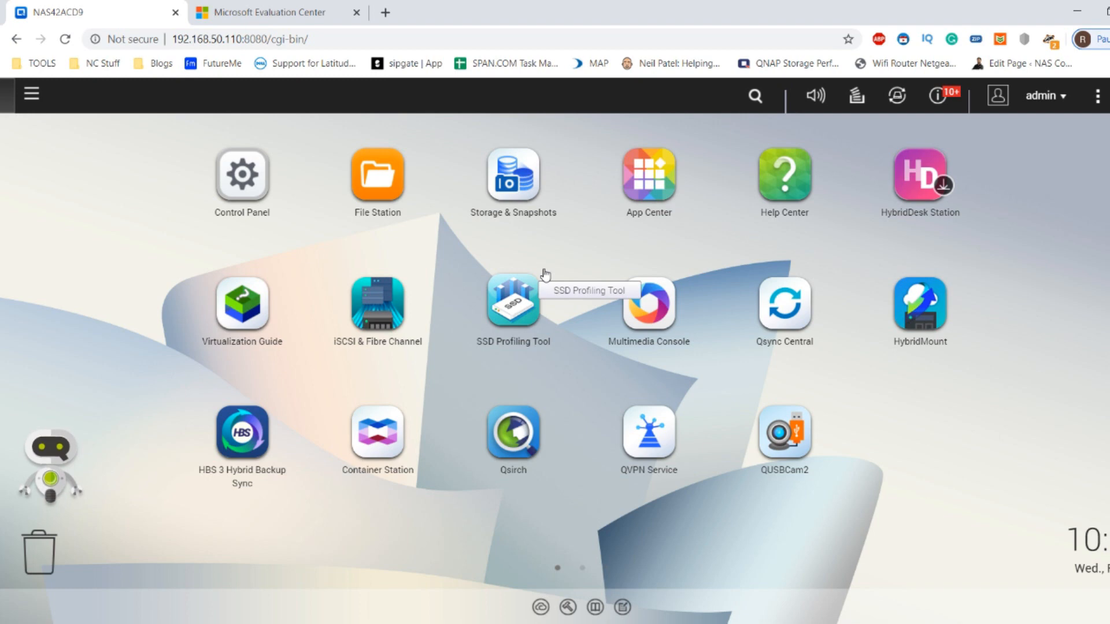
pyautogui.moveTo(558, 427)
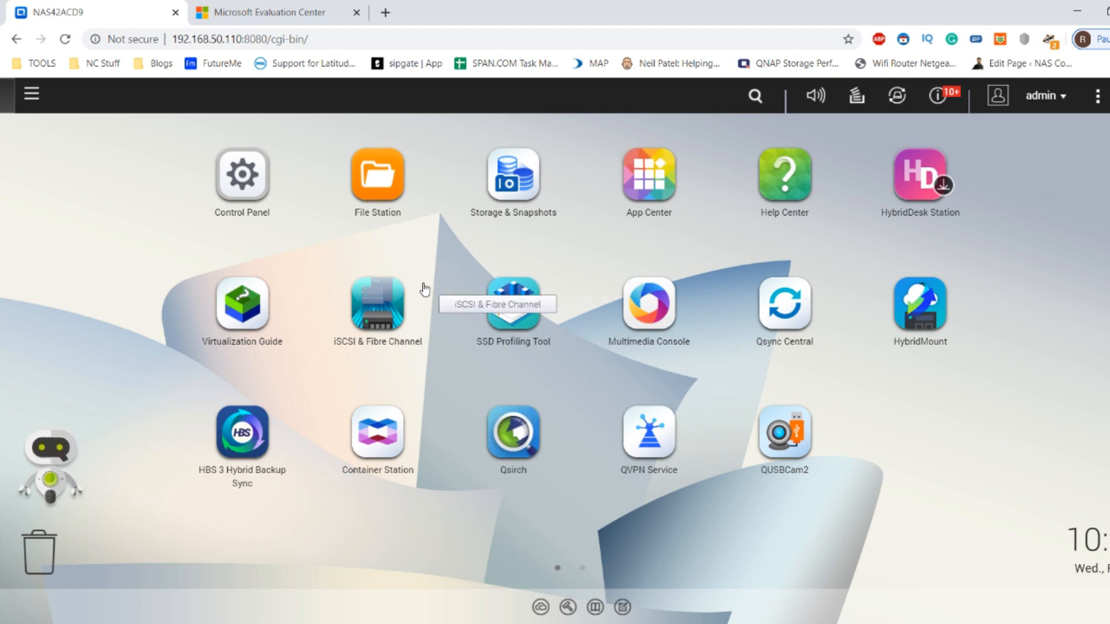
pyautogui.moveTo(558, 239)
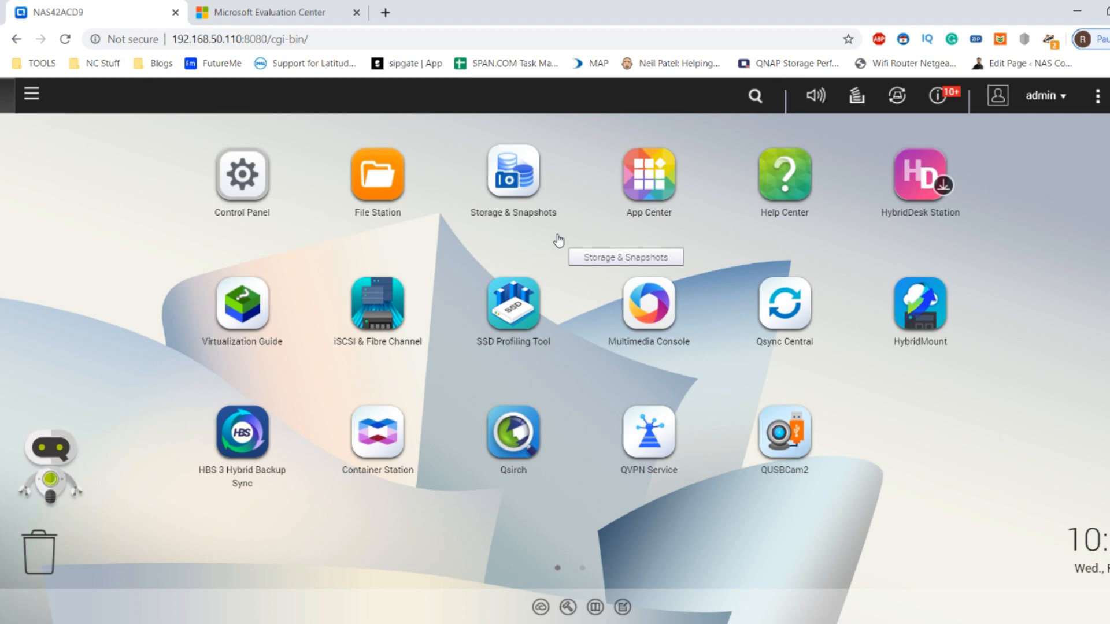
# - Expand Windows Server 2016 in the evaluations list to reveal Azure, ISO and Virtual Lab
pyautogui.click(272, 12)
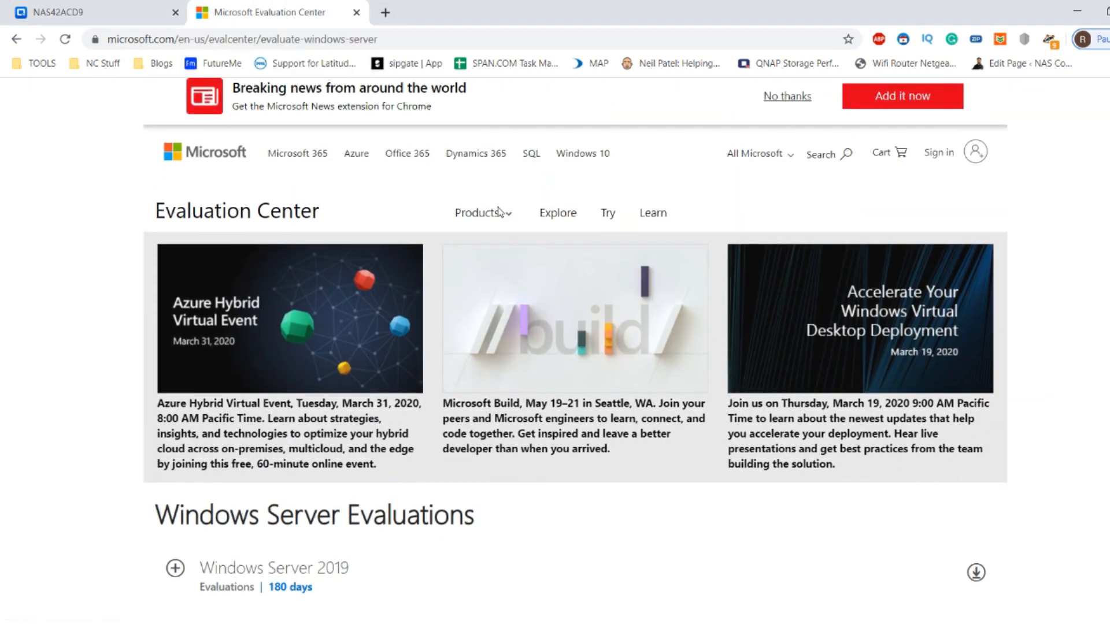
pyautogui.scroll(-3)
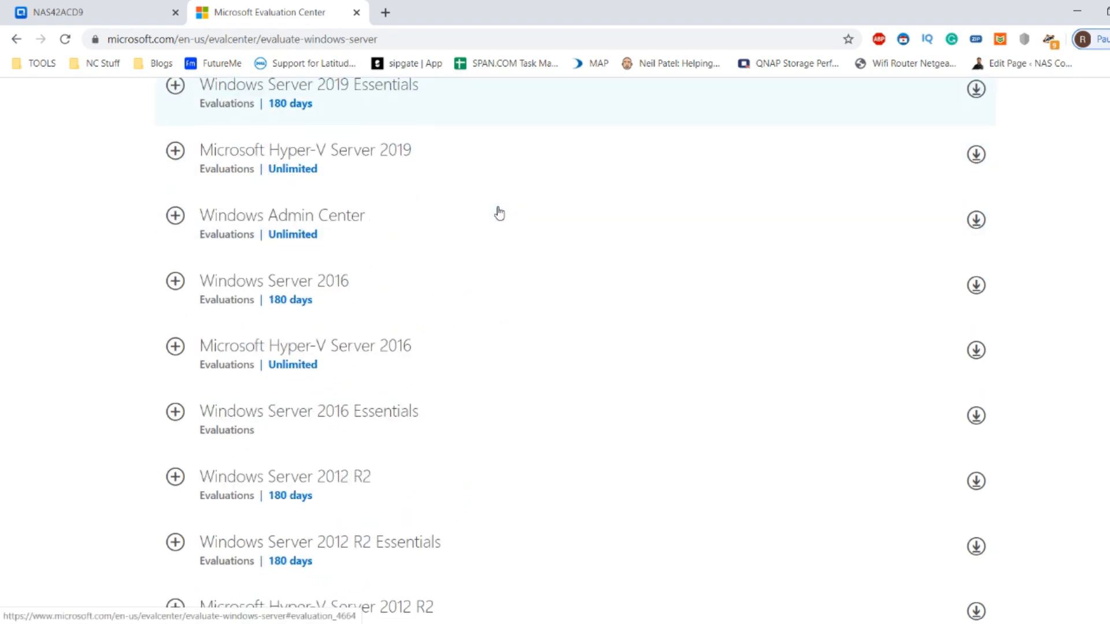
pyautogui.scroll(-3)
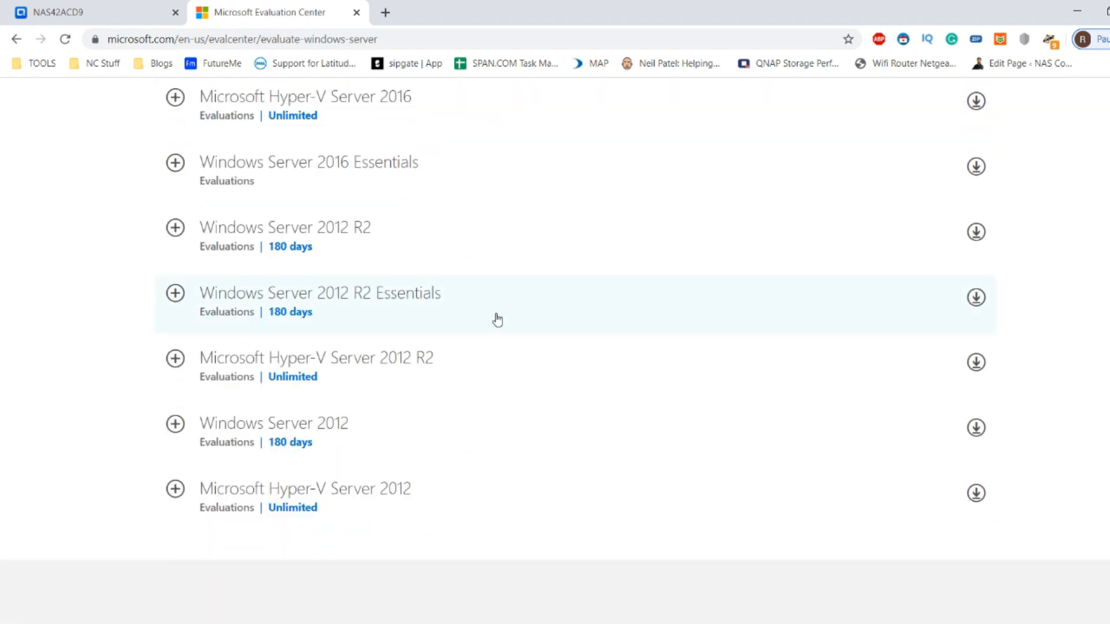
pyautogui.scroll(3)
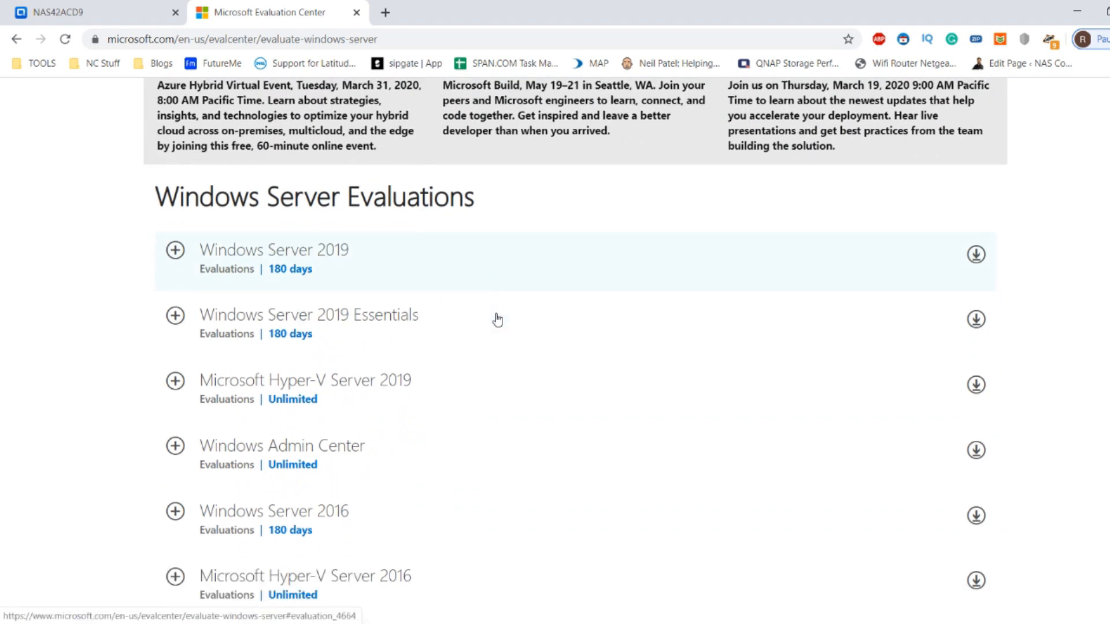
pyautogui.scroll(-3)
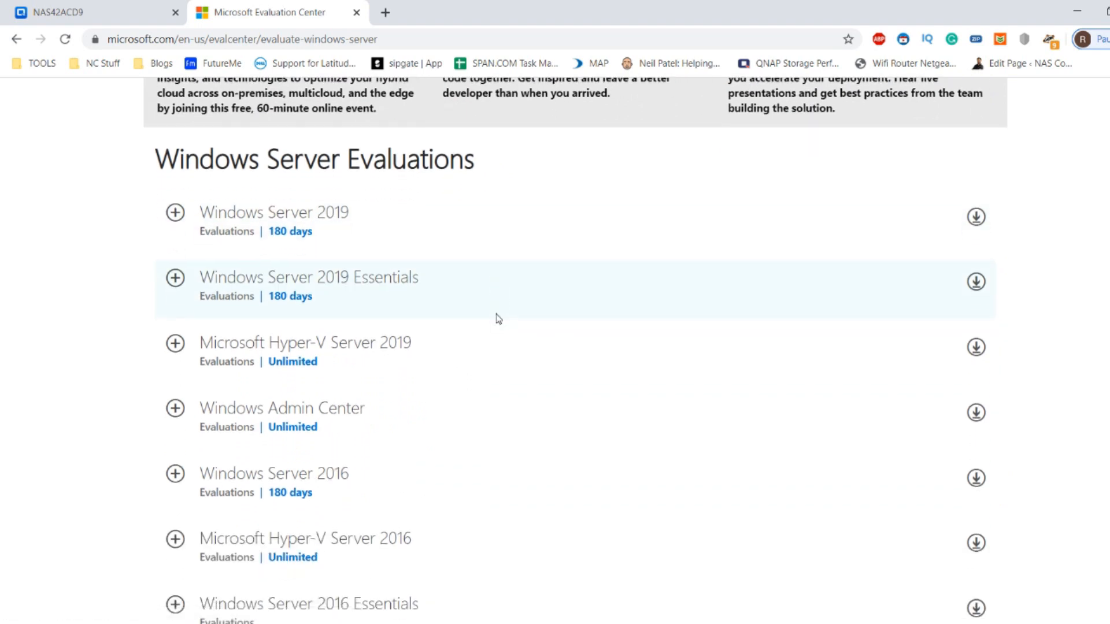
pyautogui.moveTo(516, 318)
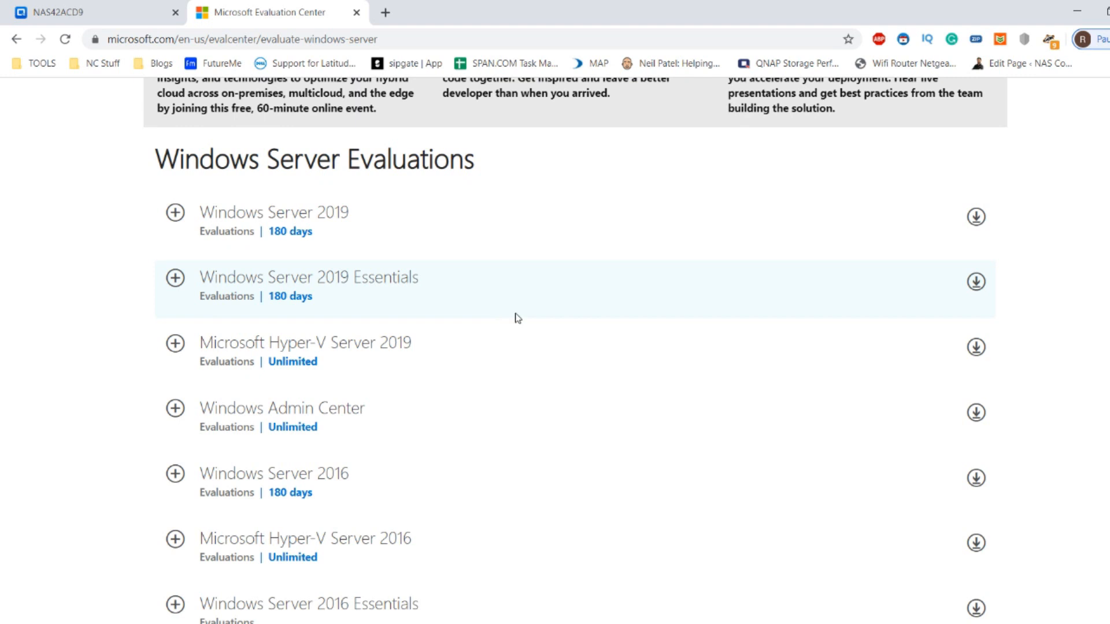
pyautogui.moveTo(468, 293)
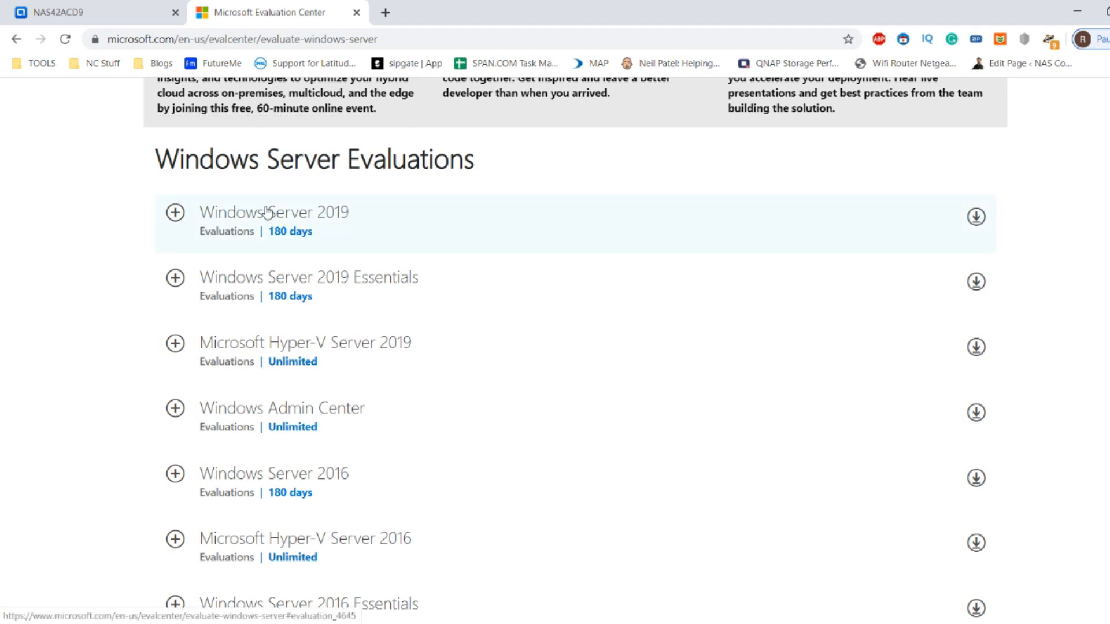
pyautogui.moveTo(265, 263)
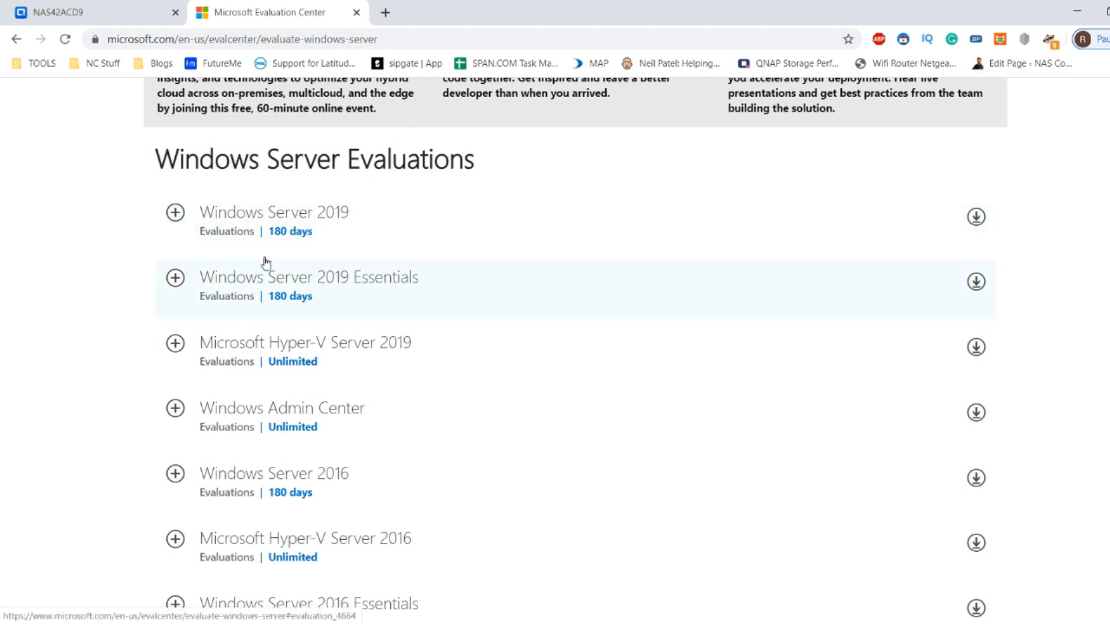
pyautogui.moveTo(357, 220)
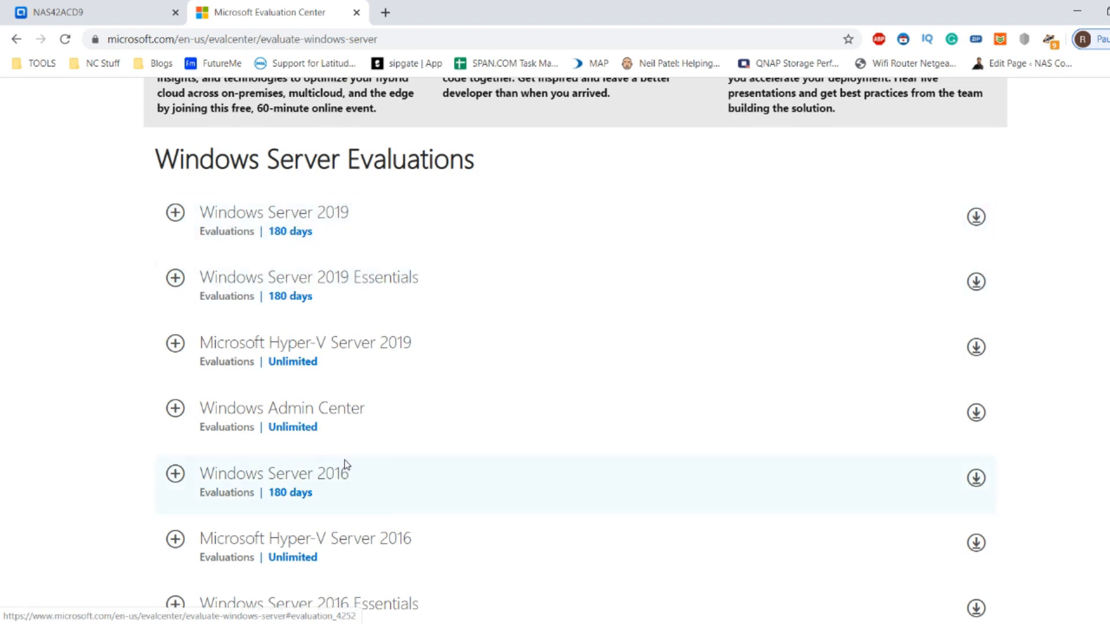
pyautogui.moveTo(196, 473)
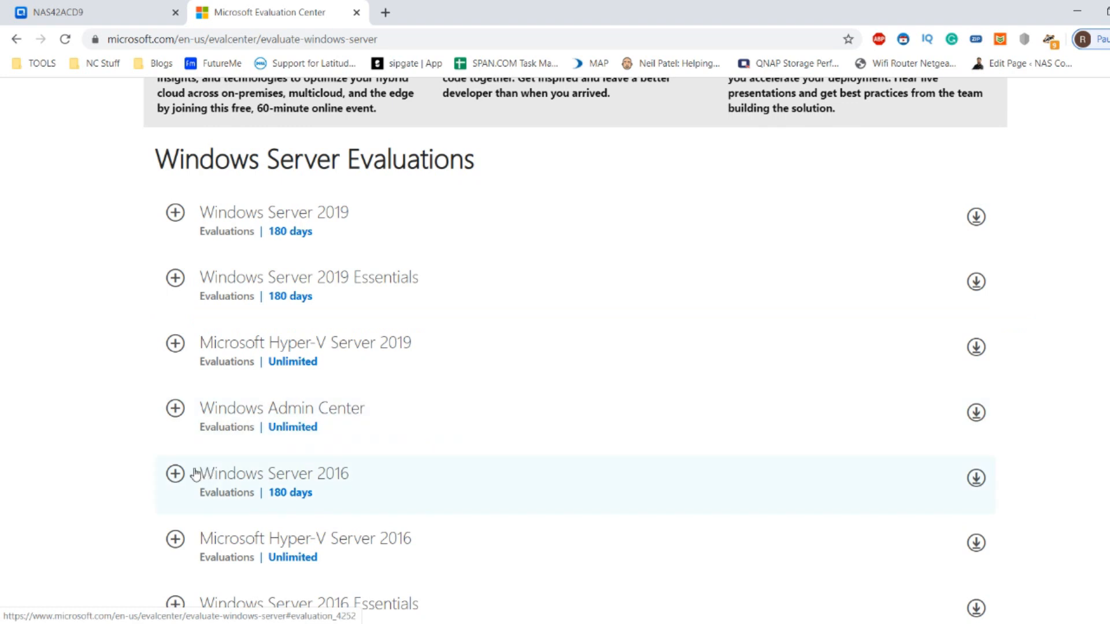
pyautogui.scroll(-3)
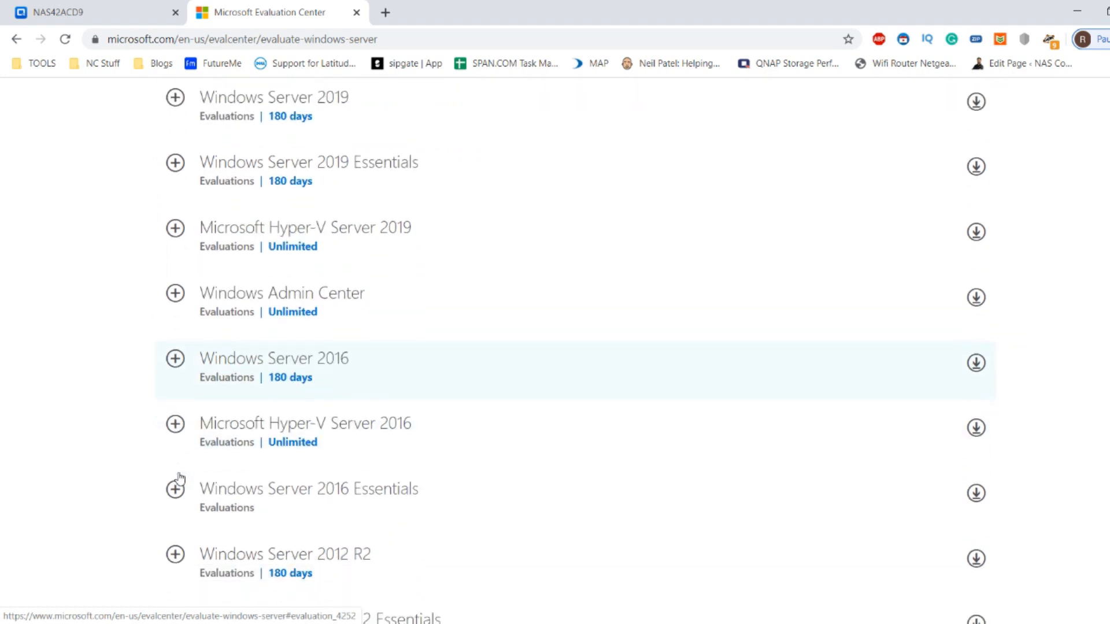
pyautogui.scroll(-3)
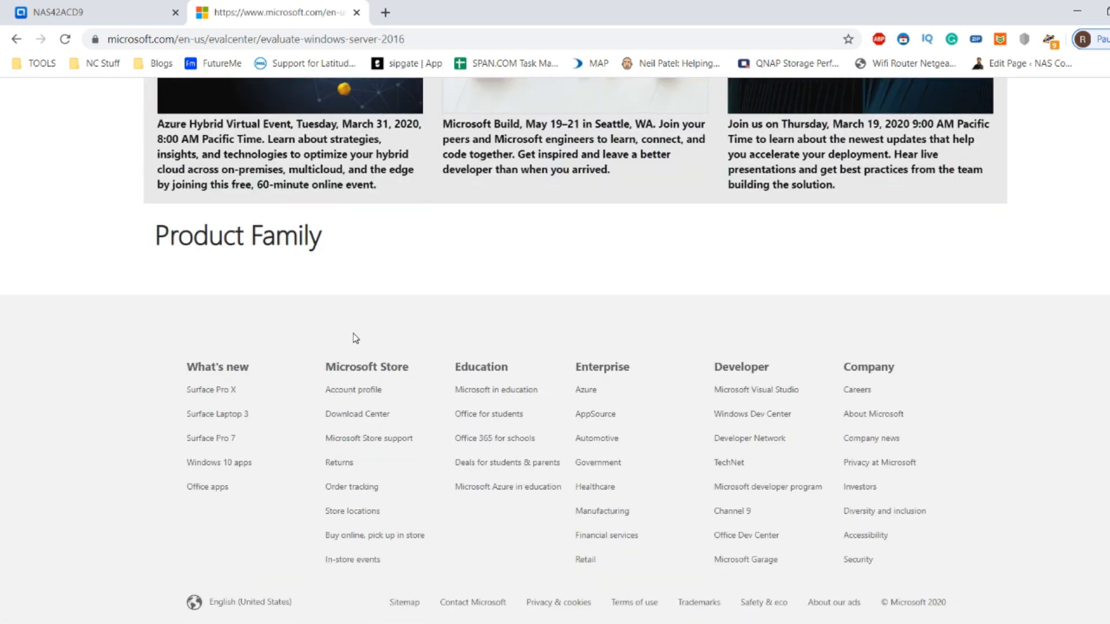
pyautogui.scroll(3)
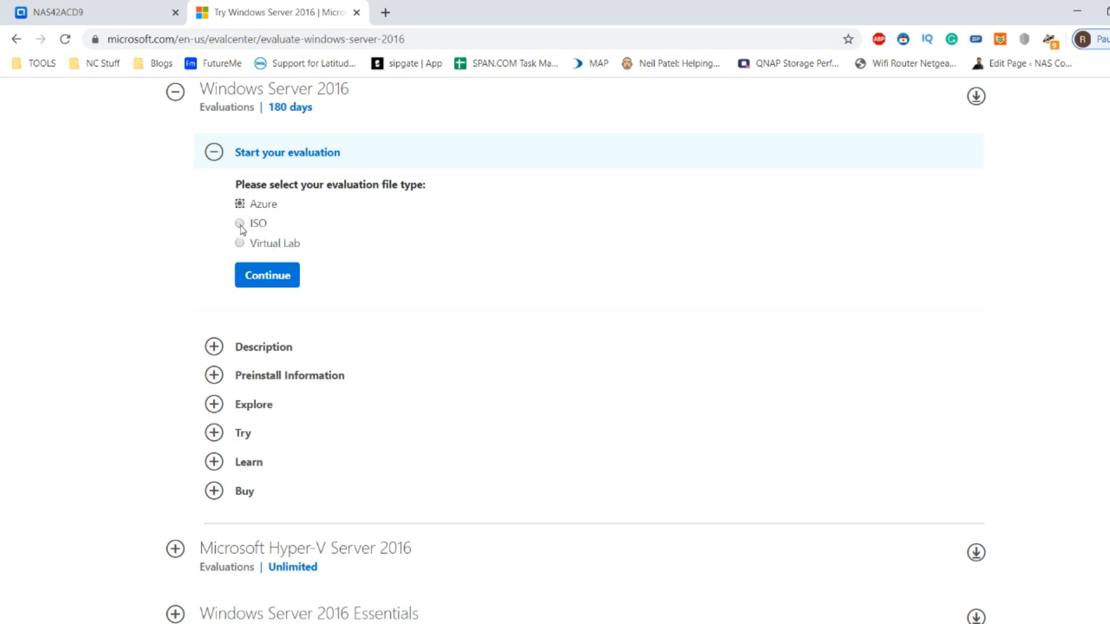
# - Choose ISO for the Windows Server 2016 evaluation and continue to the registration form
pyautogui.click(239, 223)
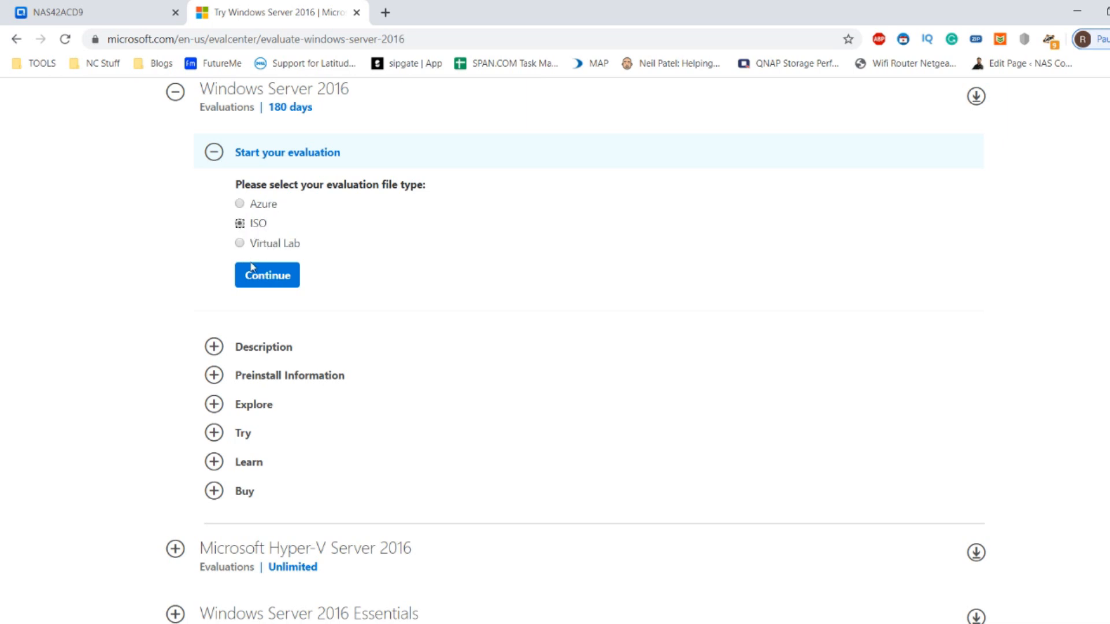
pyautogui.click(267, 275)
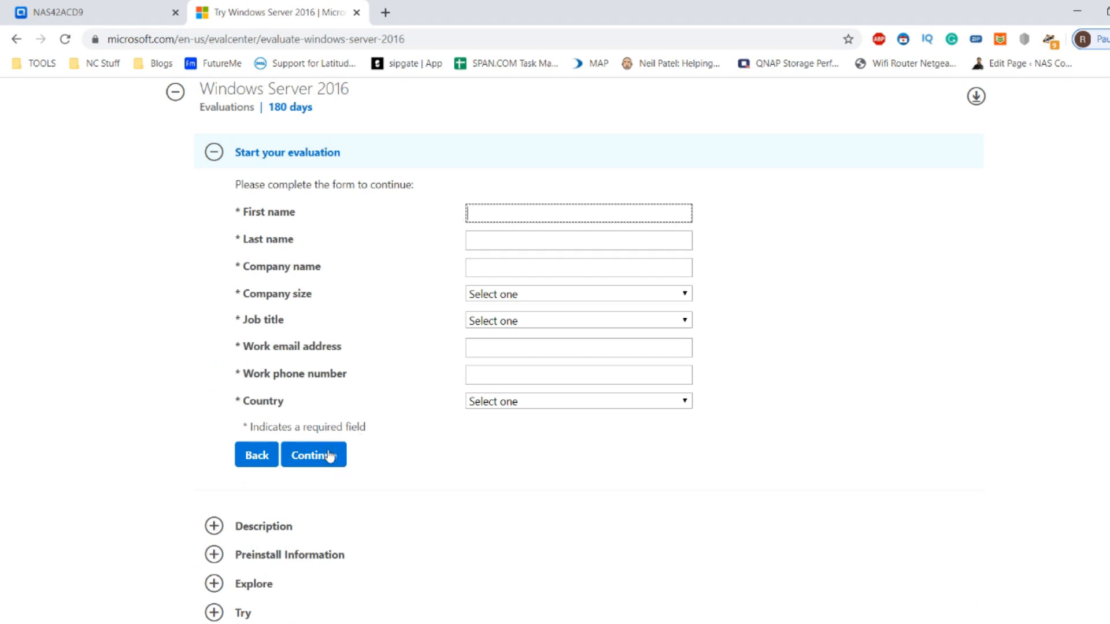
pyautogui.moveTo(347, 414)
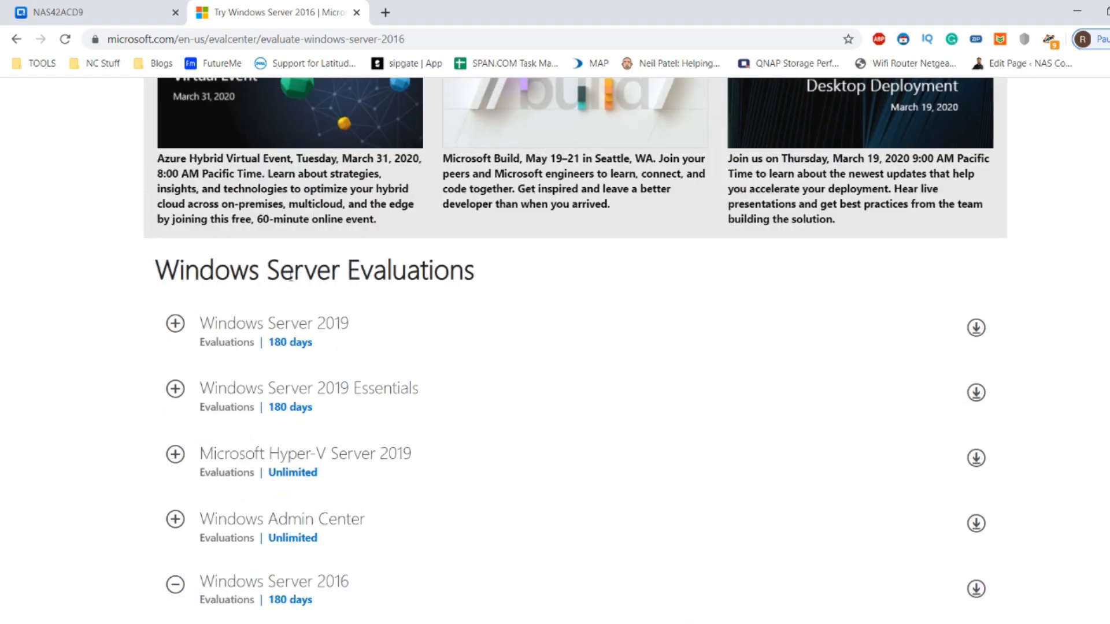
pyautogui.moveTo(365, 338)
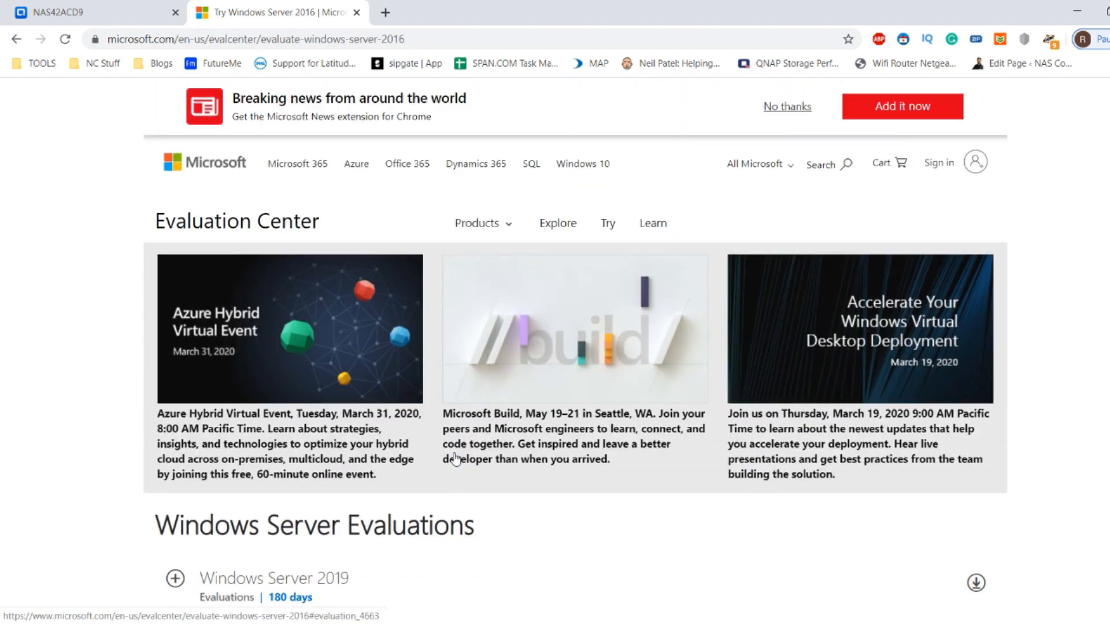
pyautogui.moveTo(438, 321)
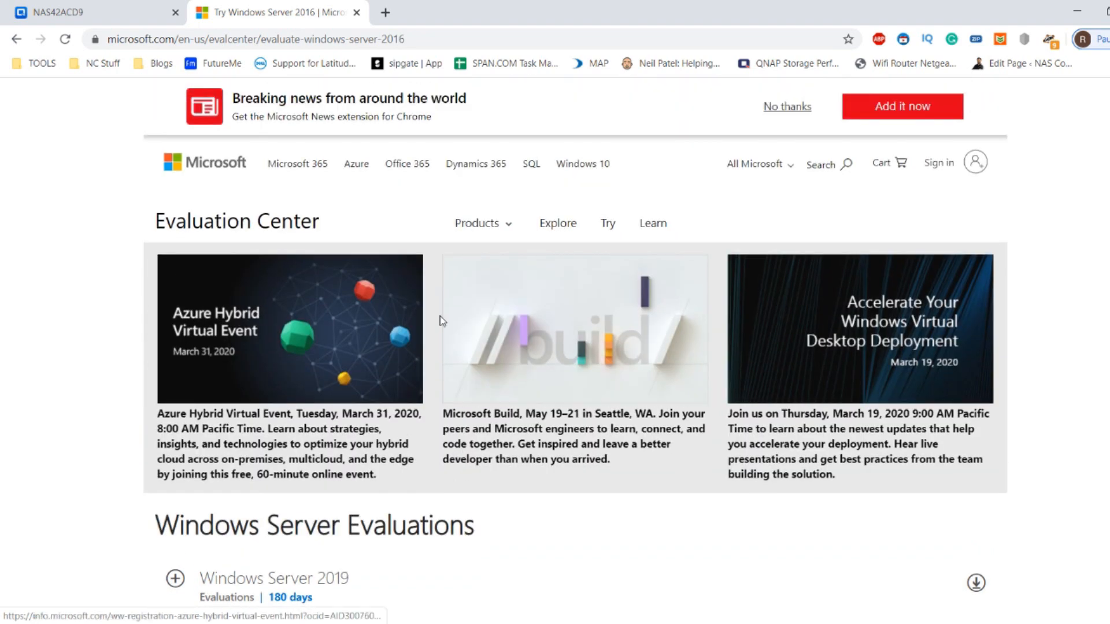
pyautogui.moveTo(385, 338)
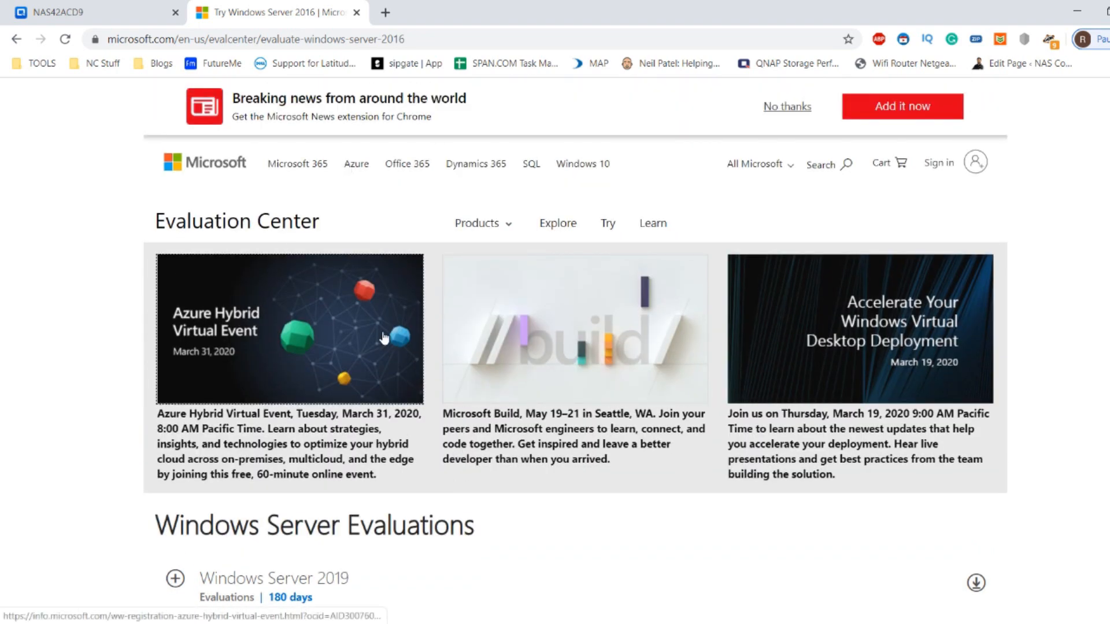
pyautogui.scroll(-3)
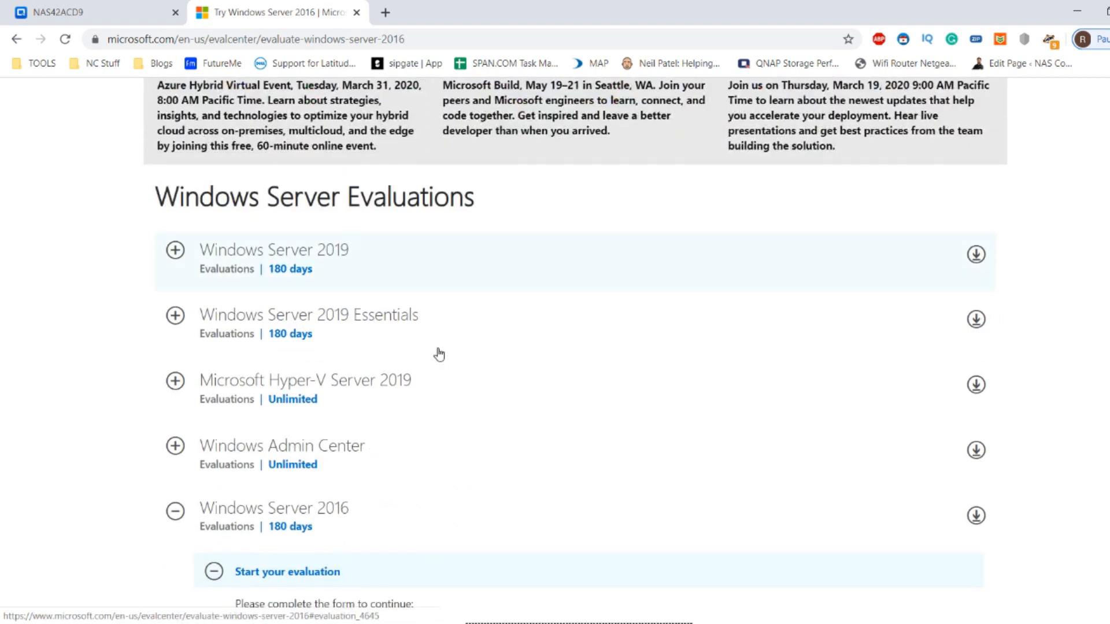
pyautogui.moveTo(540, 280)
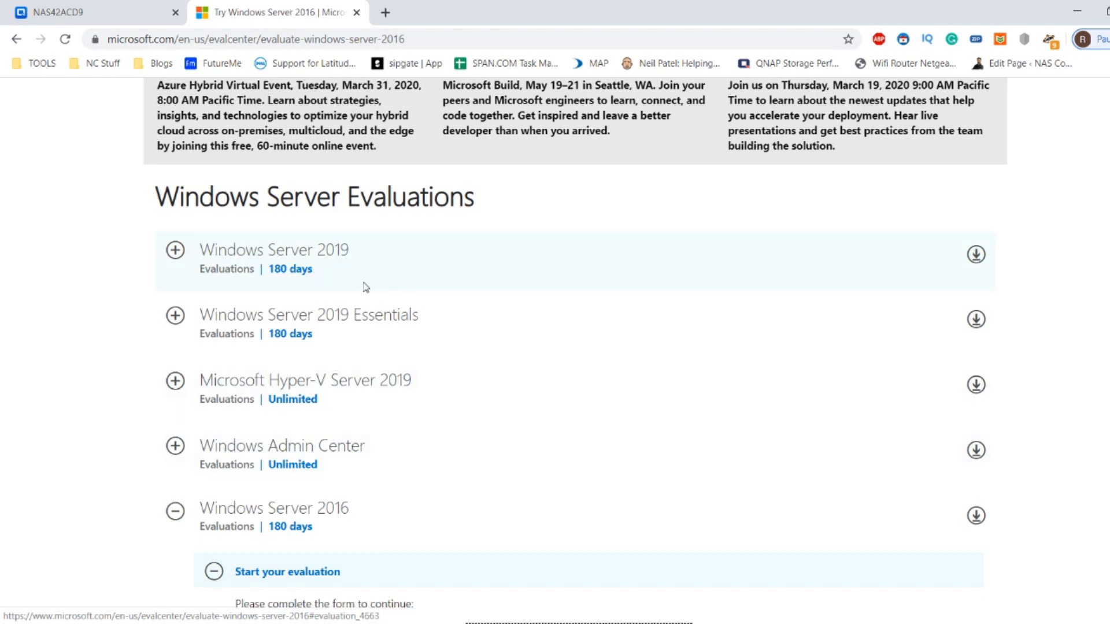
# - Browse DataVol1's Download folder in File Station and select both Windows Server ISOs
pyautogui.click(85, 12)
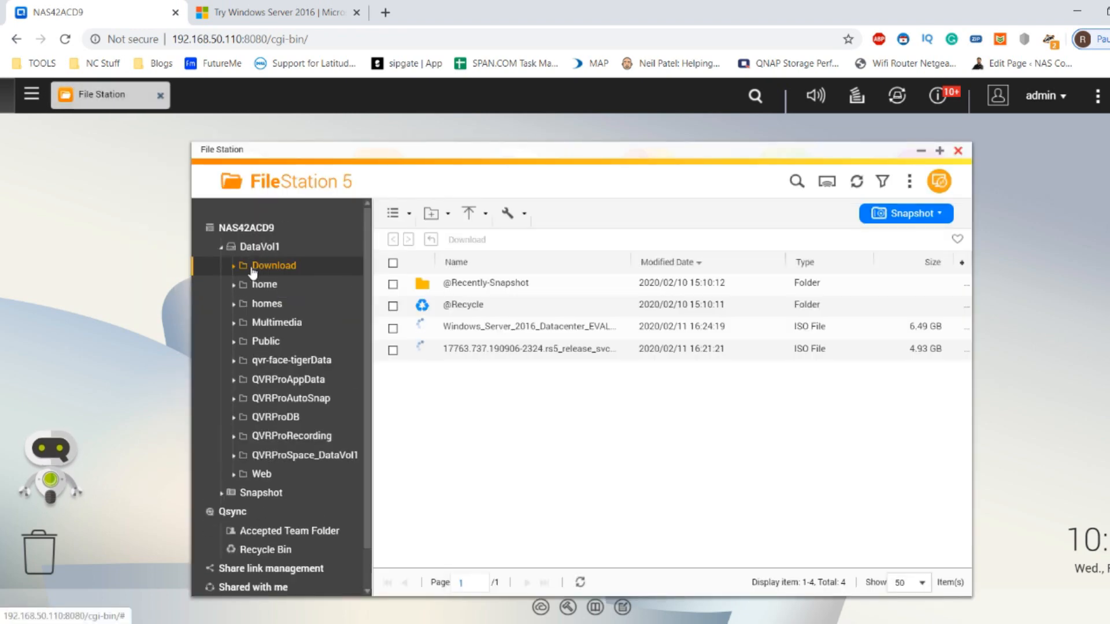
pyautogui.click(531, 348)
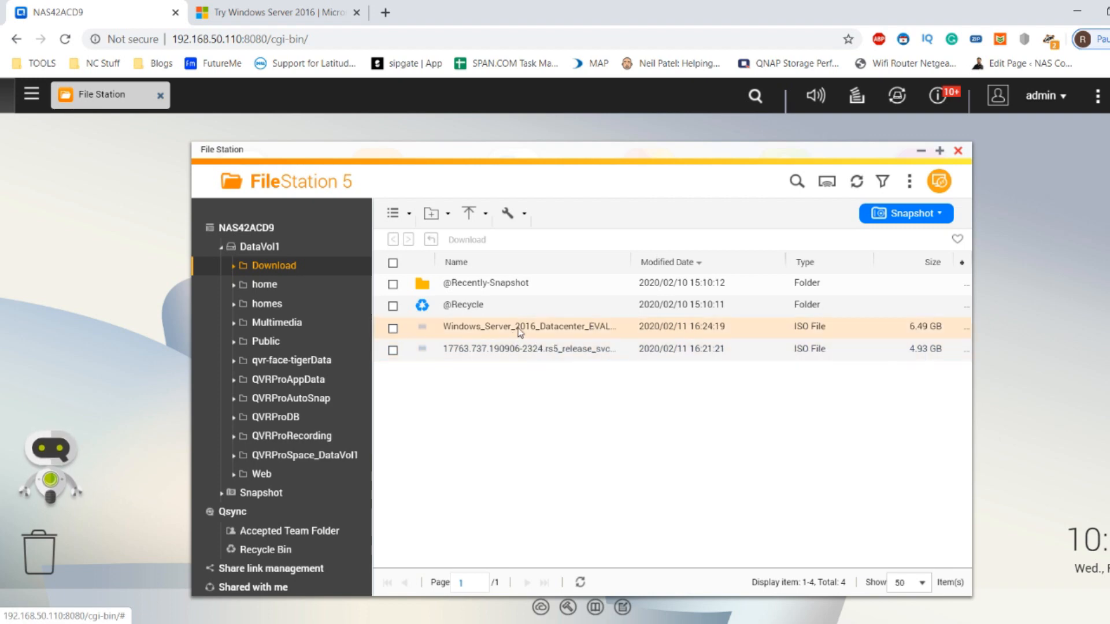
pyautogui.click(531, 348)
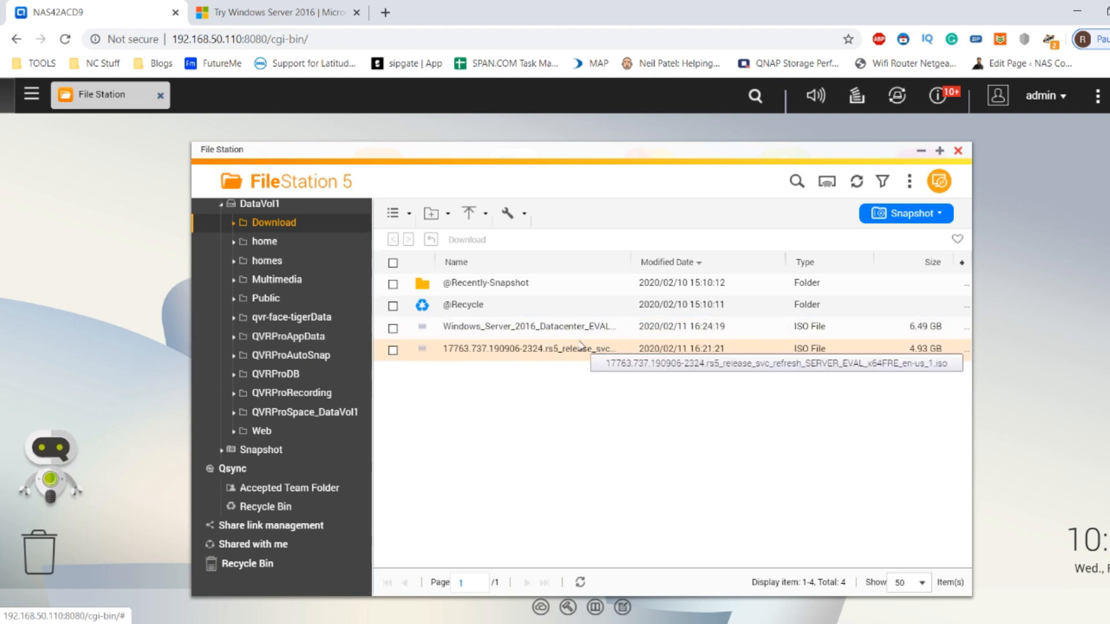
pyautogui.click(527, 326)
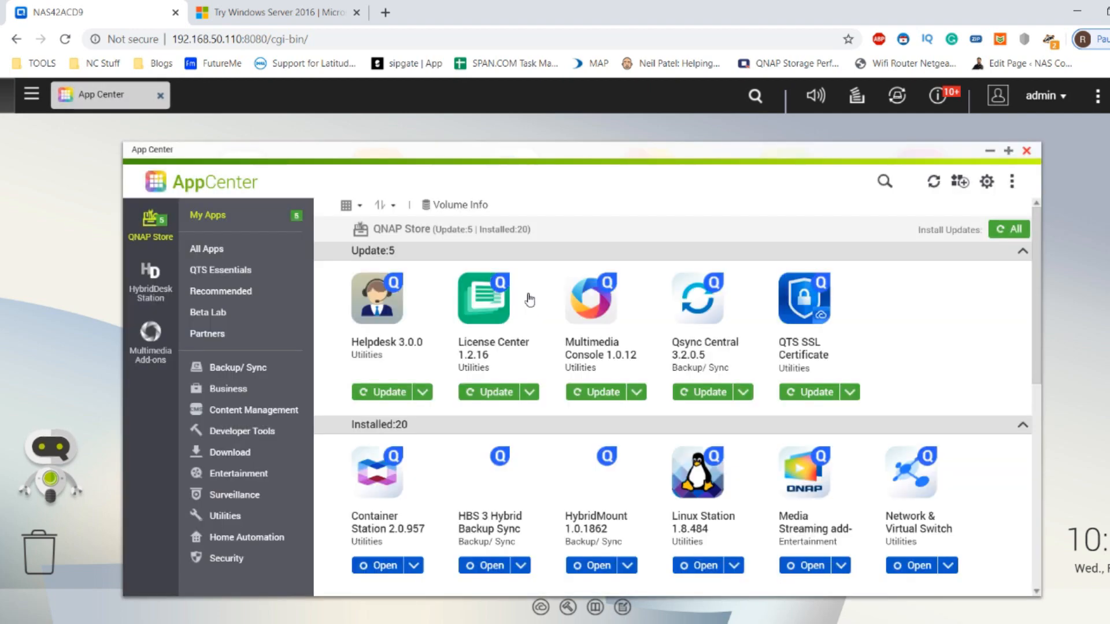
# - Open the Virtualization Station 3.2.761 tile in My Apps to view its details
pyautogui.scroll(-3)
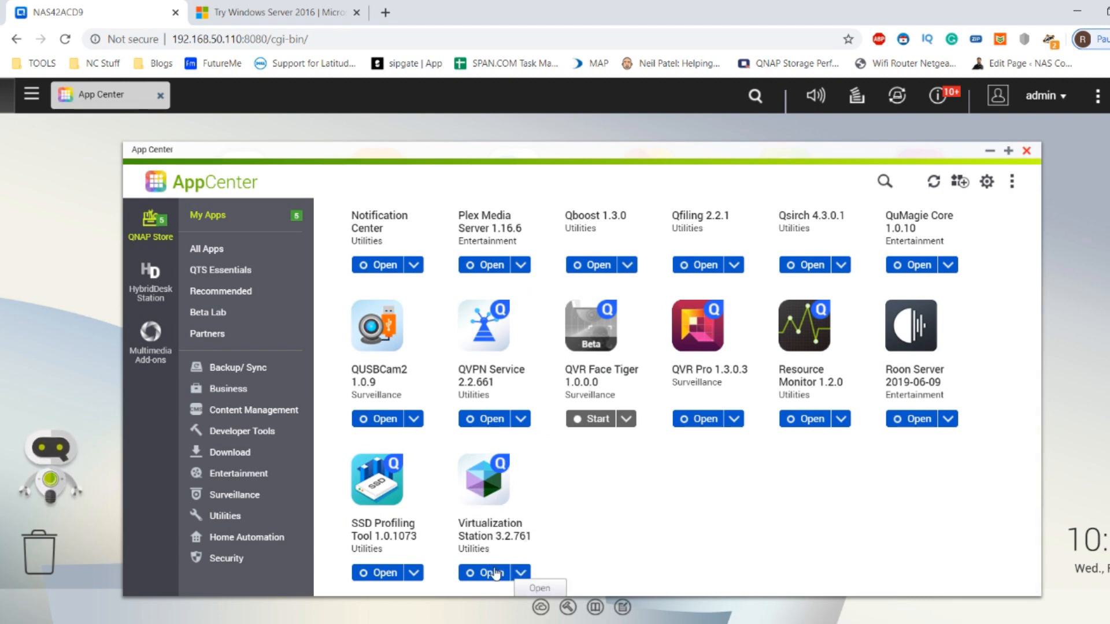
pyautogui.moveTo(495, 528)
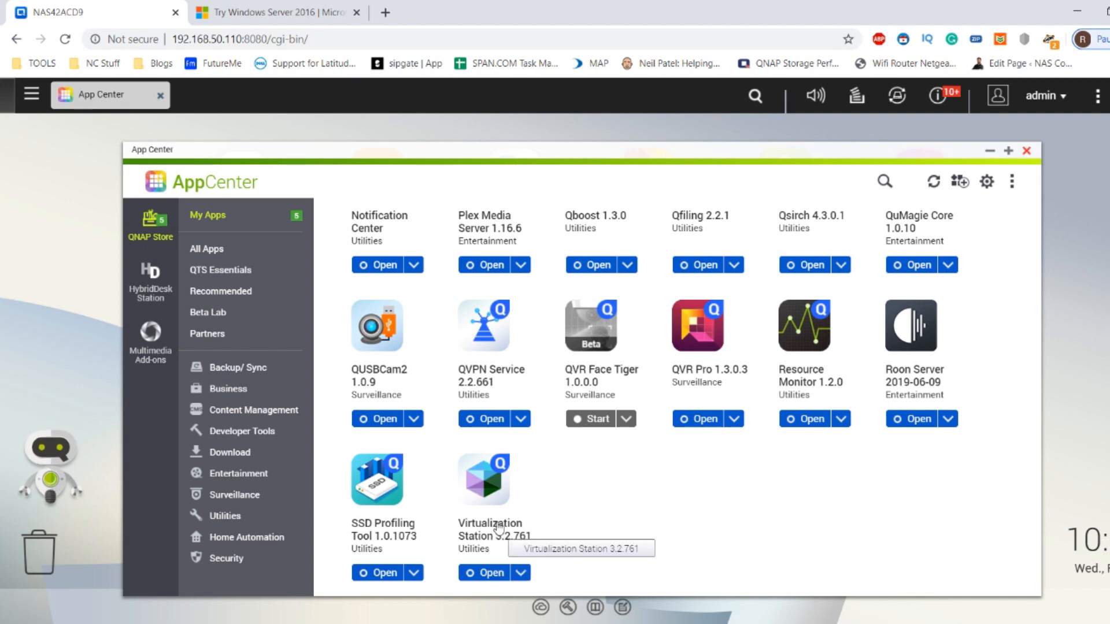
pyautogui.click(483, 478)
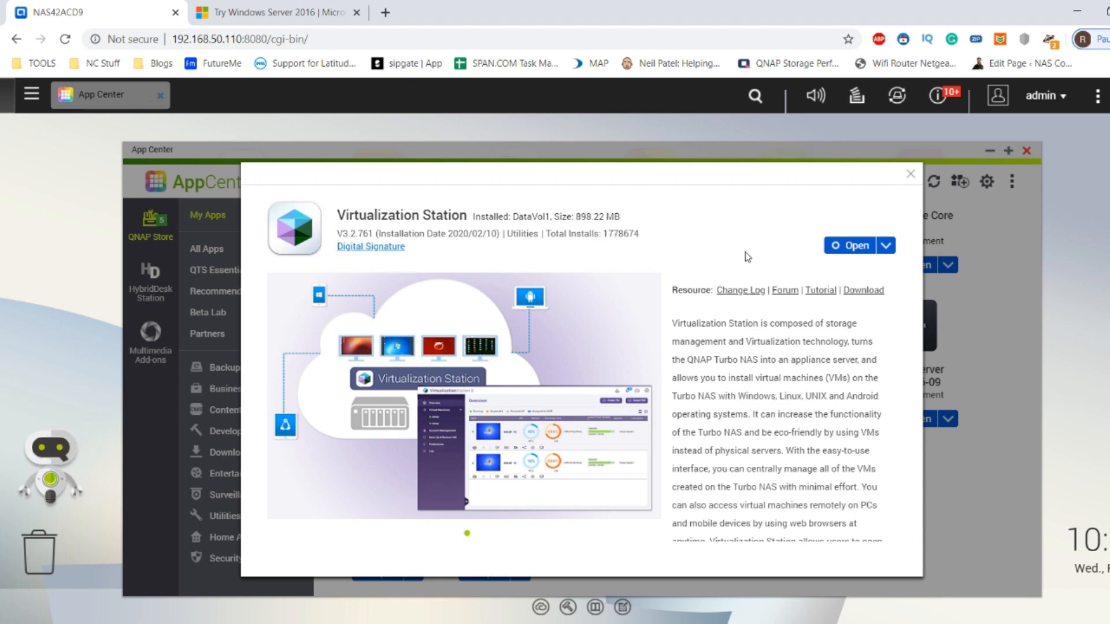
# - Read through the Virtualization Station description, then close its details window
pyautogui.scroll(-3)
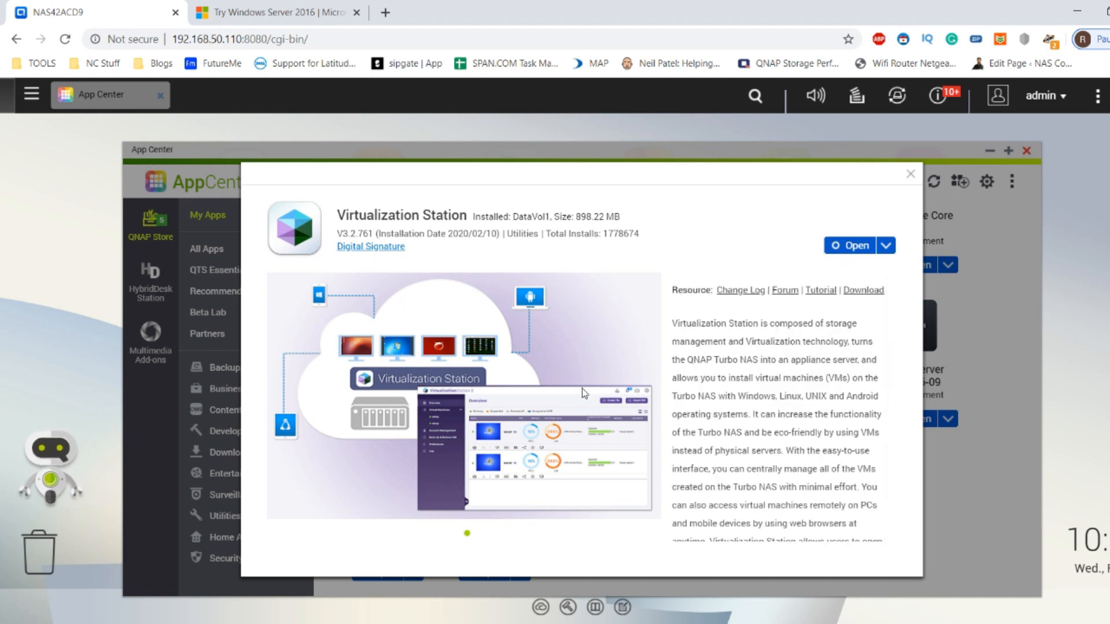
pyautogui.moveTo(646, 308)
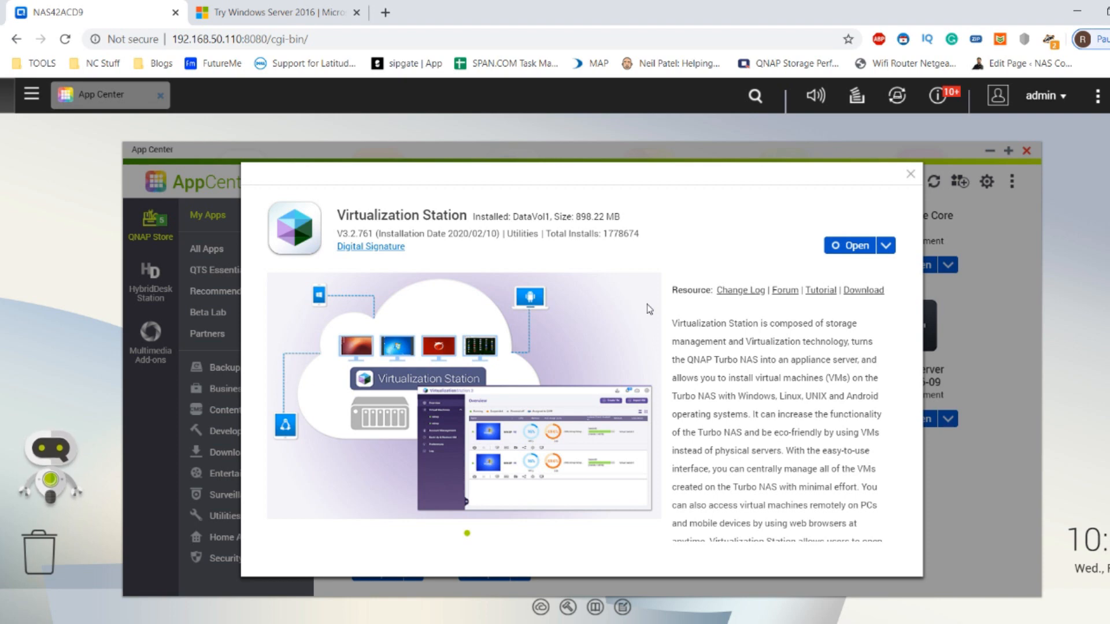
pyautogui.moveTo(567, 291)
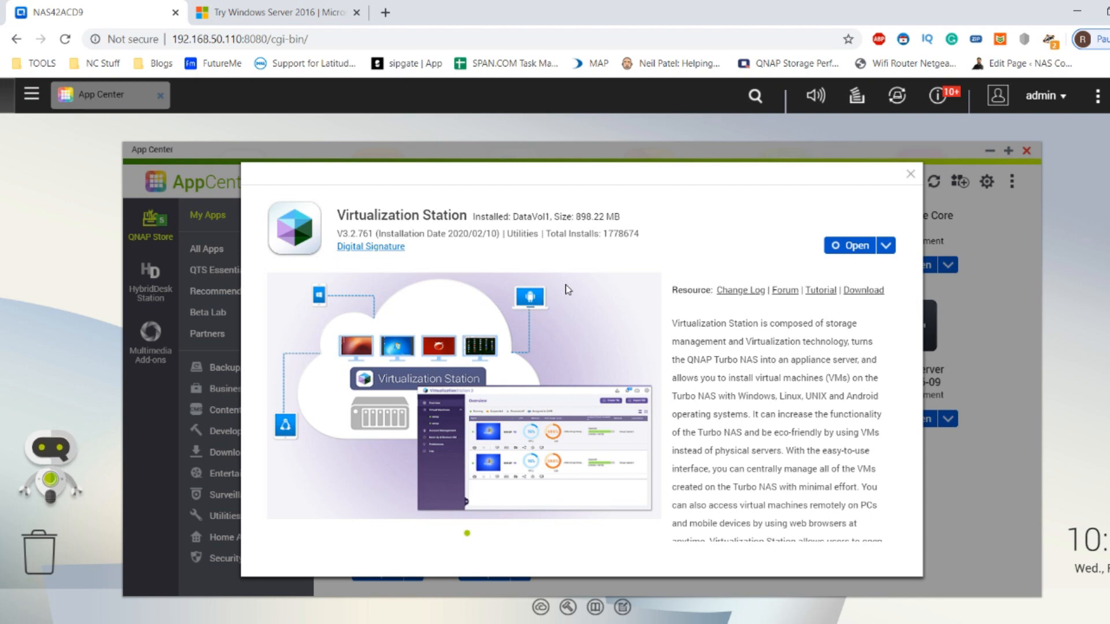
pyautogui.moveTo(583, 309)
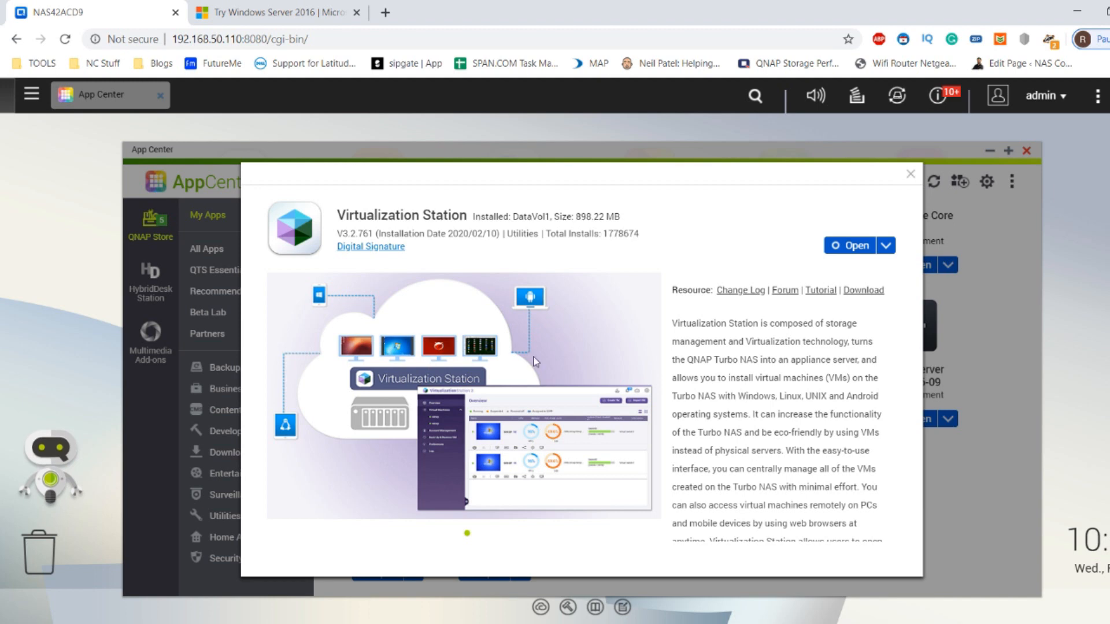
pyautogui.moveTo(687, 280)
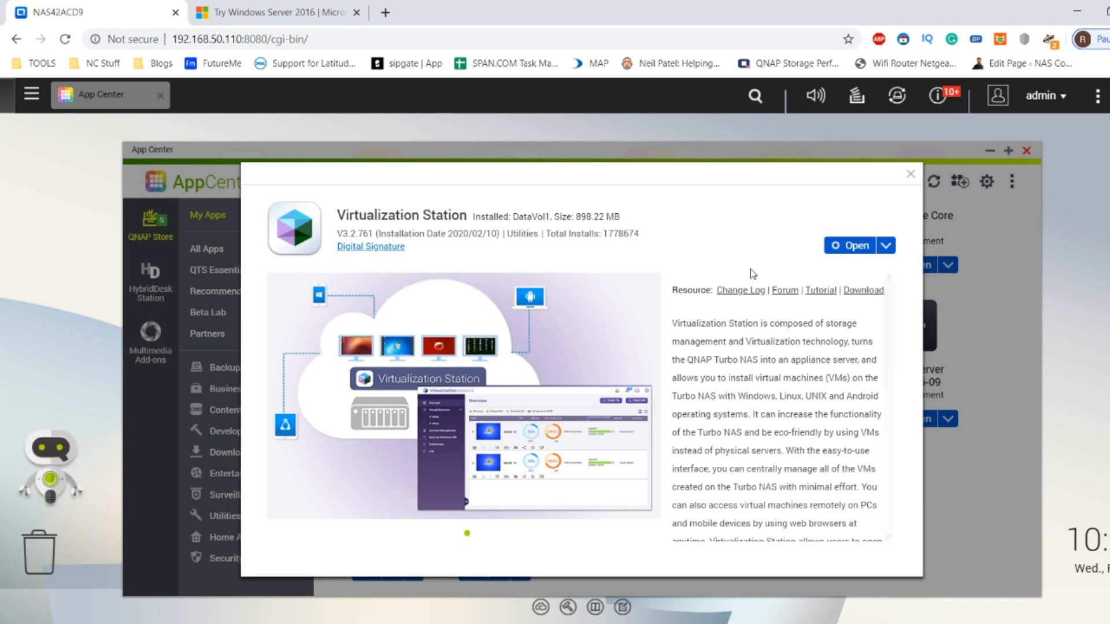
pyautogui.scroll(-3)
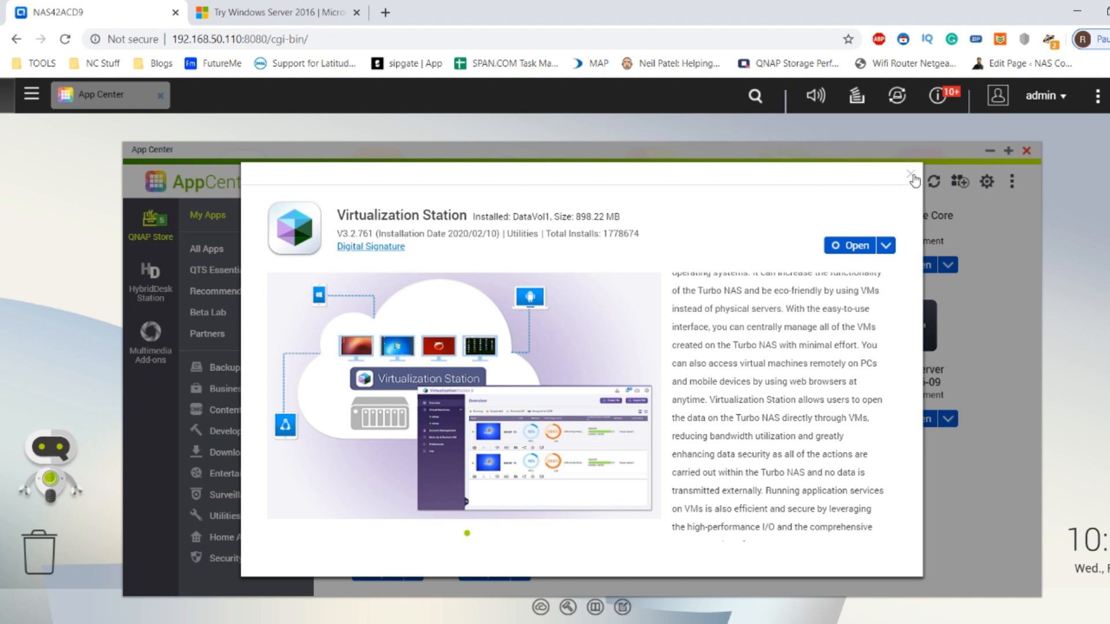
pyautogui.click(914, 177)
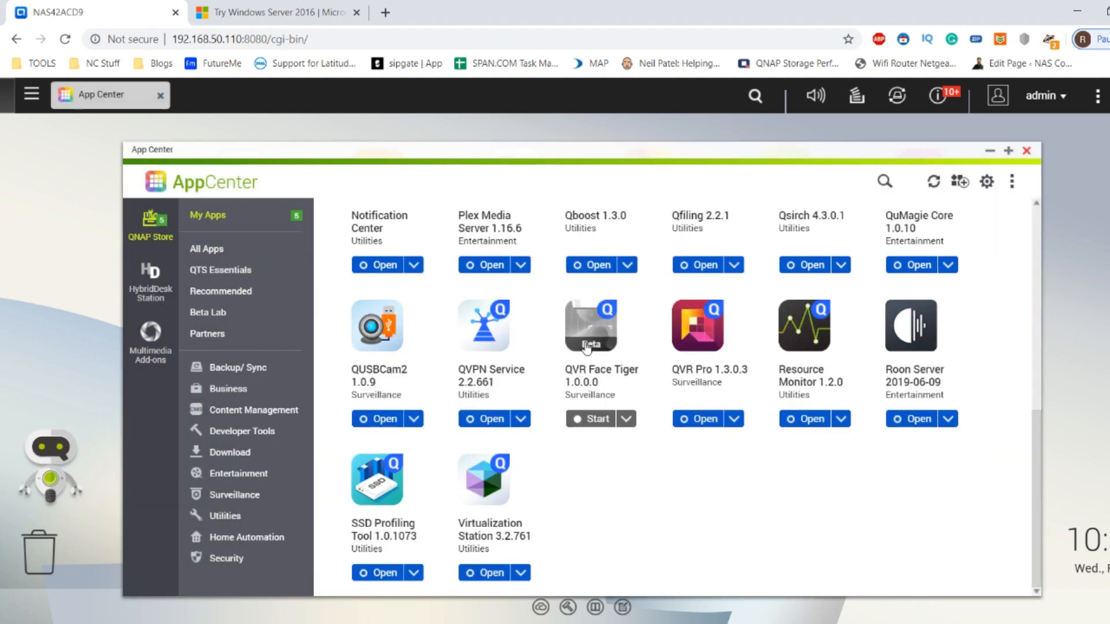
pyautogui.moveTo(485, 527)
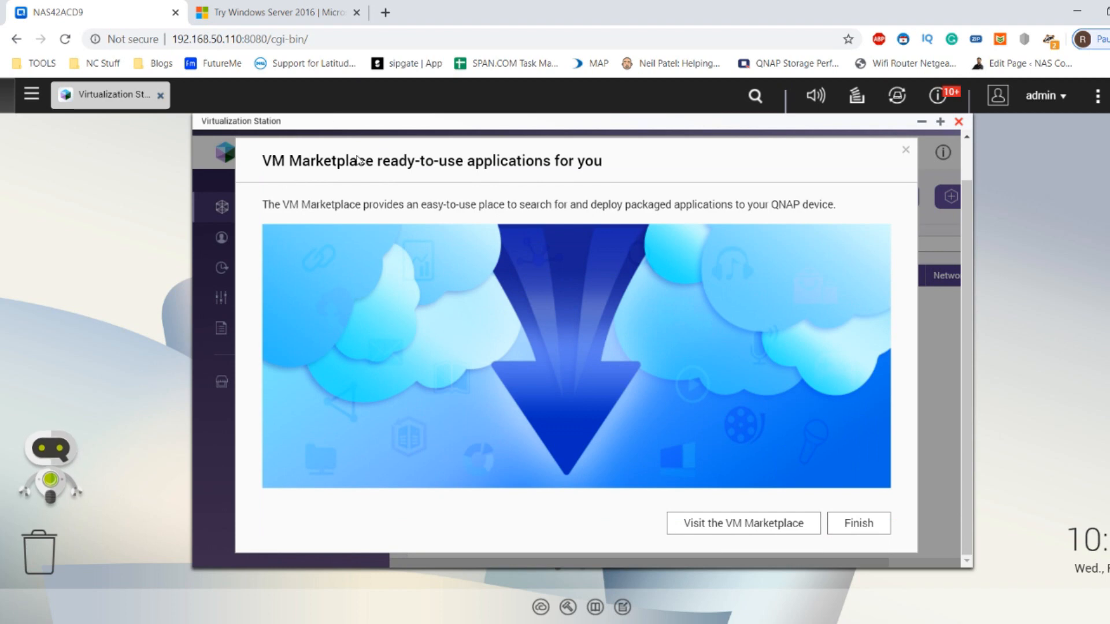
pyautogui.moveTo(652, 274)
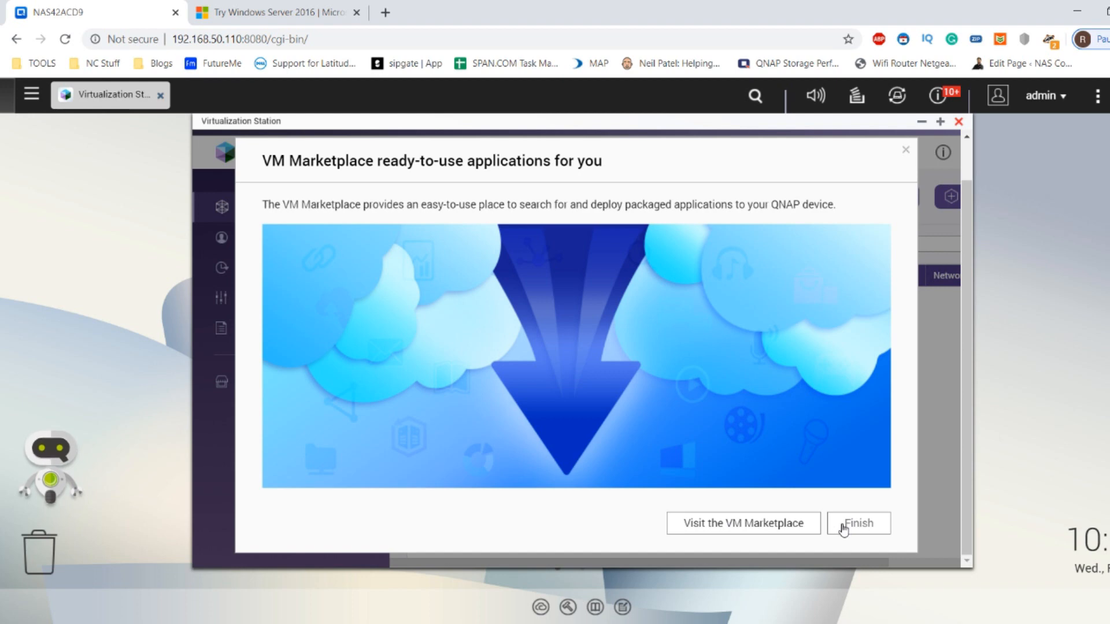
# - Finish the VM Marketplace welcome and keep it showing at next logon
pyautogui.click(858, 524)
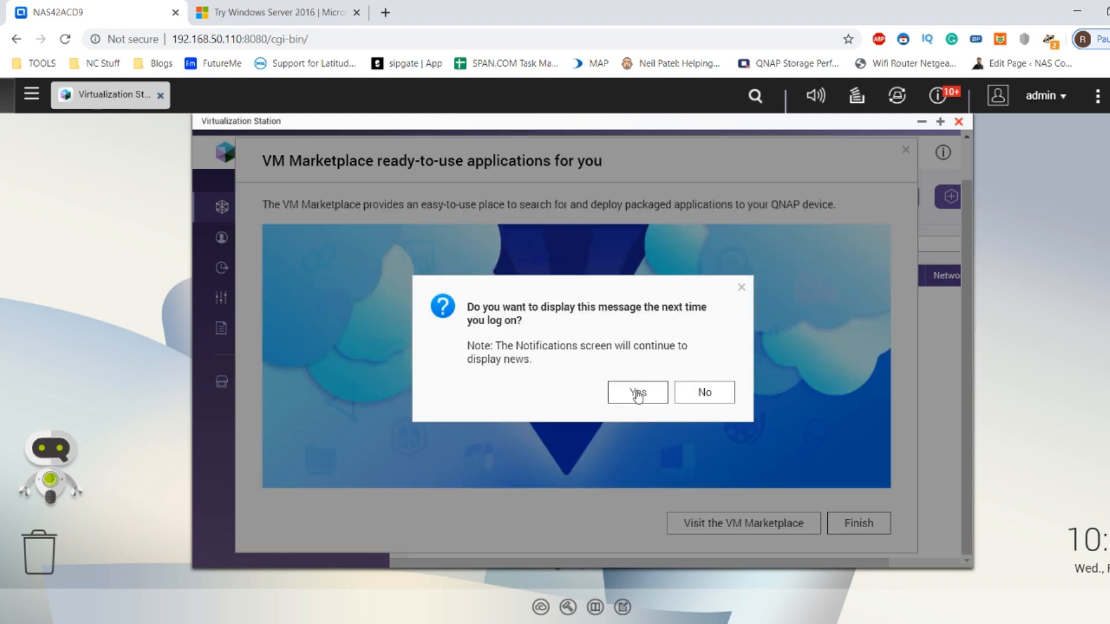
pyautogui.click(637, 392)
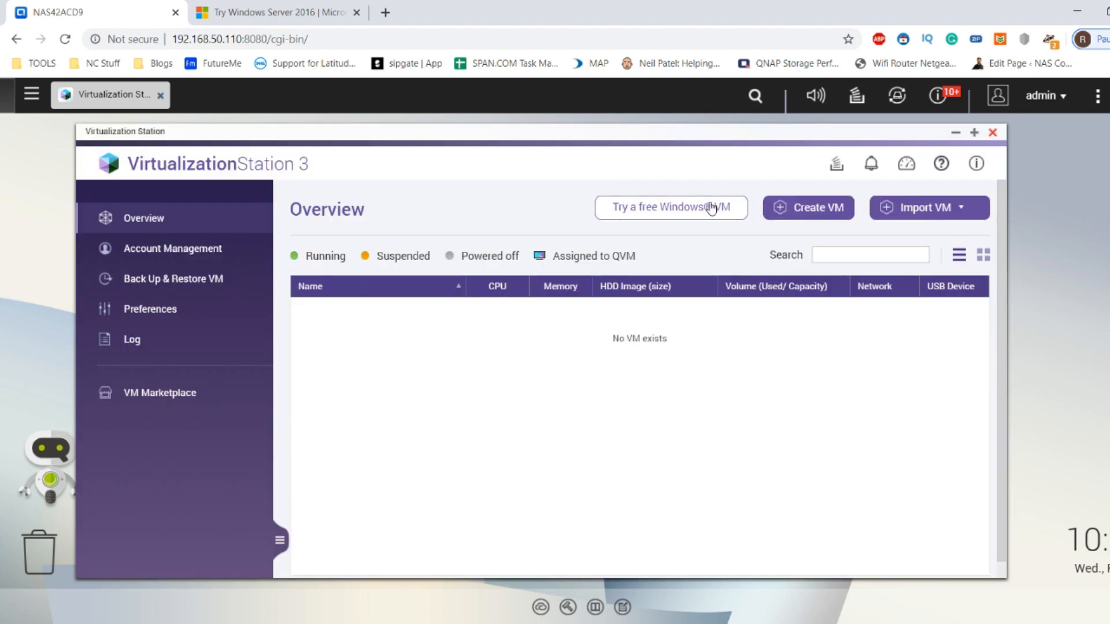
pyautogui.moveTo(968, 186)
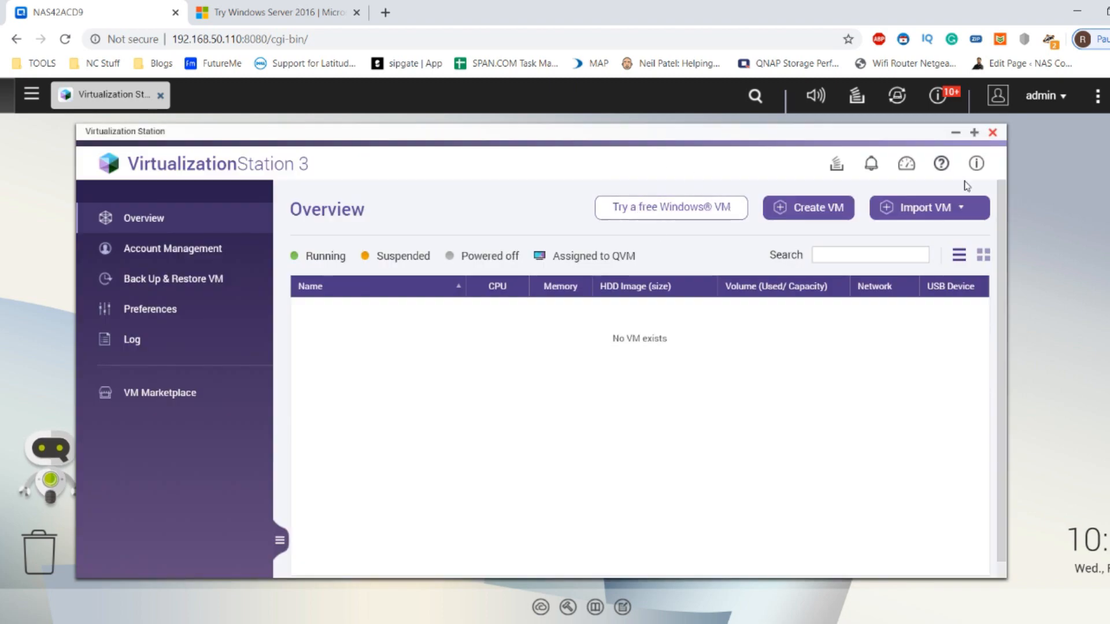
pyautogui.moveTo(942, 208)
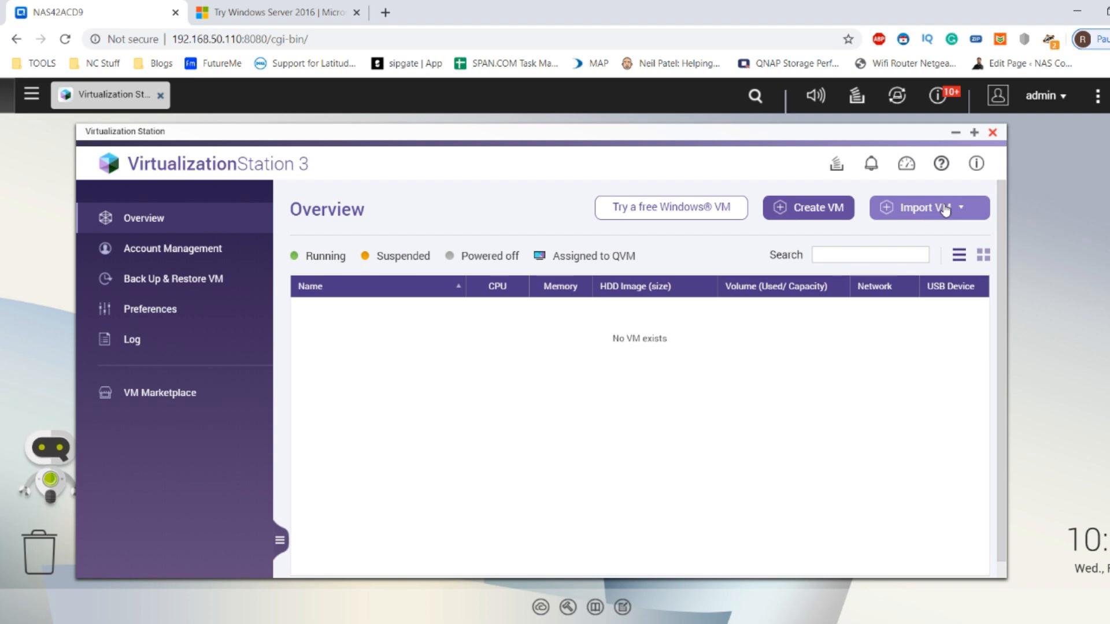
pyautogui.moveTo(934, 217)
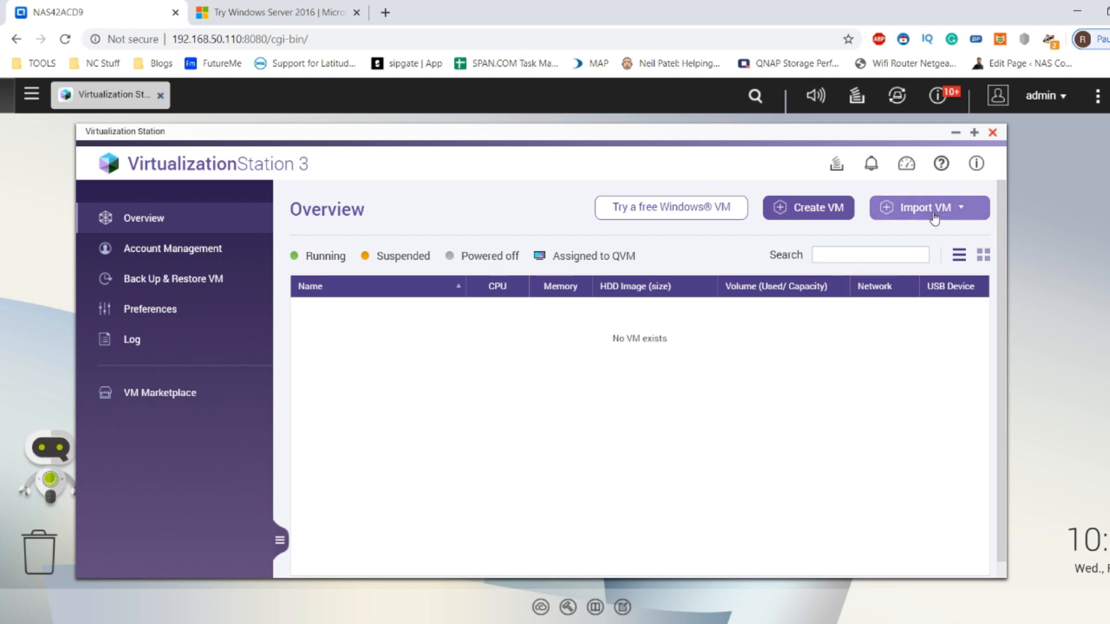
pyautogui.click(961, 208)
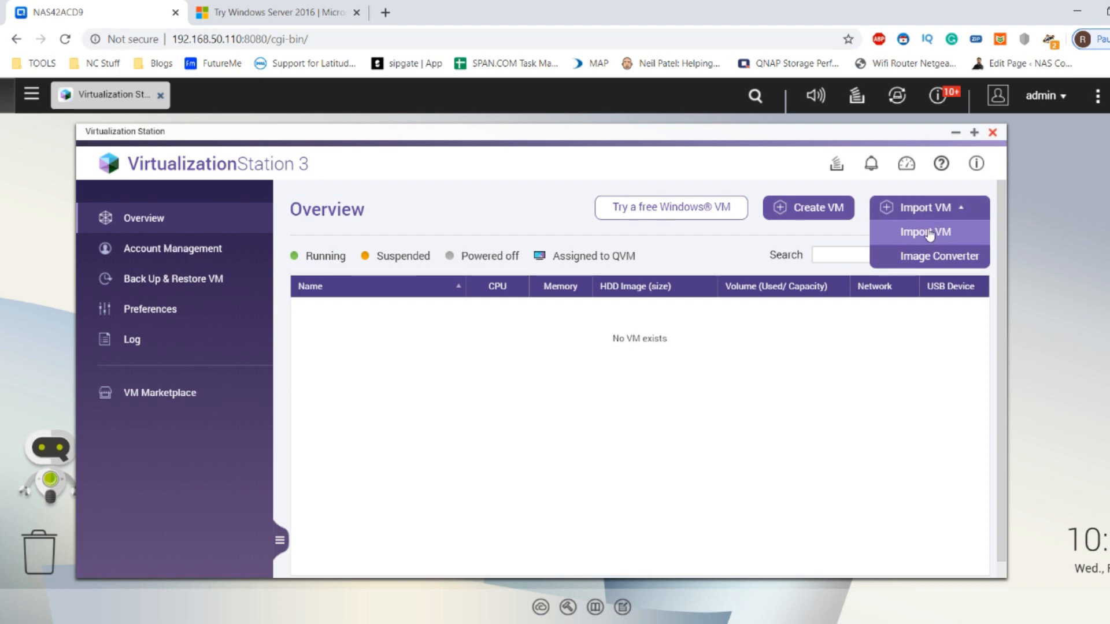
pyautogui.moveTo(735, 347)
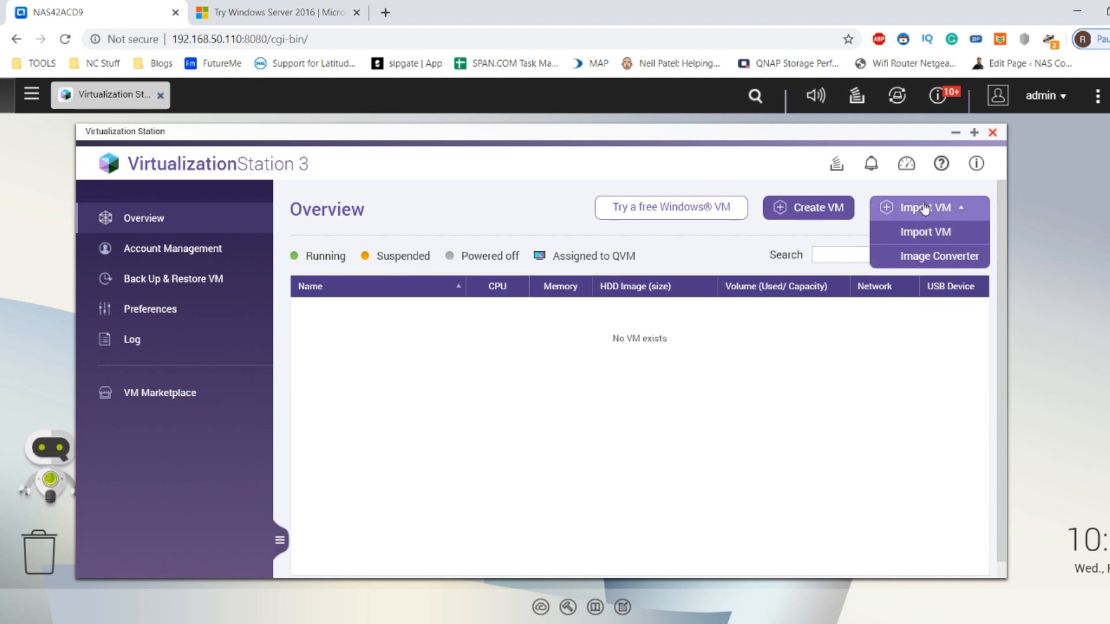
pyautogui.click(924, 231)
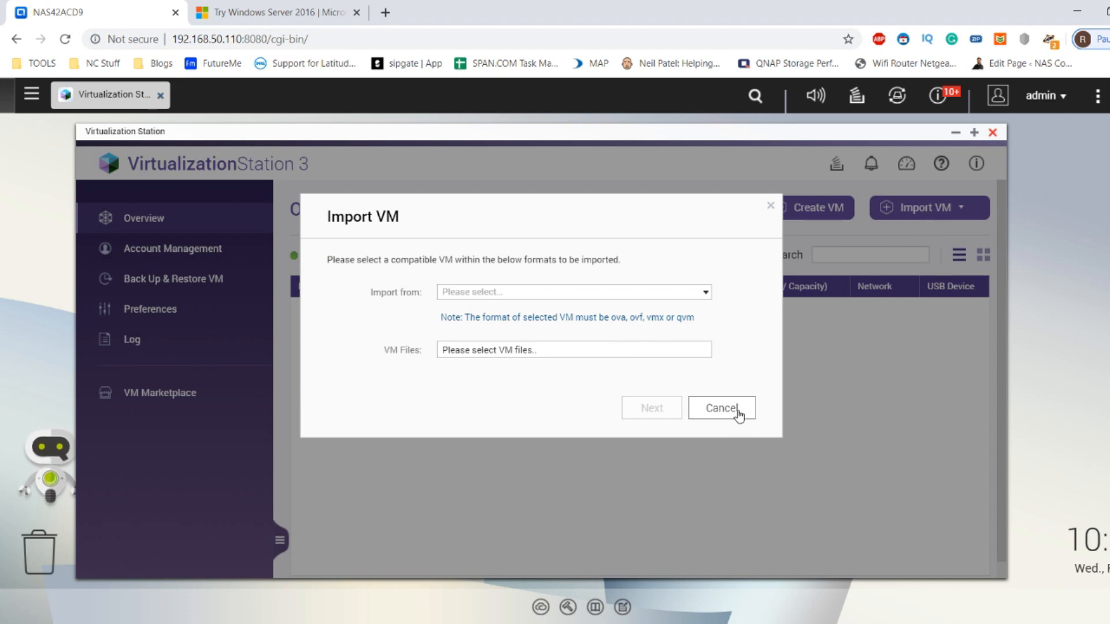
pyautogui.click(721, 408)
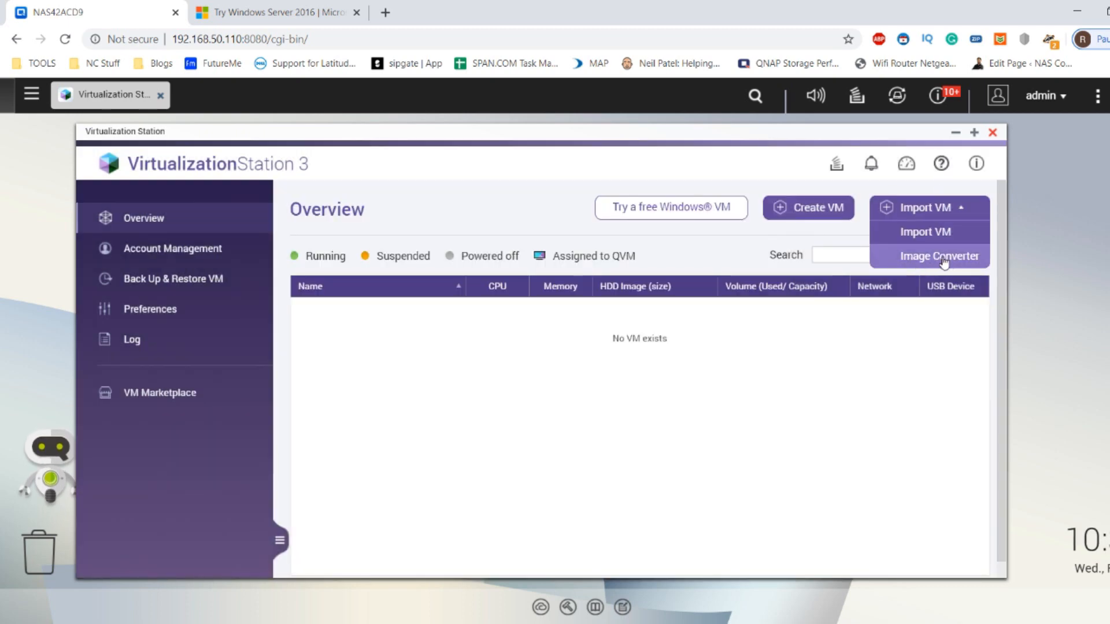
pyautogui.click(939, 255)
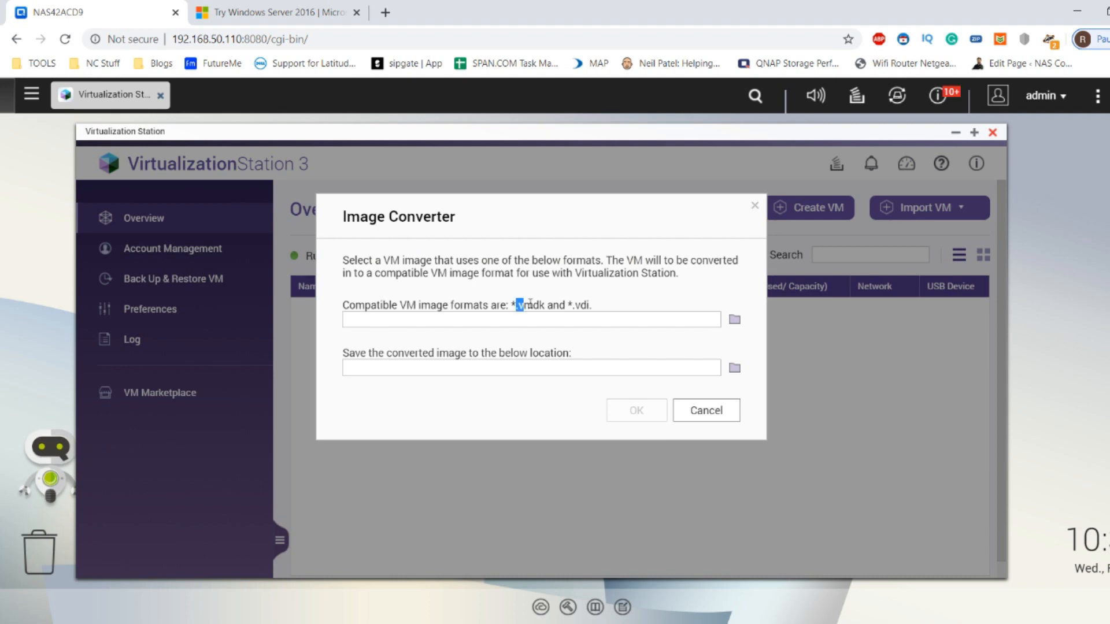
pyautogui.moveTo(518, 305); pyautogui.dragTo(592, 304)
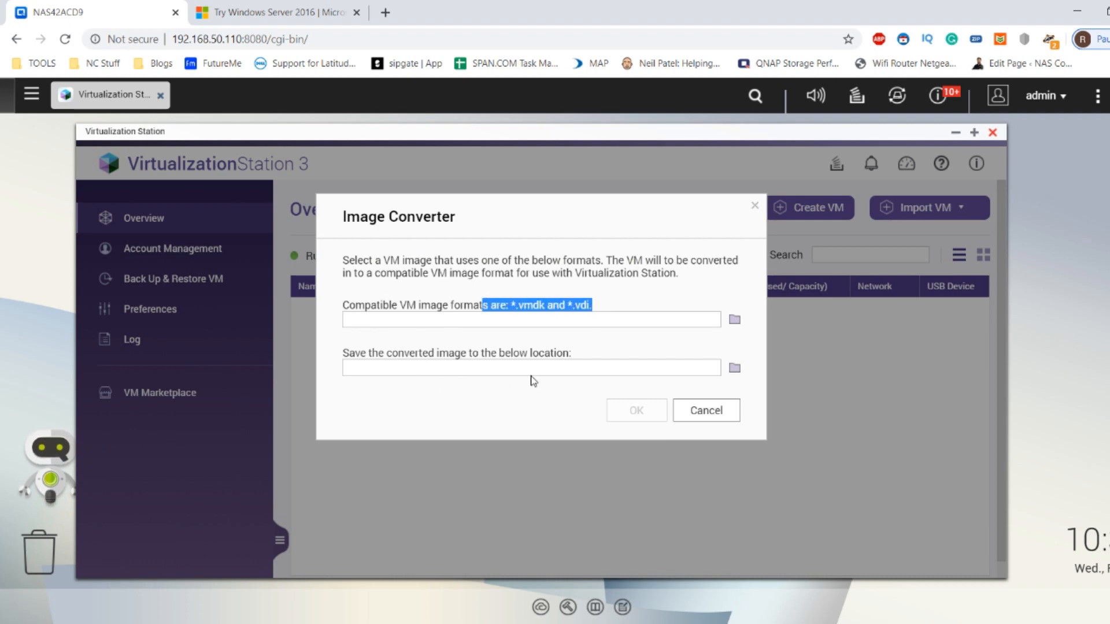
pyautogui.click(705, 410)
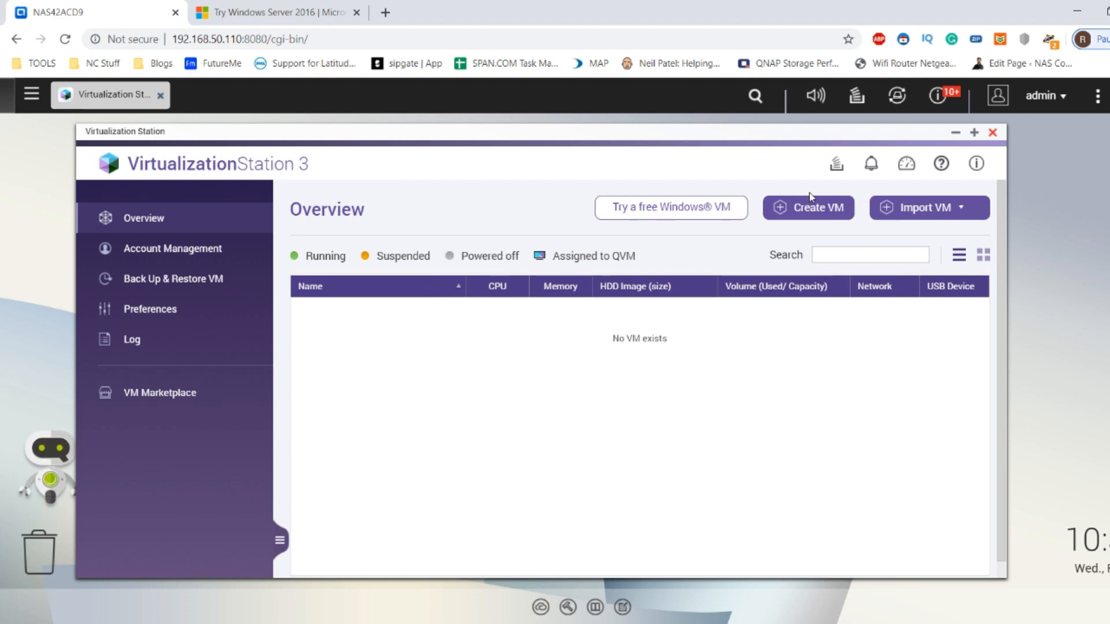
pyautogui.moveTo(796, 212)
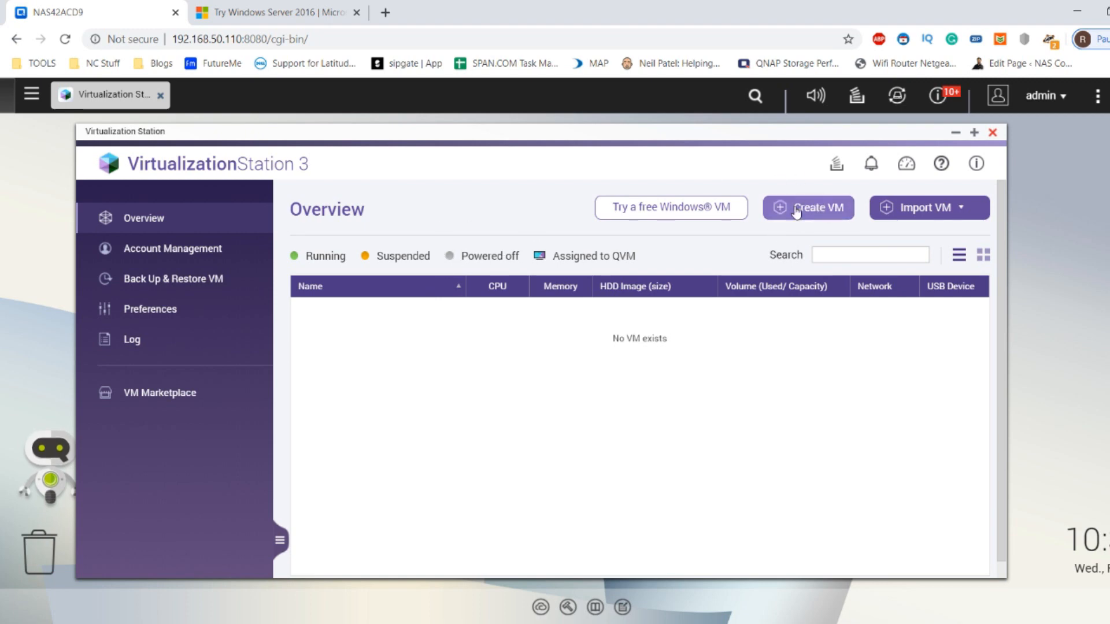
# - Start a new VM named 'Windows Server 2016', leaving memory at 2048 MB
pyautogui.click(808, 208)
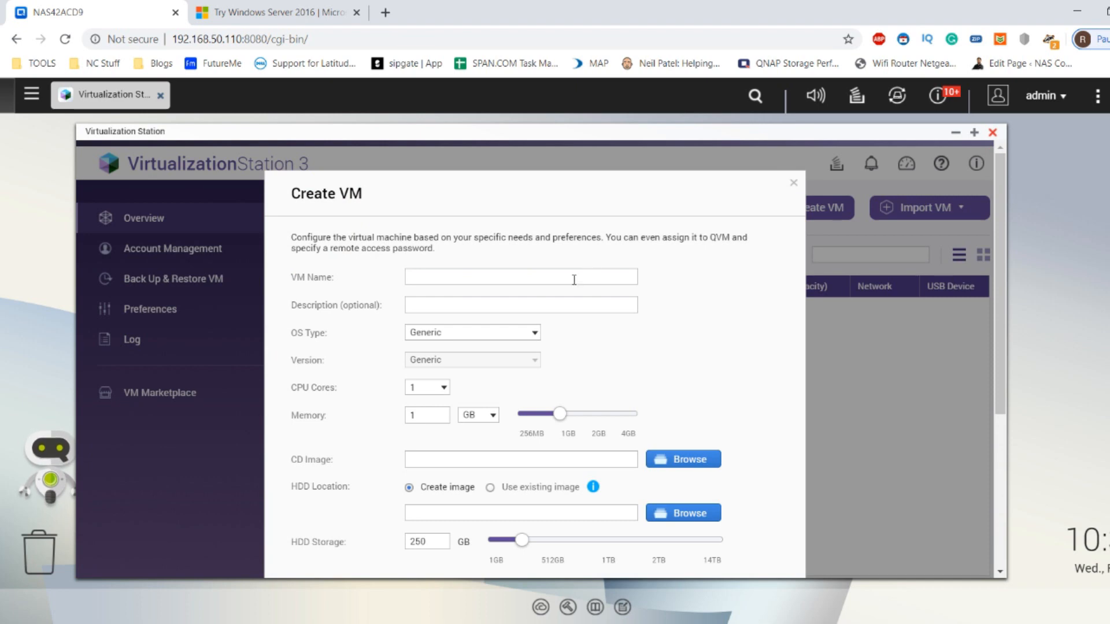
pyautogui.write('Windows Server 201')
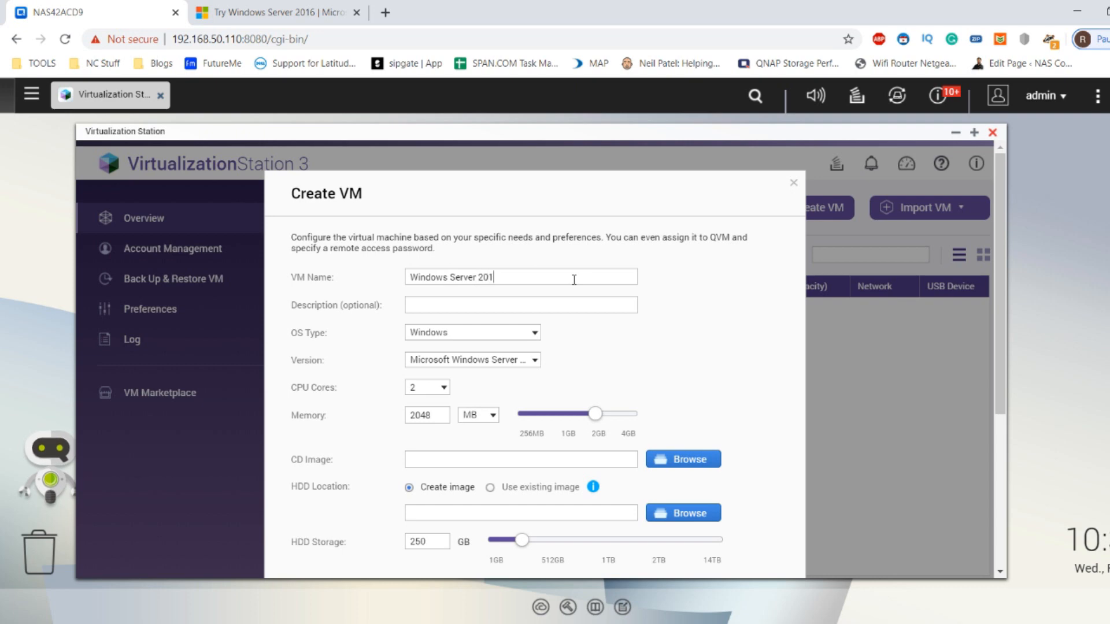
pyautogui.write('6')
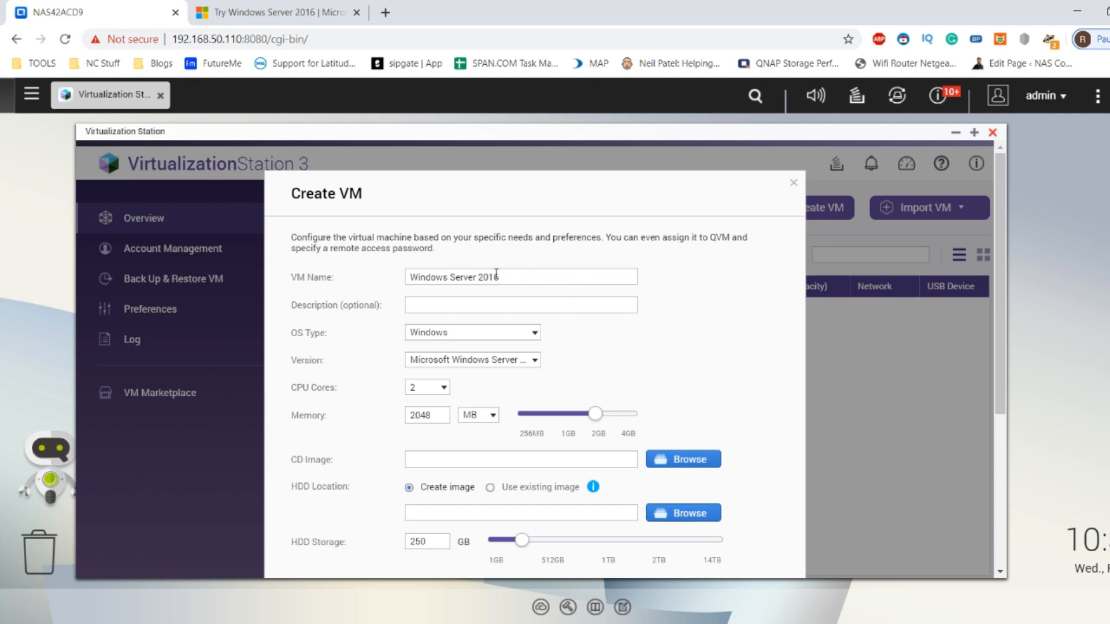
pyautogui.doubleClick(488, 277)
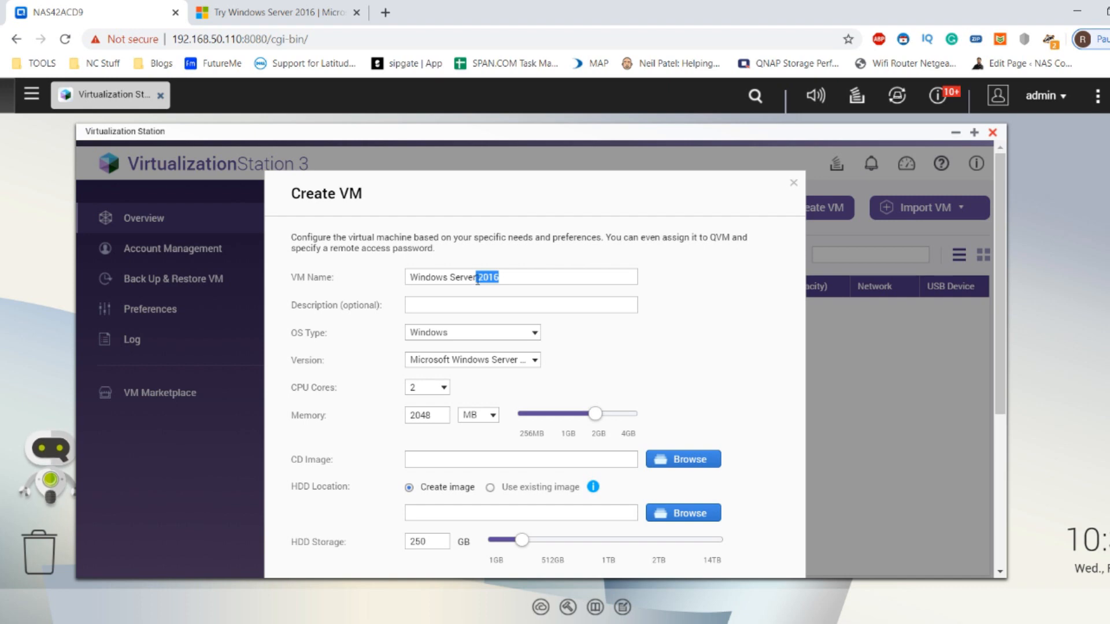
pyautogui.click(516, 277)
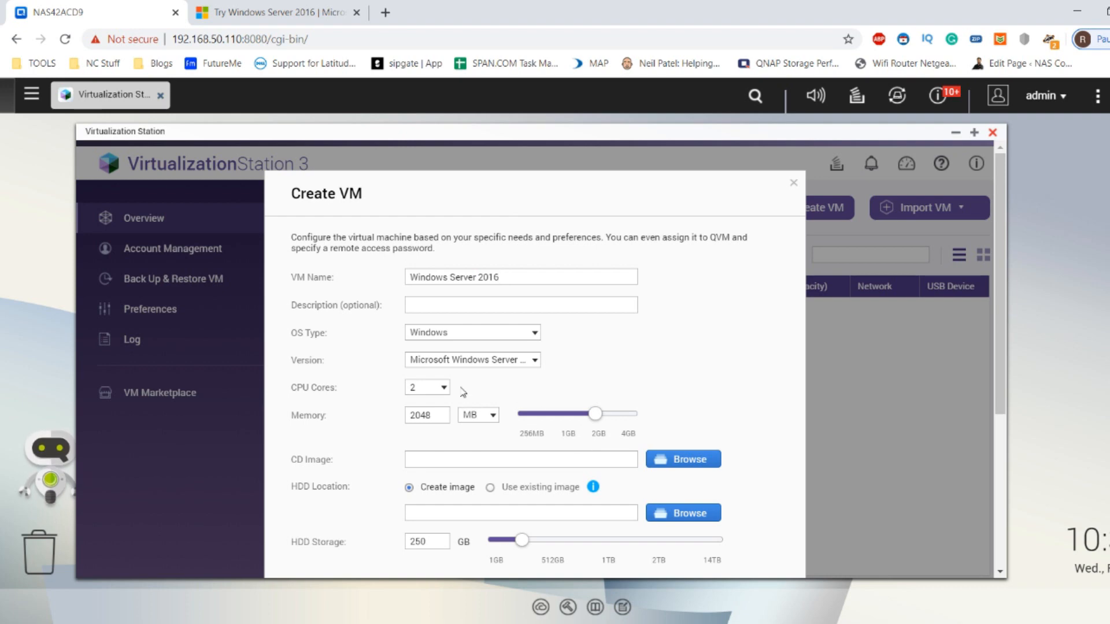
pyautogui.moveTo(552, 427)
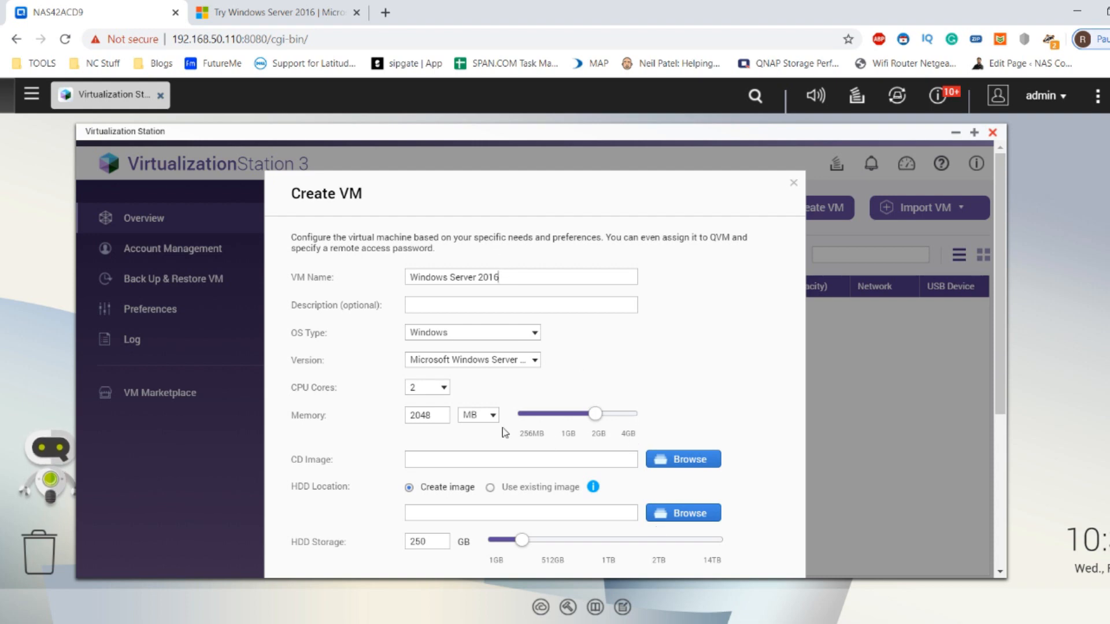
pyautogui.moveTo(524, 319)
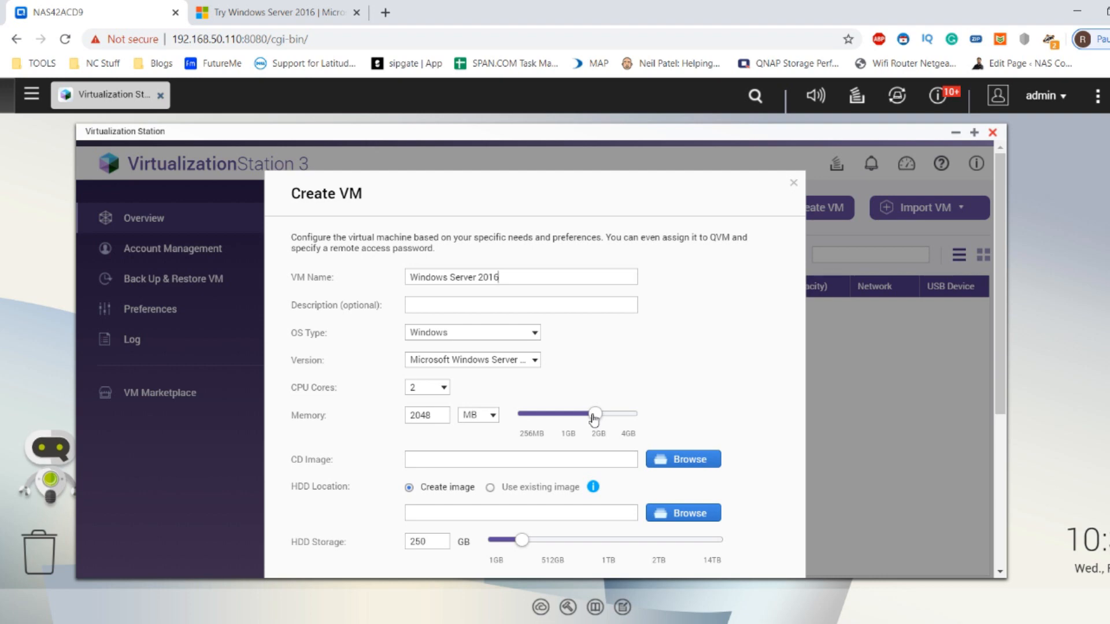
pyautogui.moveTo(594, 414); pyautogui.dragTo(598, 414)
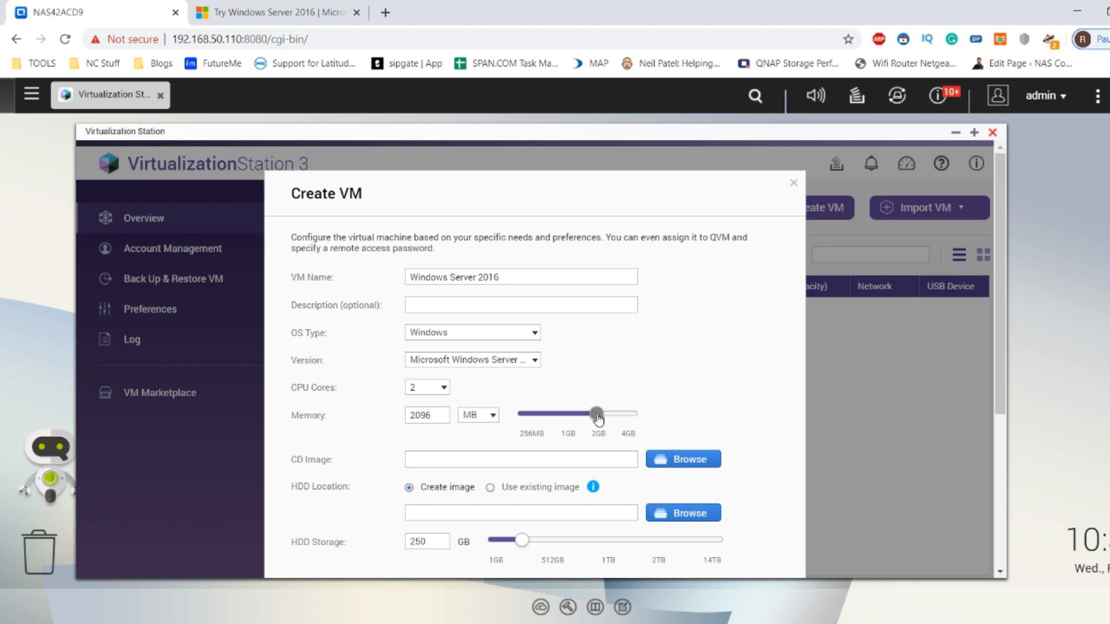
pyautogui.moveTo(596, 414); pyautogui.dragTo(580, 414)
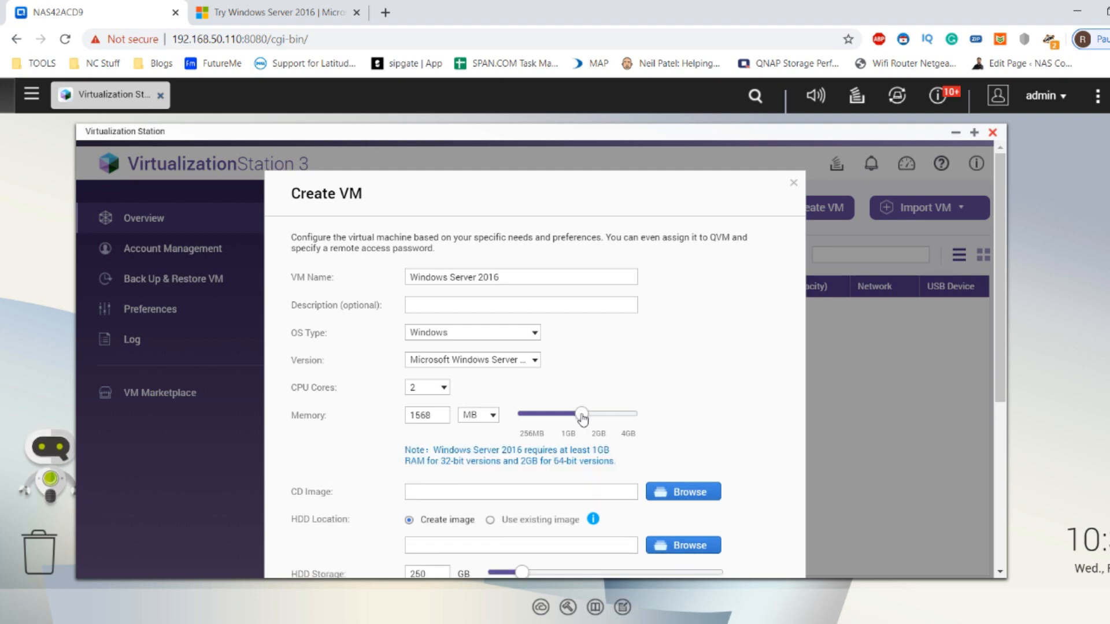
pyautogui.moveTo(580, 413); pyautogui.dragTo(595, 413)
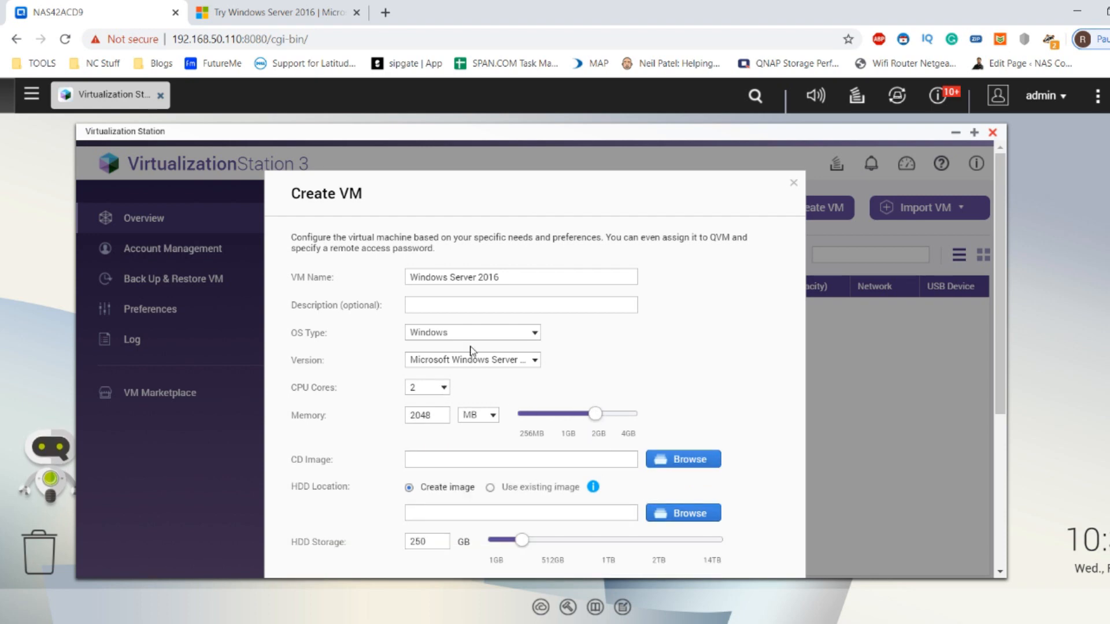
pyautogui.click(471, 332)
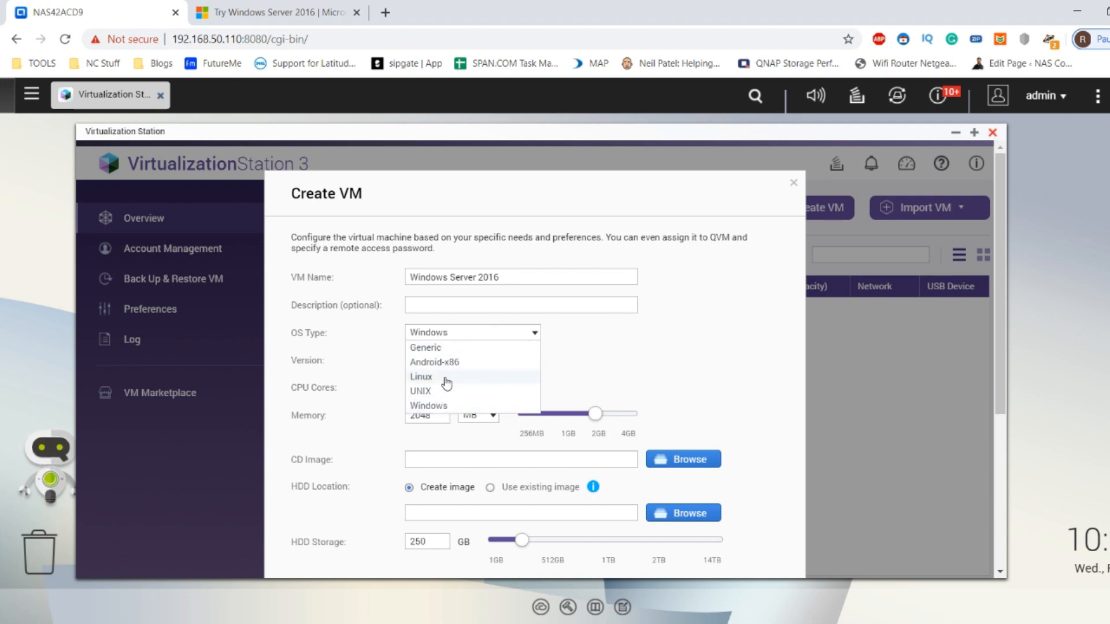
pyautogui.click(429, 404)
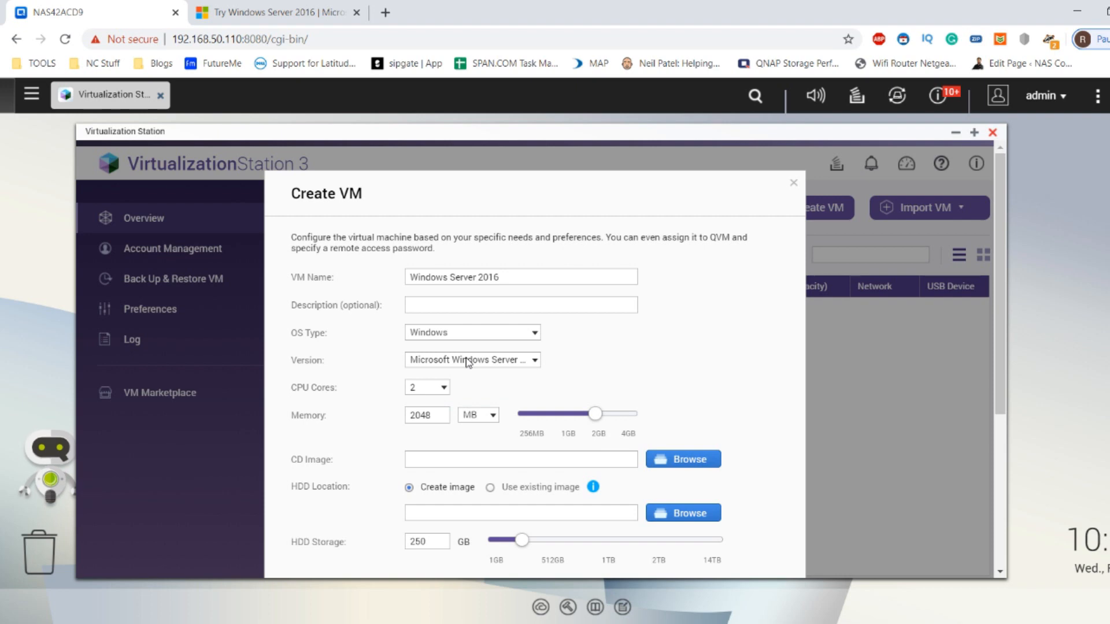
pyautogui.click(472, 360)
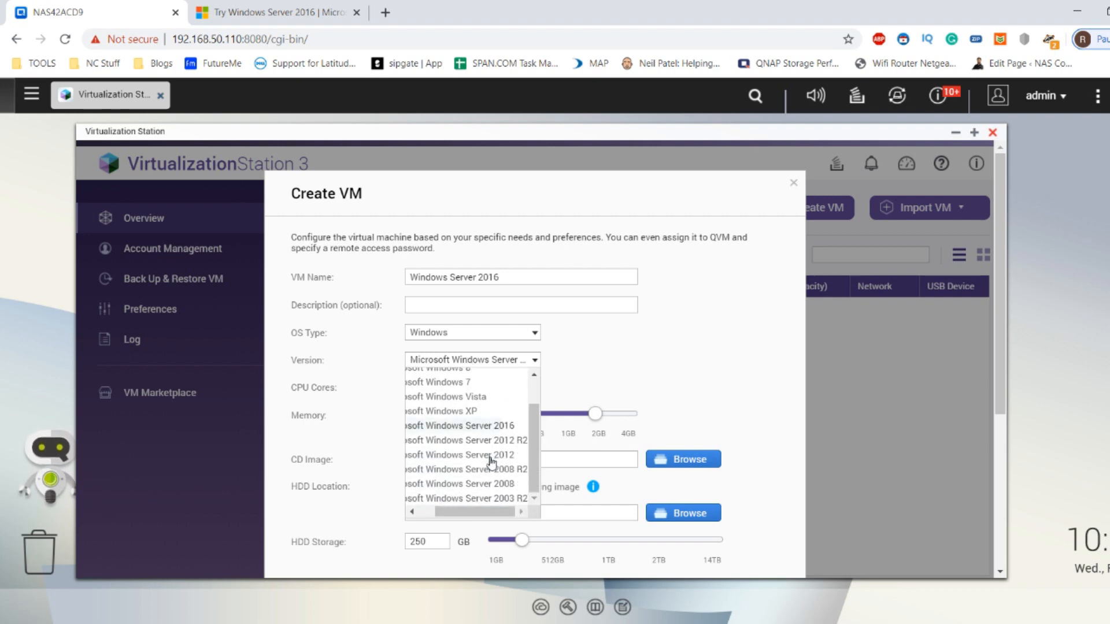
pyautogui.click(471, 425)
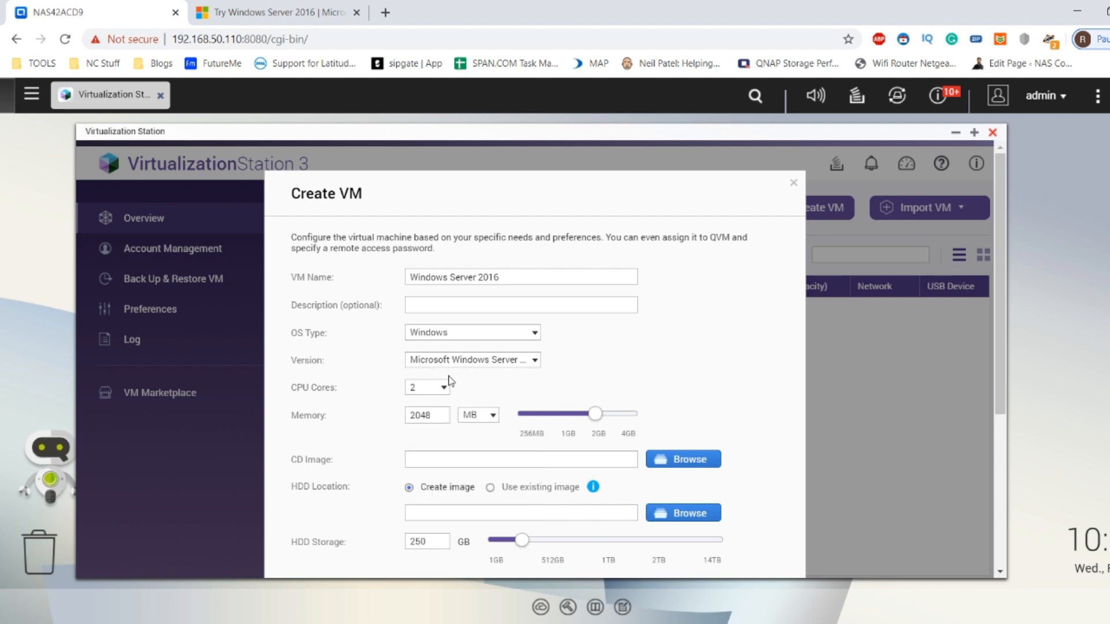
pyautogui.moveTo(502, 399)
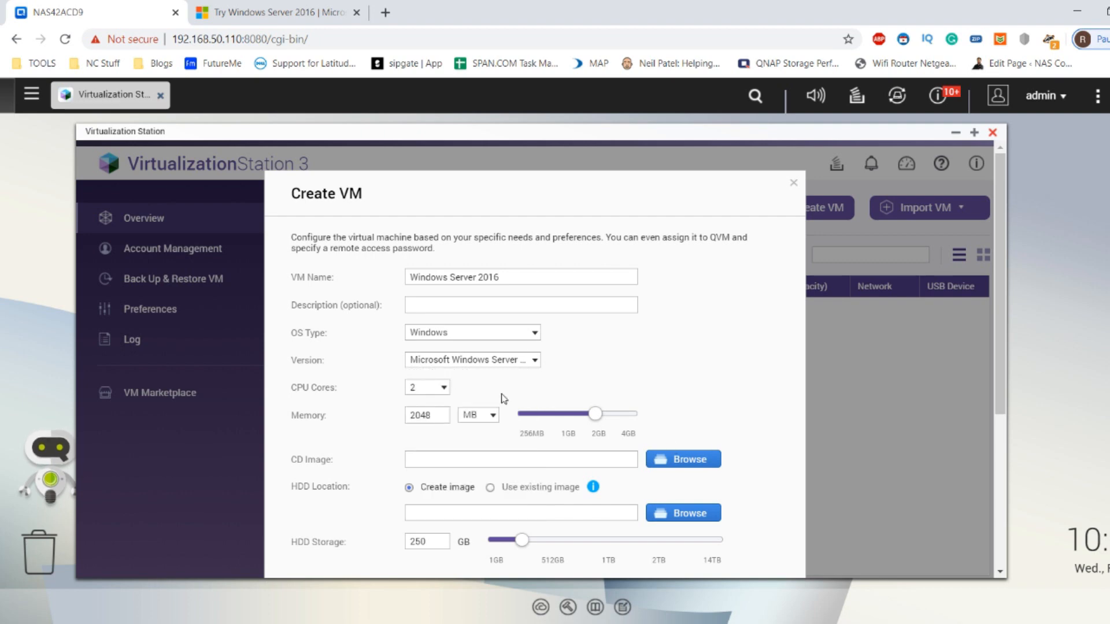
pyautogui.click(427, 387)
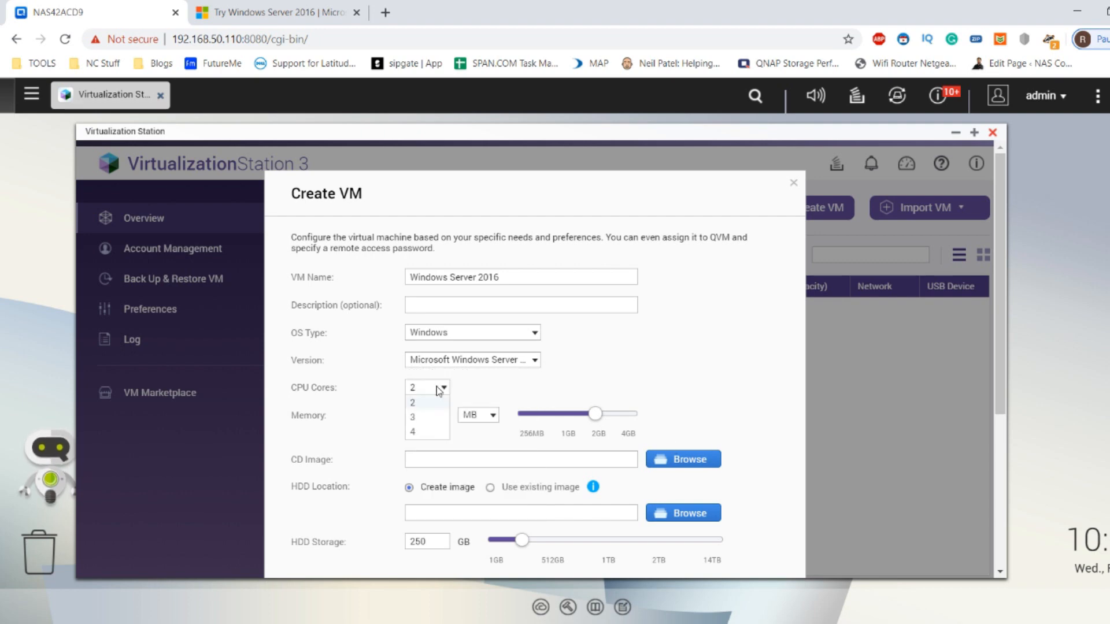
pyautogui.moveTo(430, 432)
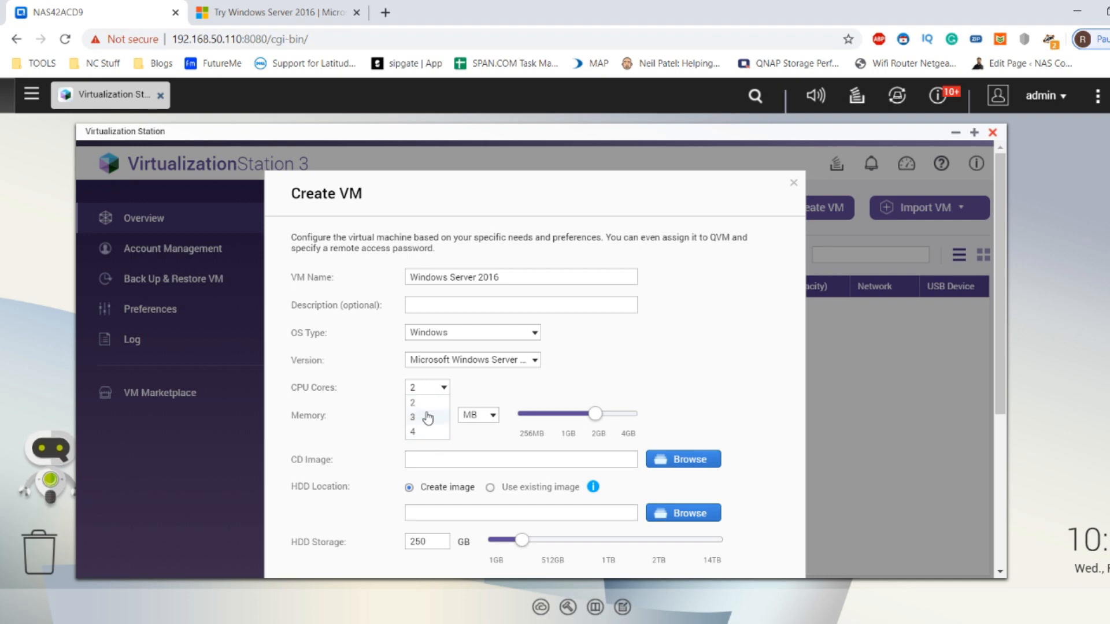
pyautogui.moveTo(433, 407)
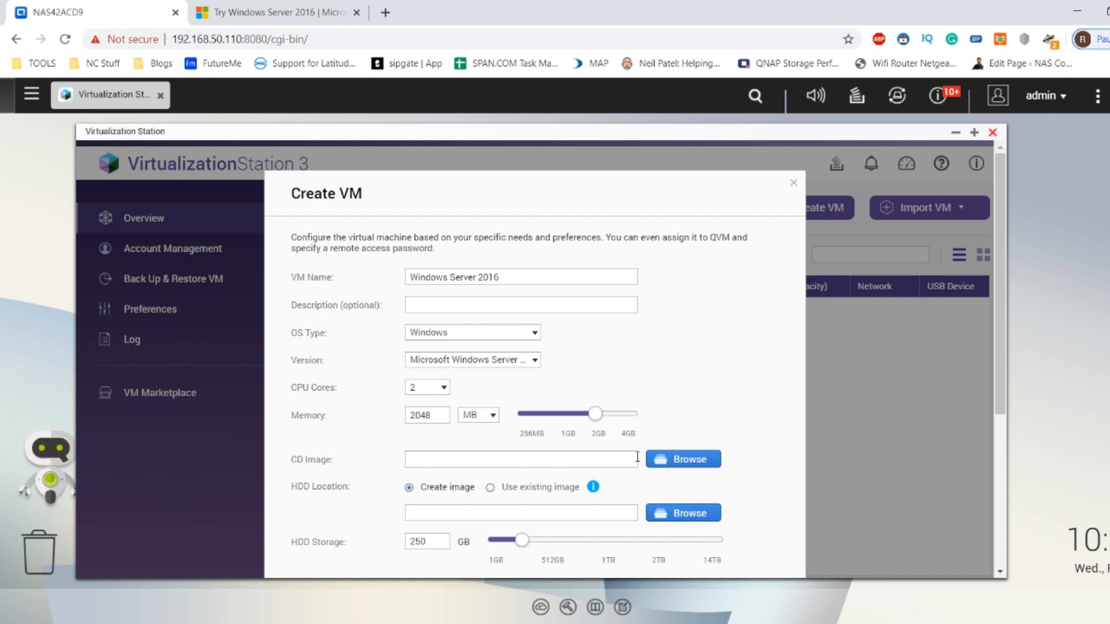
pyautogui.moveTo(568, 425)
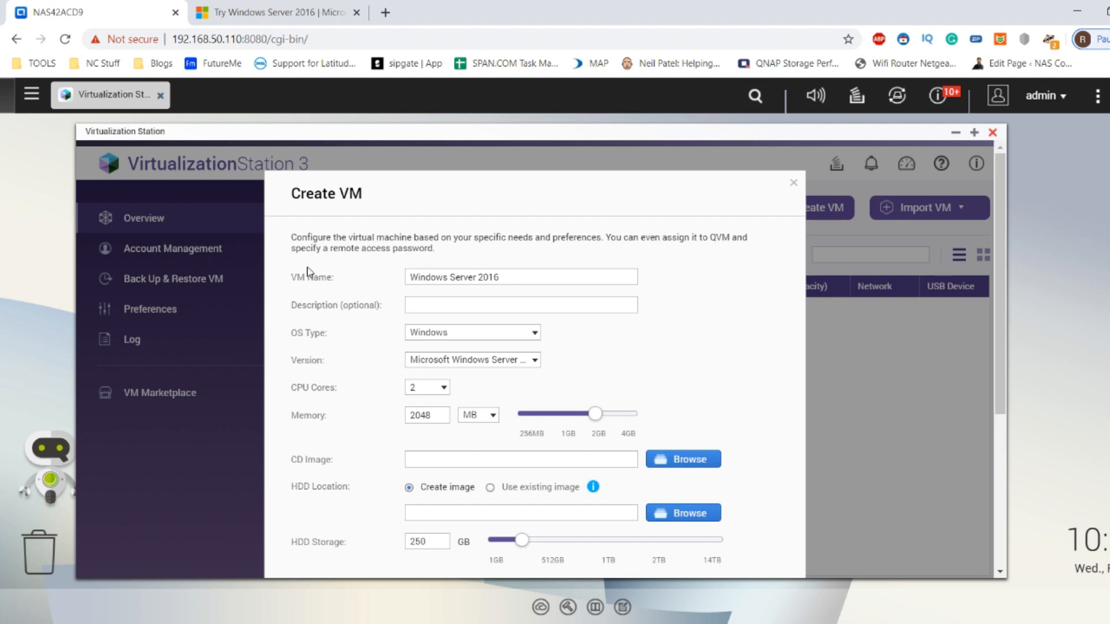
pyautogui.moveTo(680, 459)
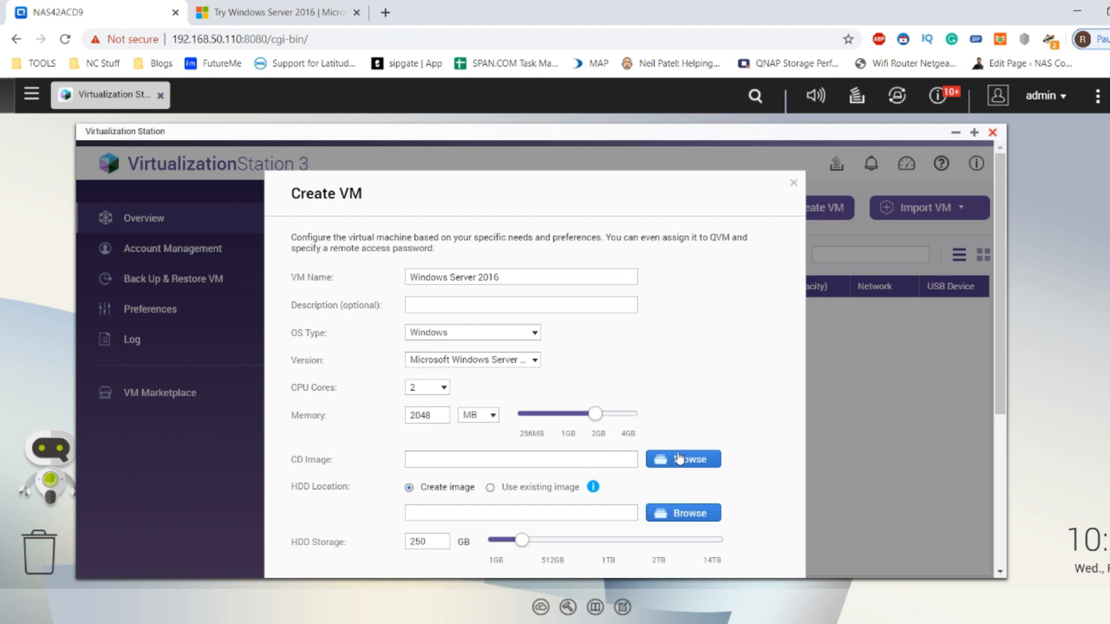
# - Set the CD image to the Windows_Server_2016_Datacenter_EVAL ISO in Download
pyautogui.click(682, 458)
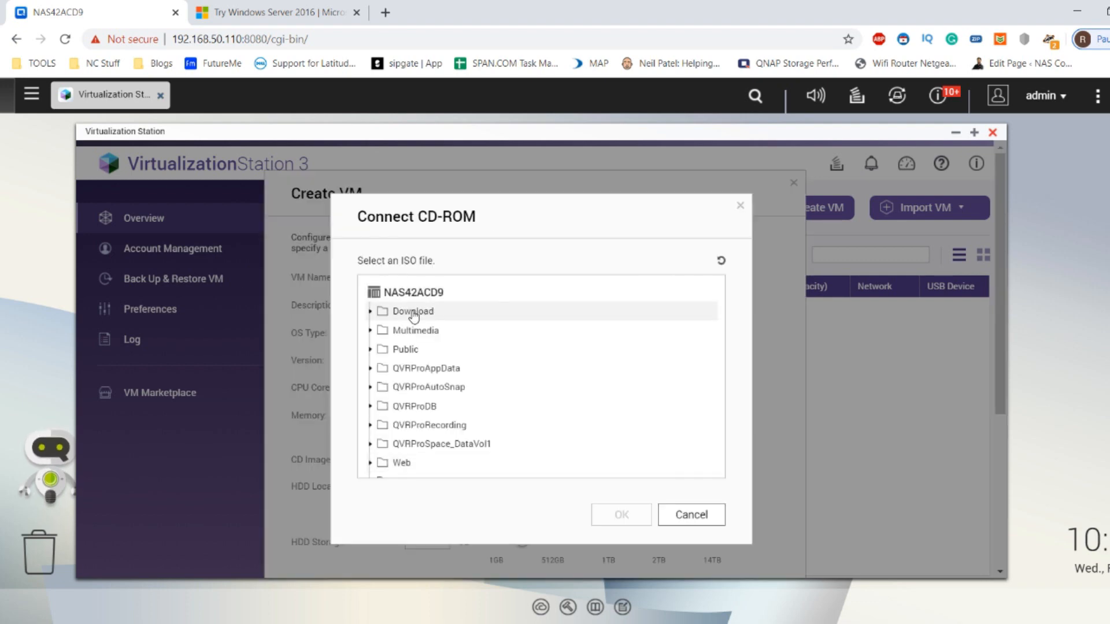
pyautogui.click(382, 311)
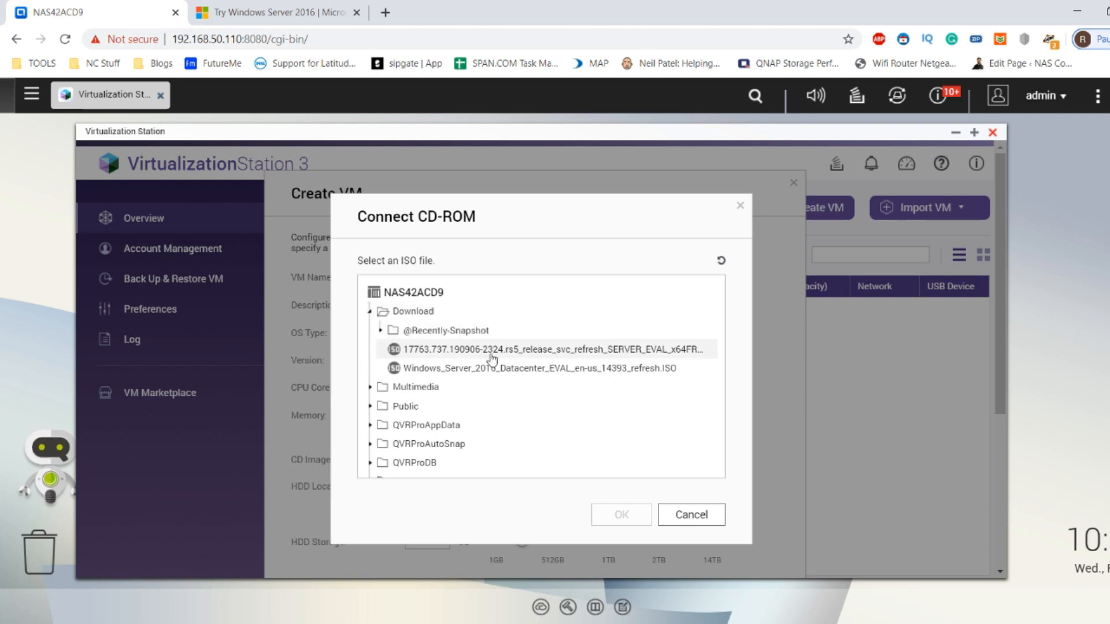
pyautogui.moveTo(495, 369)
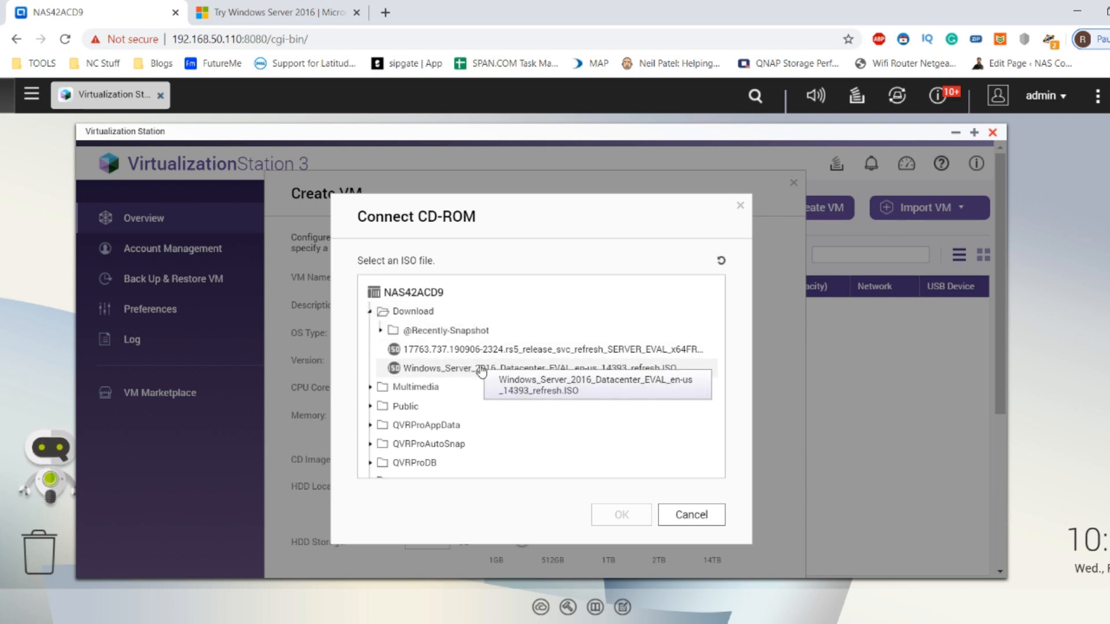
pyautogui.moveTo(506, 349)
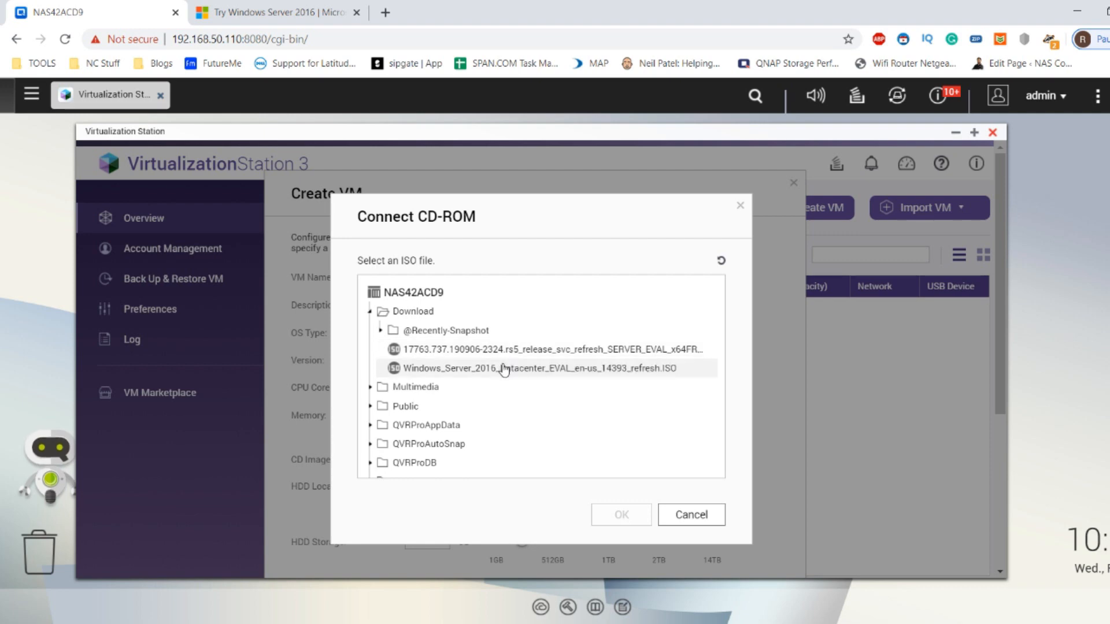
pyautogui.click(536, 369)
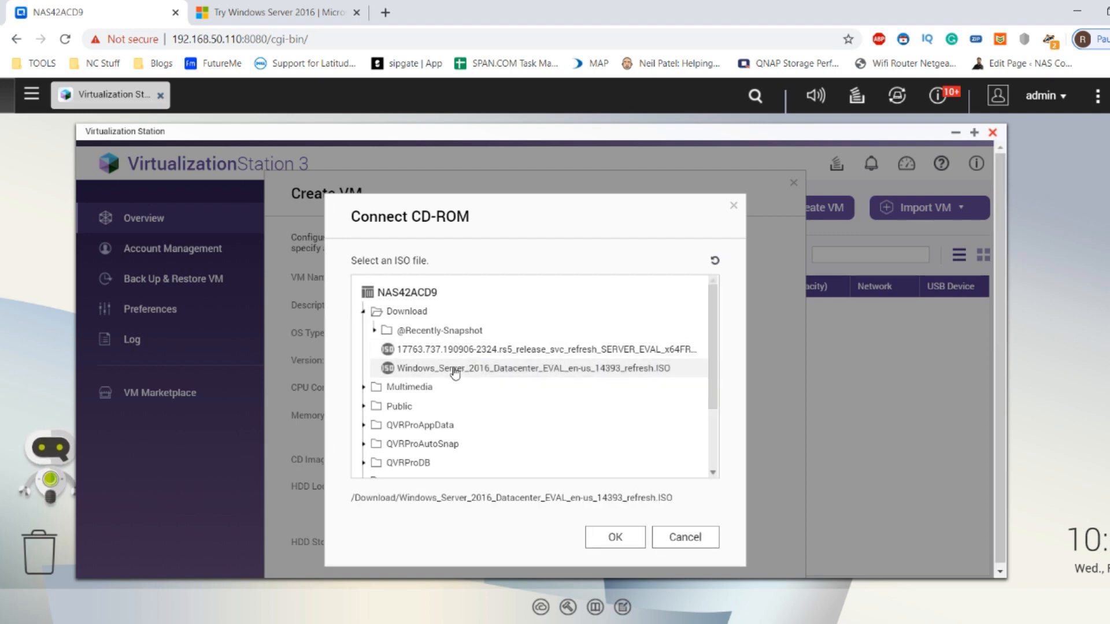
pyautogui.click(613, 536)
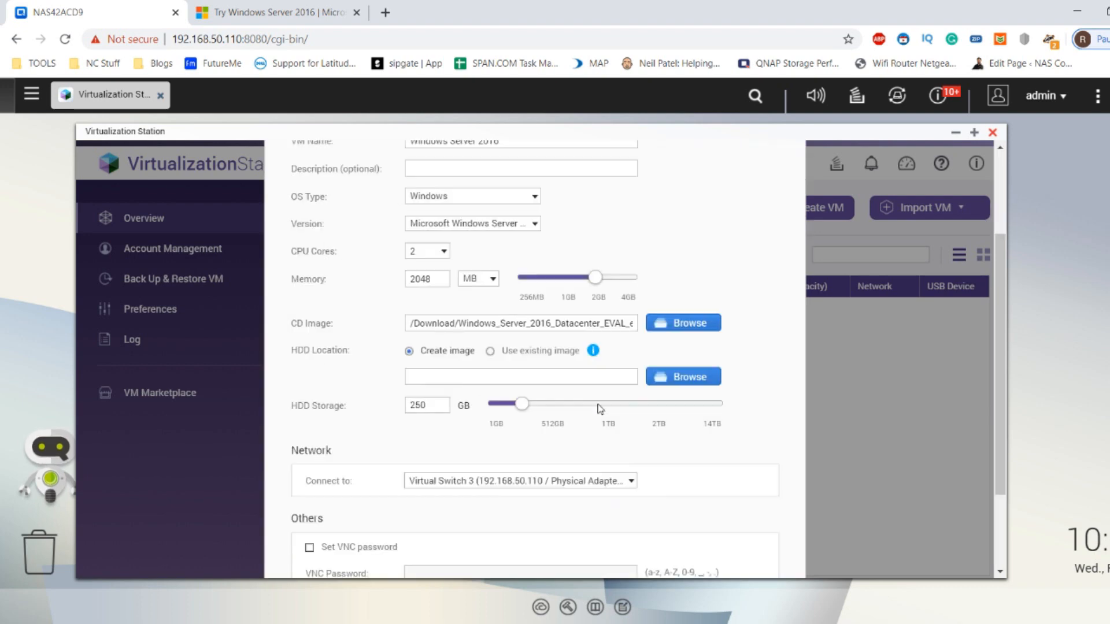
# - Set the VM's HDD location to the Download folder
pyautogui.scroll(-3)
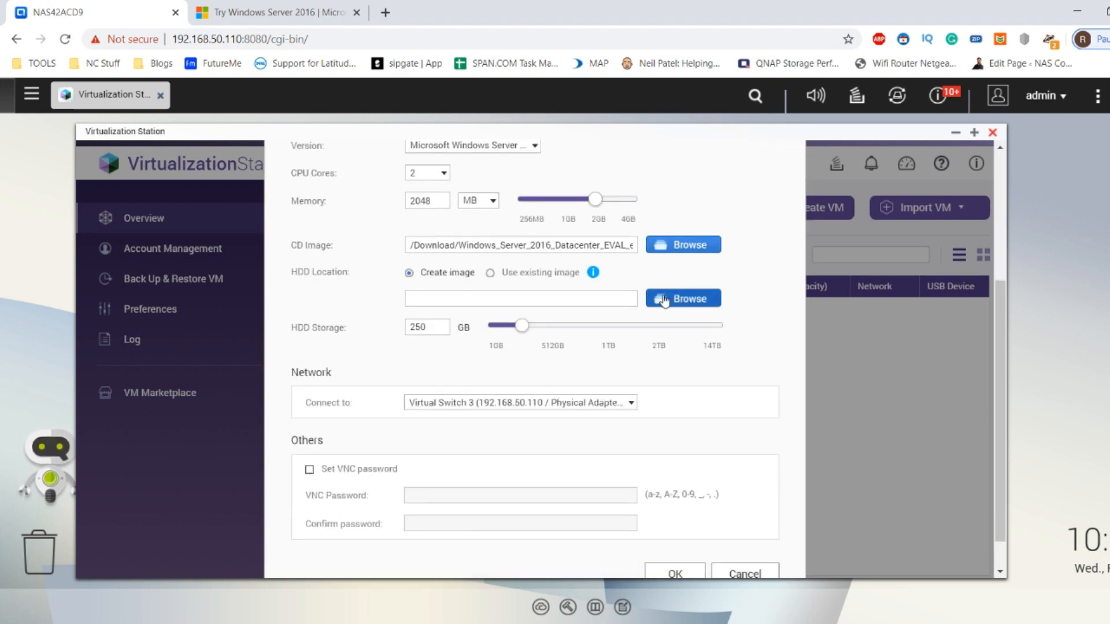
pyautogui.click(681, 299)
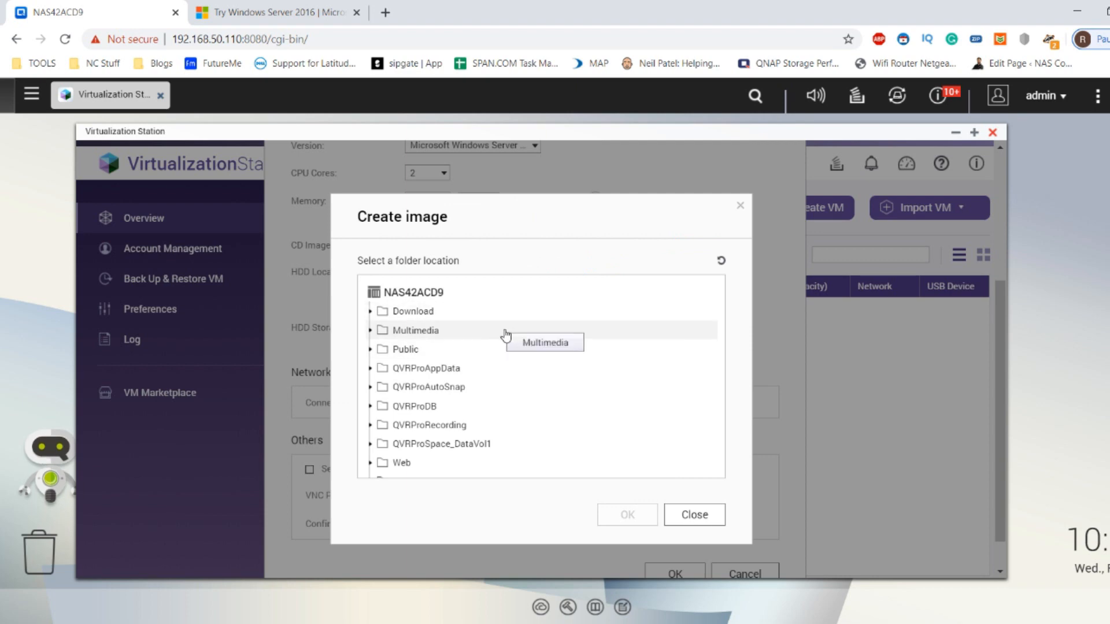
pyautogui.scroll(-3)
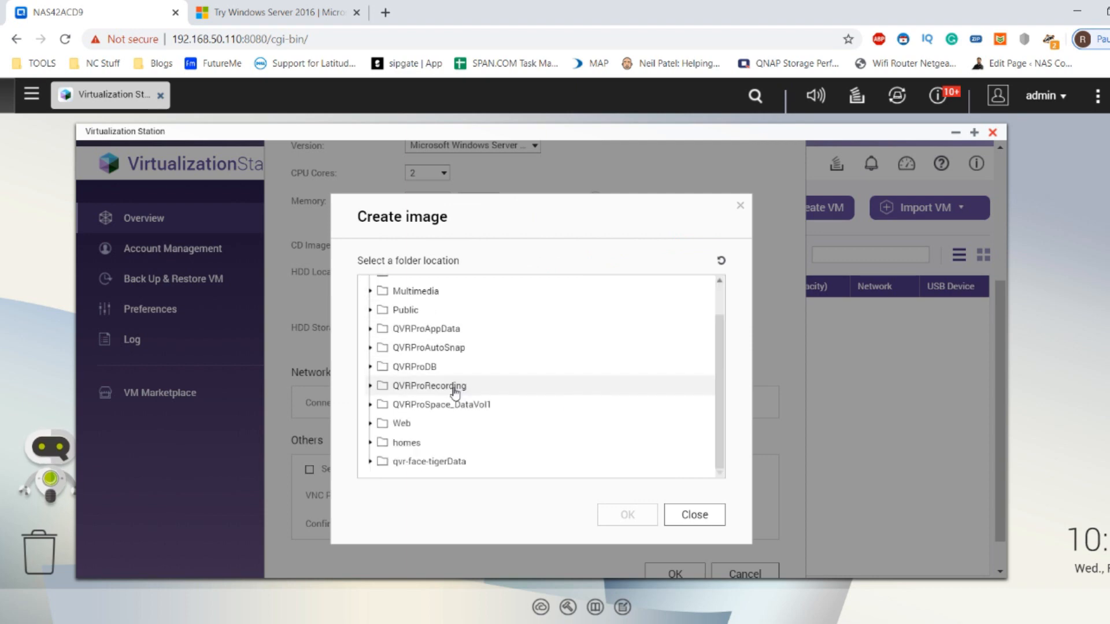
pyautogui.click(406, 311)
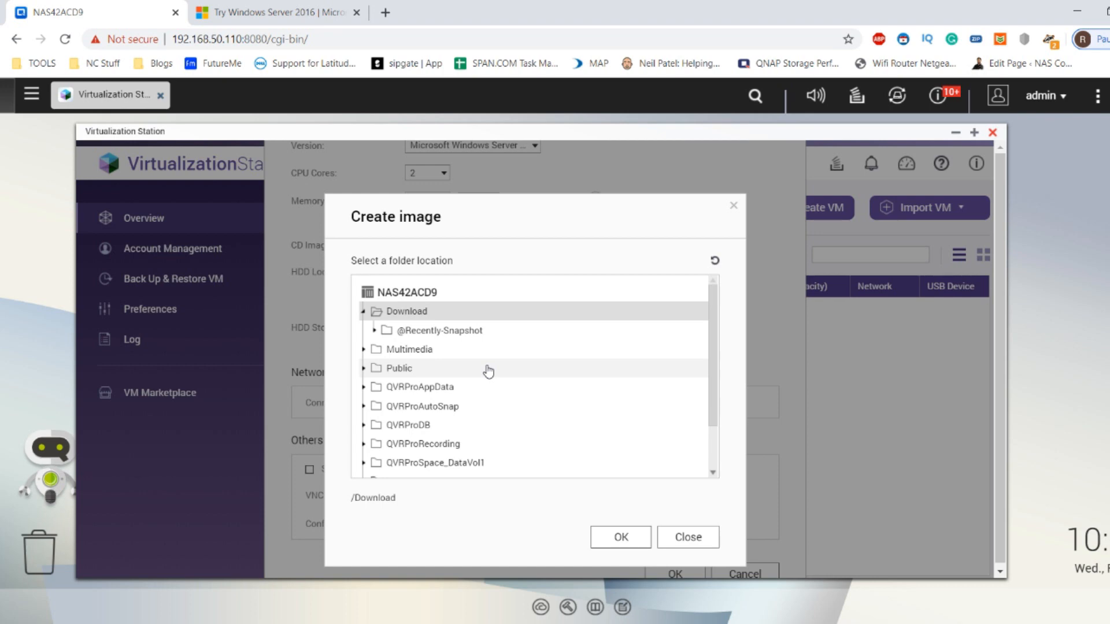
pyautogui.click(619, 536)
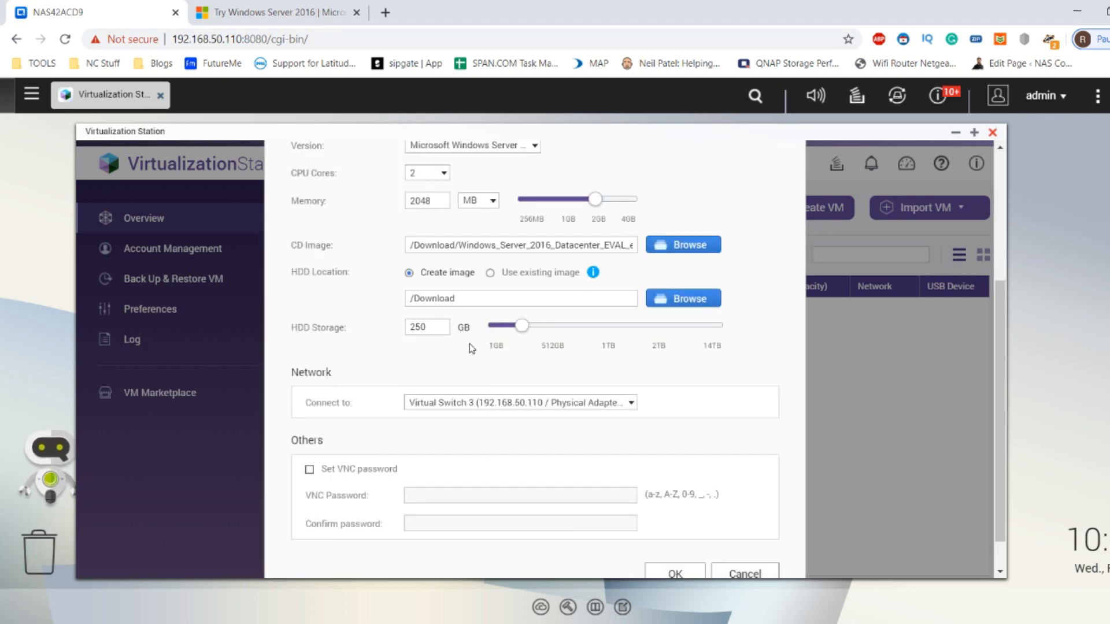
# - Adjust the disk size slider and settle the VM disk at 500 GB
pyautogui.click(427, 327)
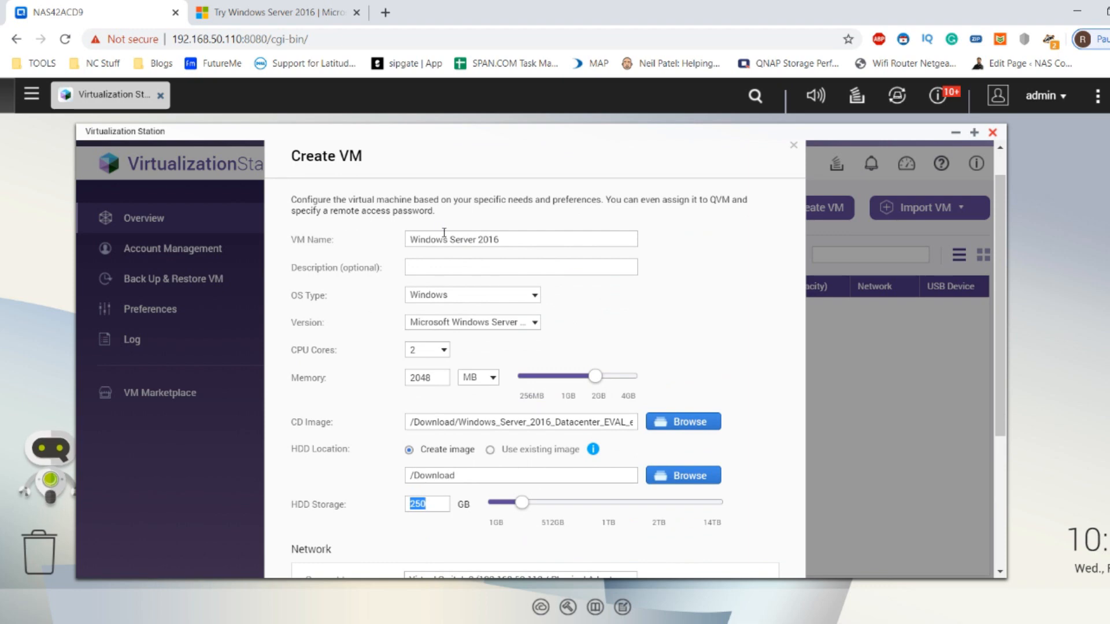
pyautogui.moveTo(570, 369)
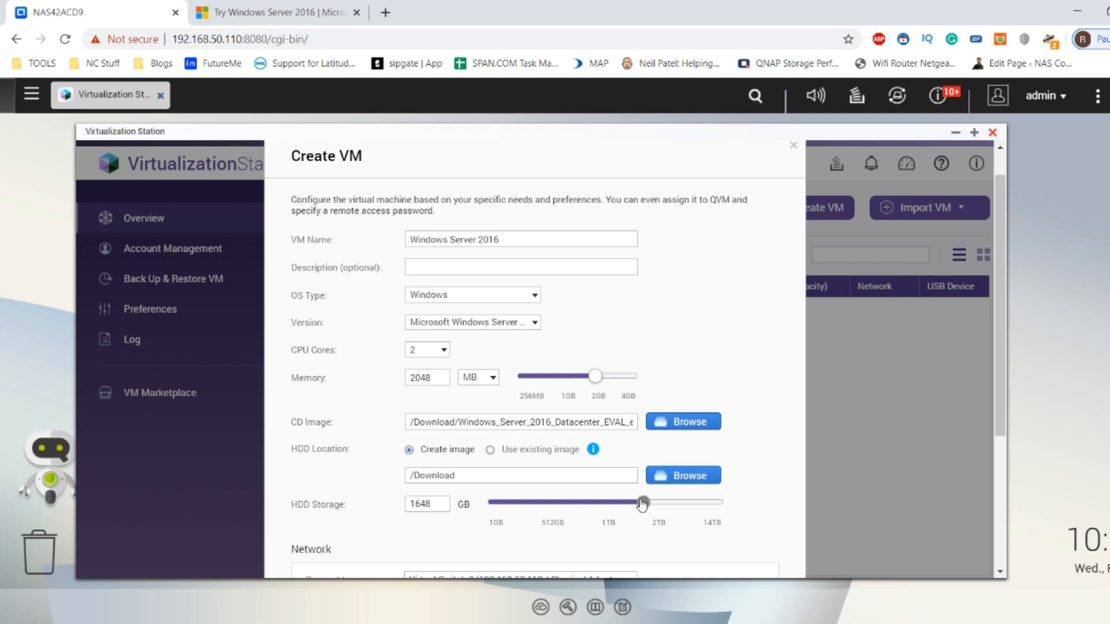
pyautogui.moveTo(641, 503); pyautogui.dragTo(711, 507)
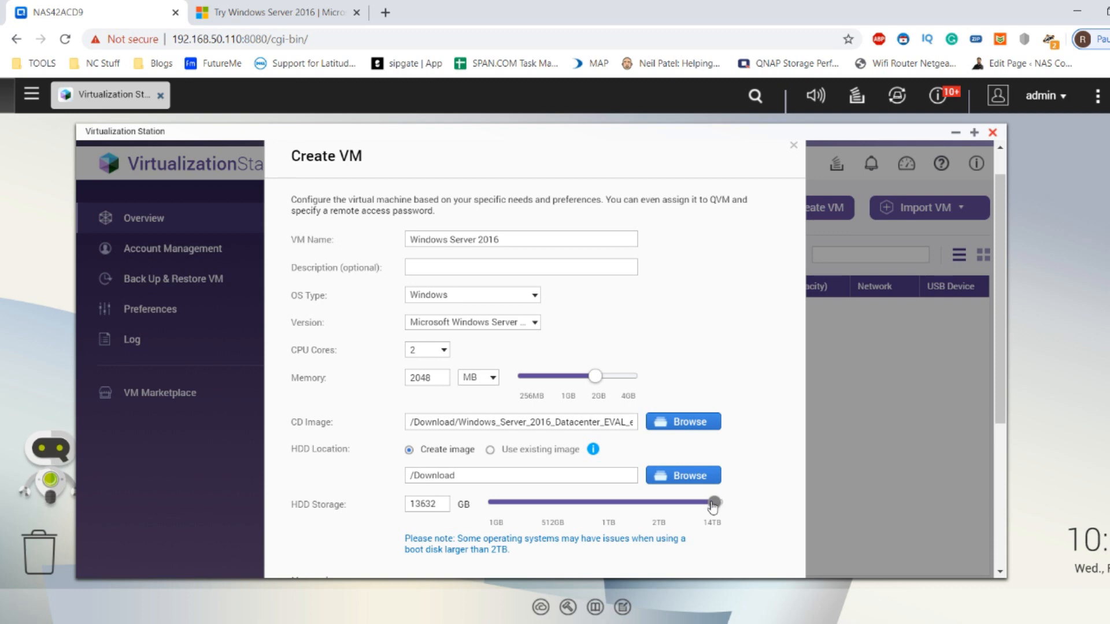
pyautogui.moveTo(713, 503); pyautogui.dragTo(604, 503)
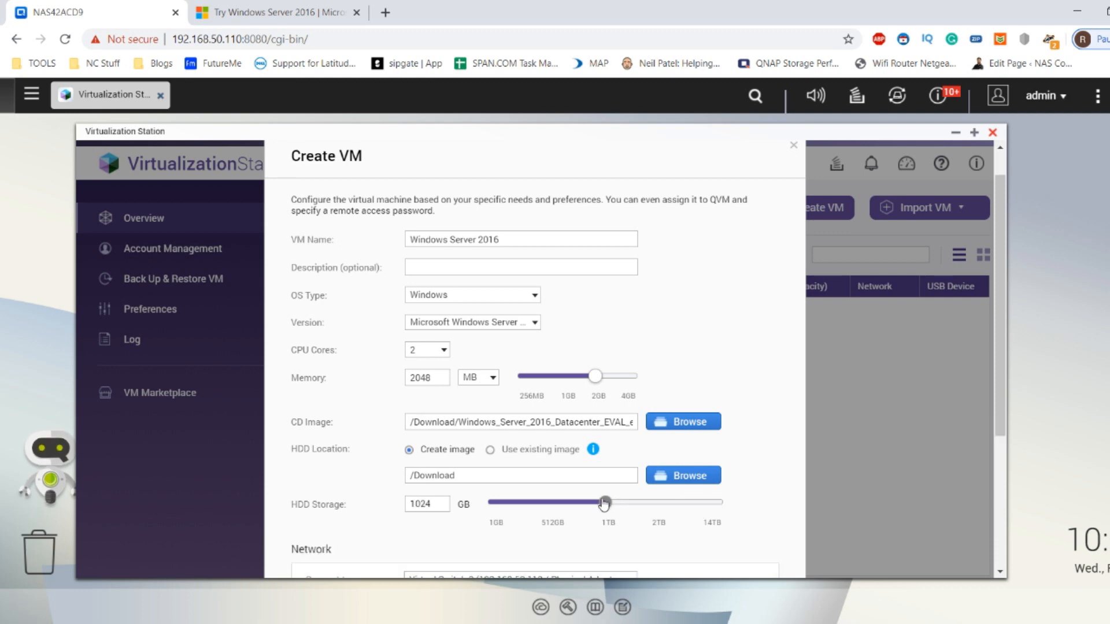
pyautogui.moveTo(603, 503); pyautogui.dragTo(706, 502)
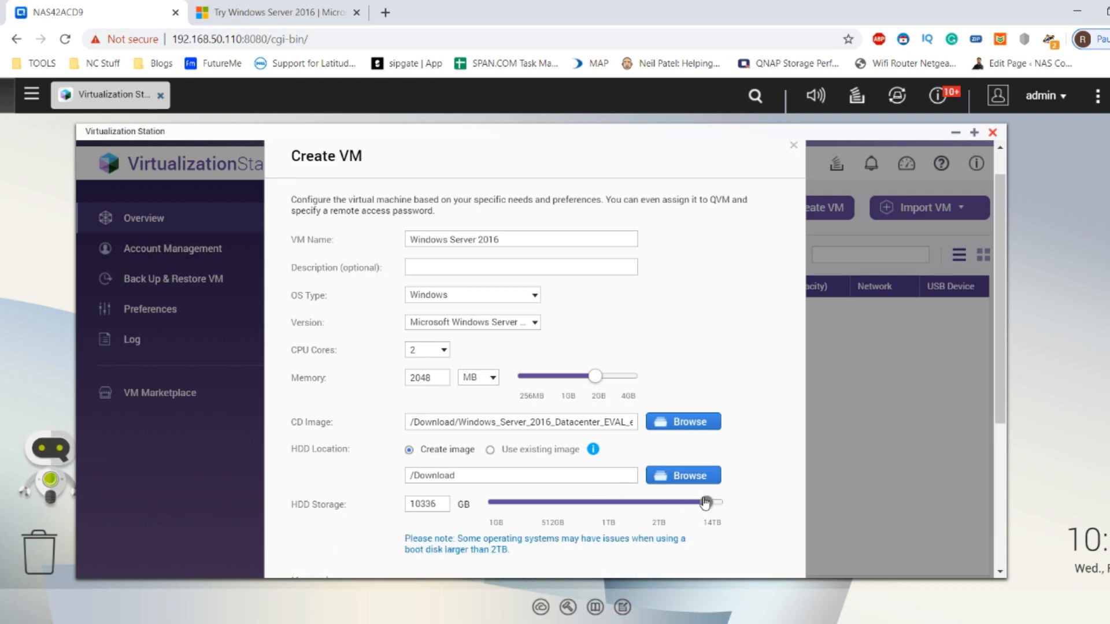
pyautogui.moveTo(704, 503); pyautogui.dragTo(581, 503)
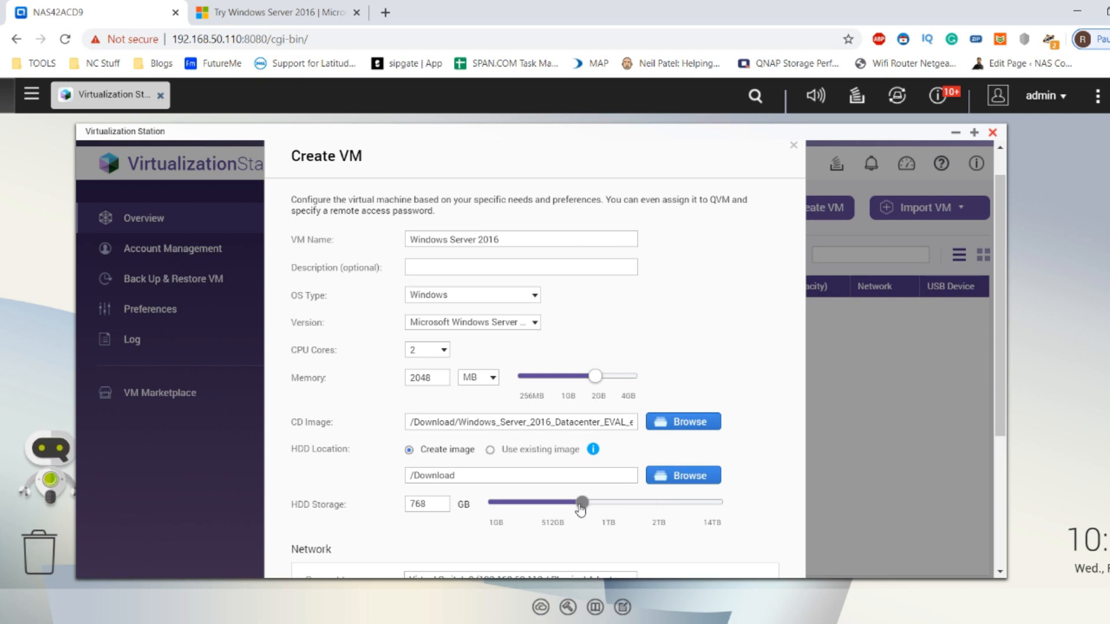
pyautogui.moveTo(580, 502); pyautogui.dragTo(589, 502)
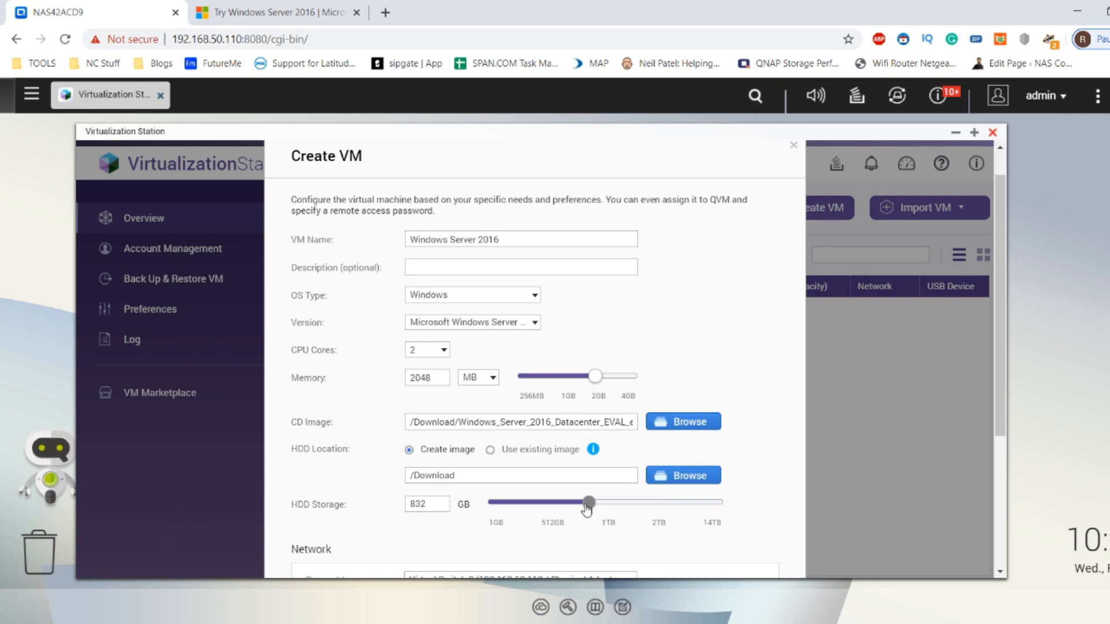
pyautogui.moveTo(587, 503); pyautogui.dragTo(603, 502)
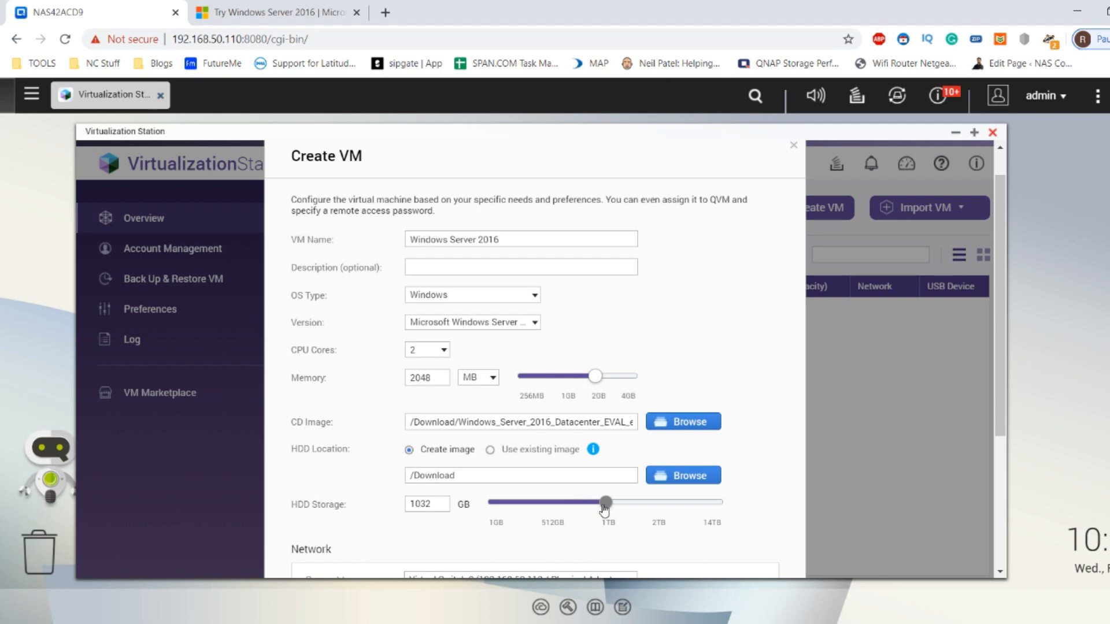
pyautogui.moveTo(606, 503); pyautogui.dragTo(558, 502)
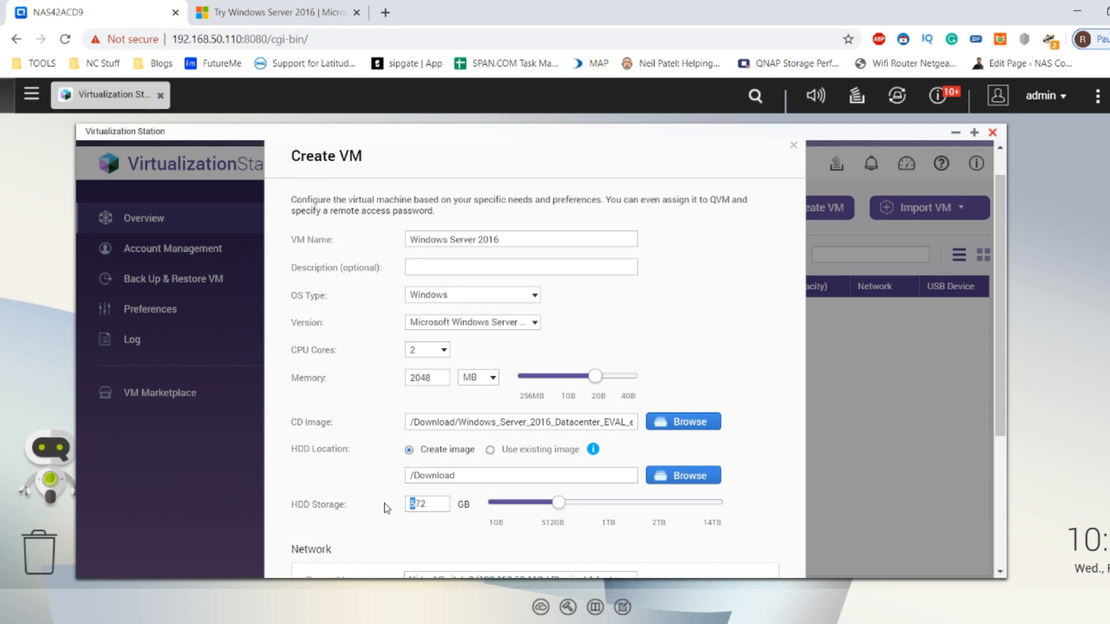
pyautogui.moveTo(558, 503); pyautogui.dragTo(549, 502)
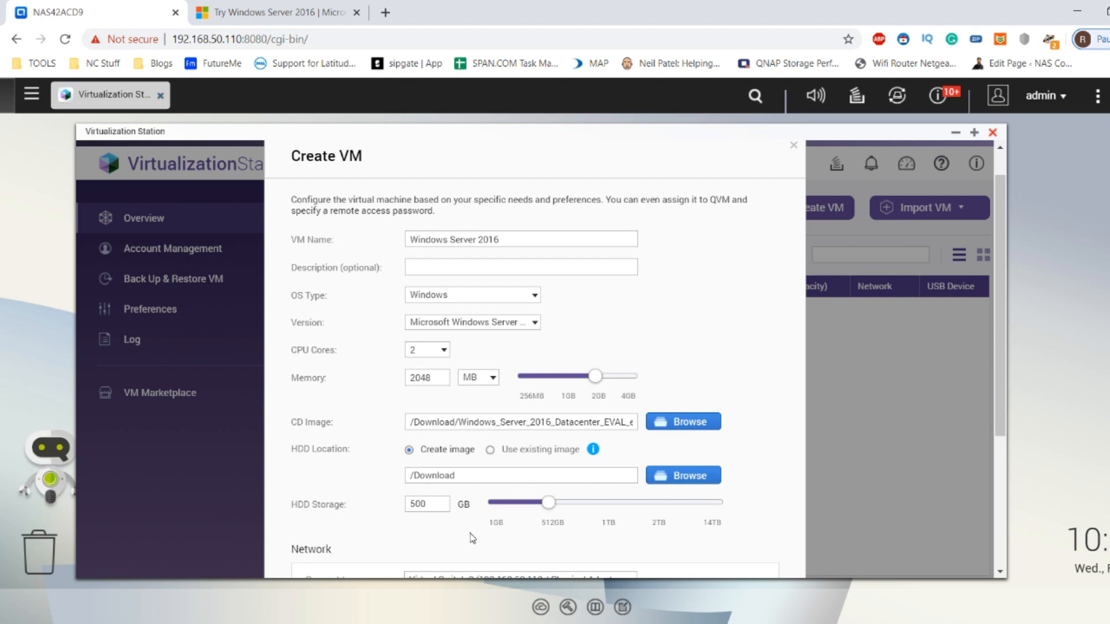
pyautogui.scroll(-3)
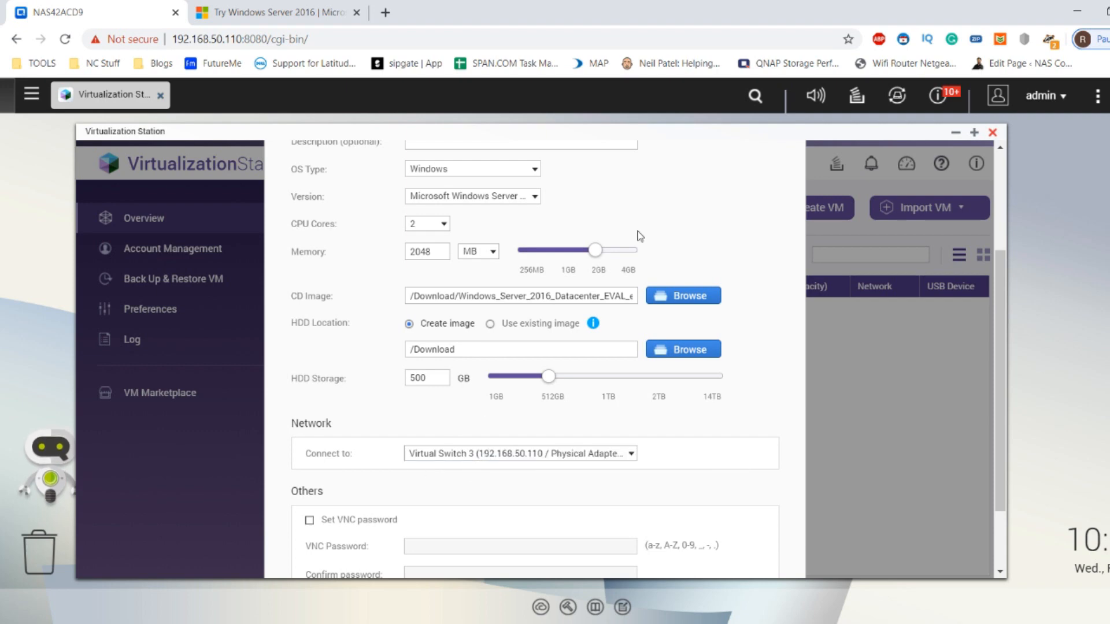
pyautogui.moveTo(244, 186)
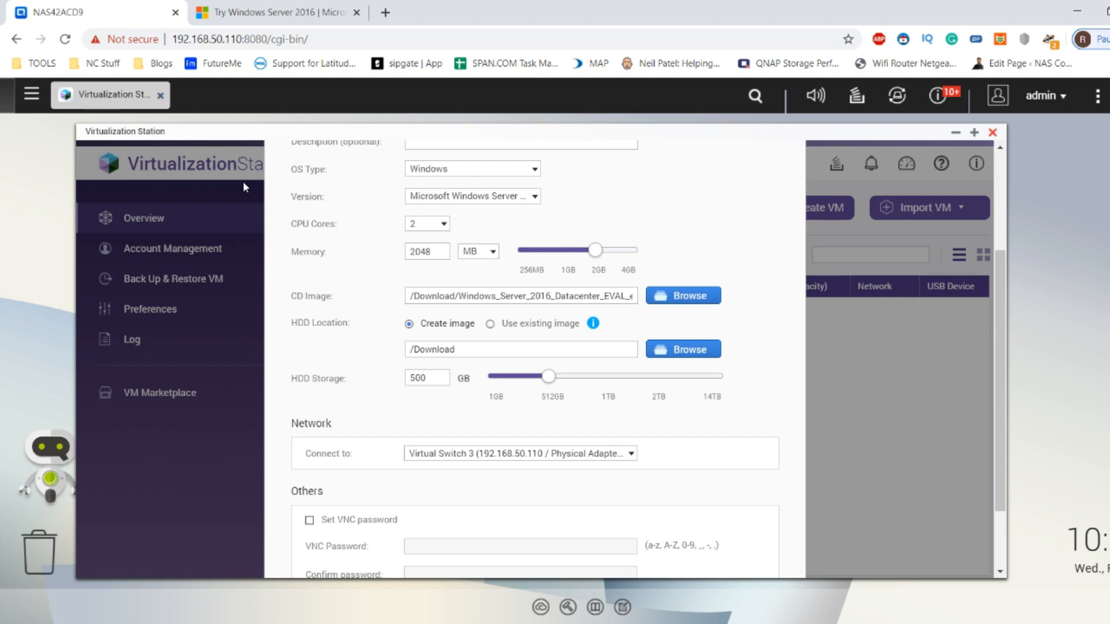
pyautogui.moveTo(492, 472)
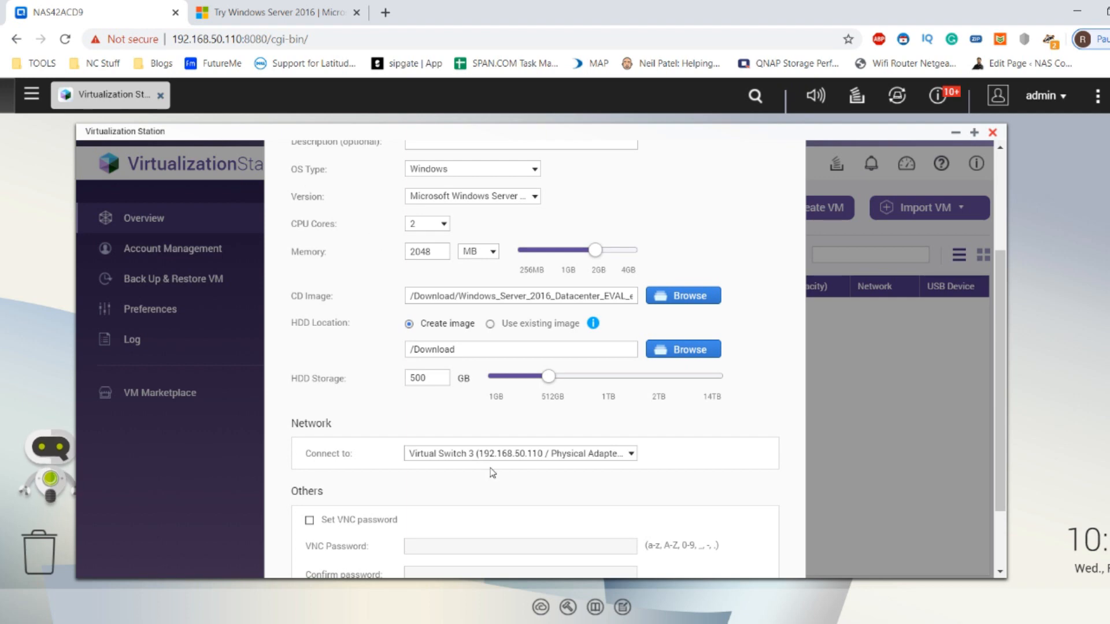
pyautogui.moveTo(544, 455)
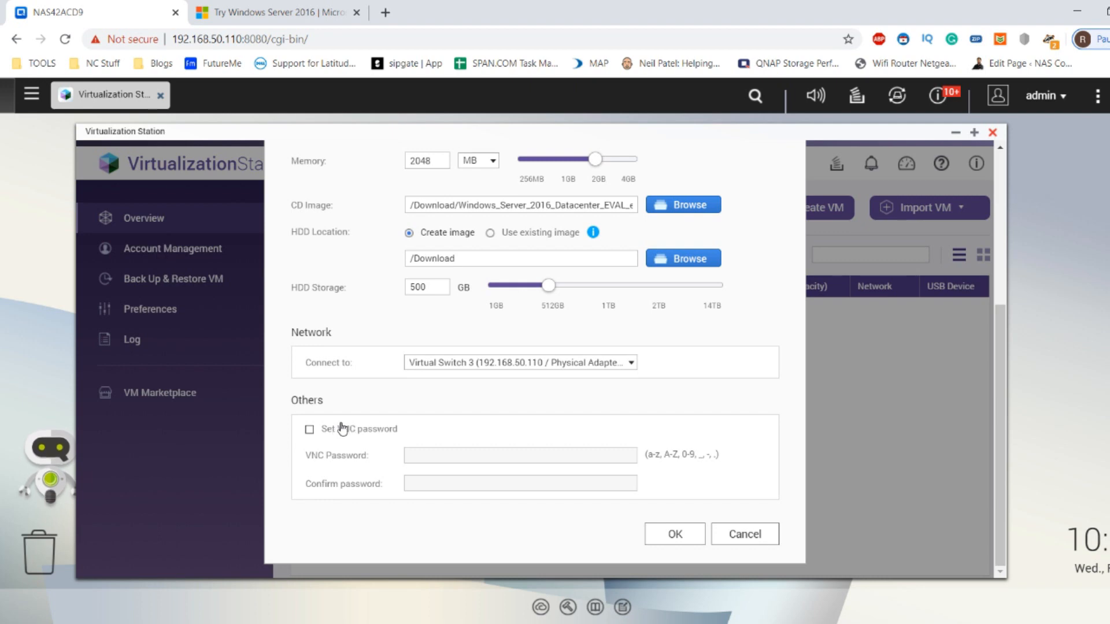
pyautogui.moveTo(382, 435)
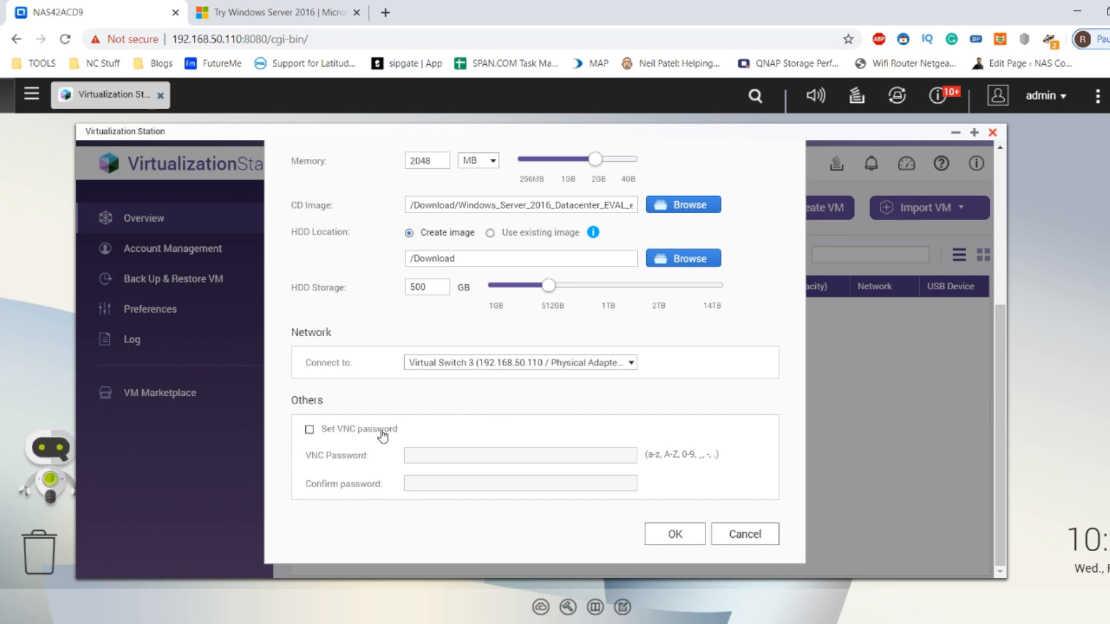
pyautogui.moveTo(457, 451)
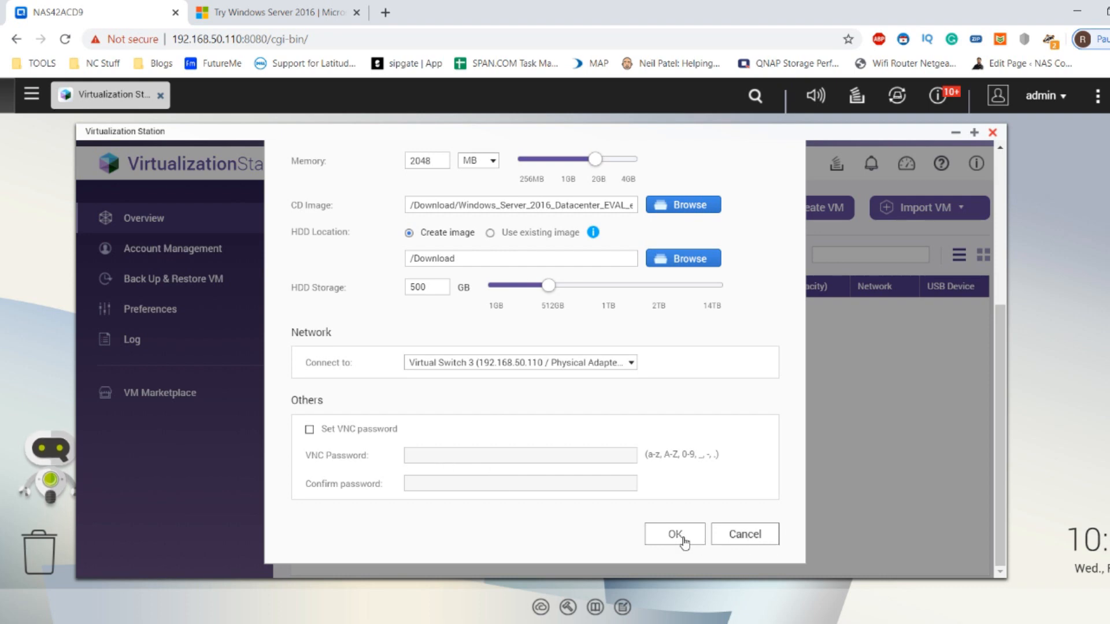
# - Create the Windows Server 2016 VM, which appears powered off with 2 cores and 2 GB
pyautogui.click(673, 534)
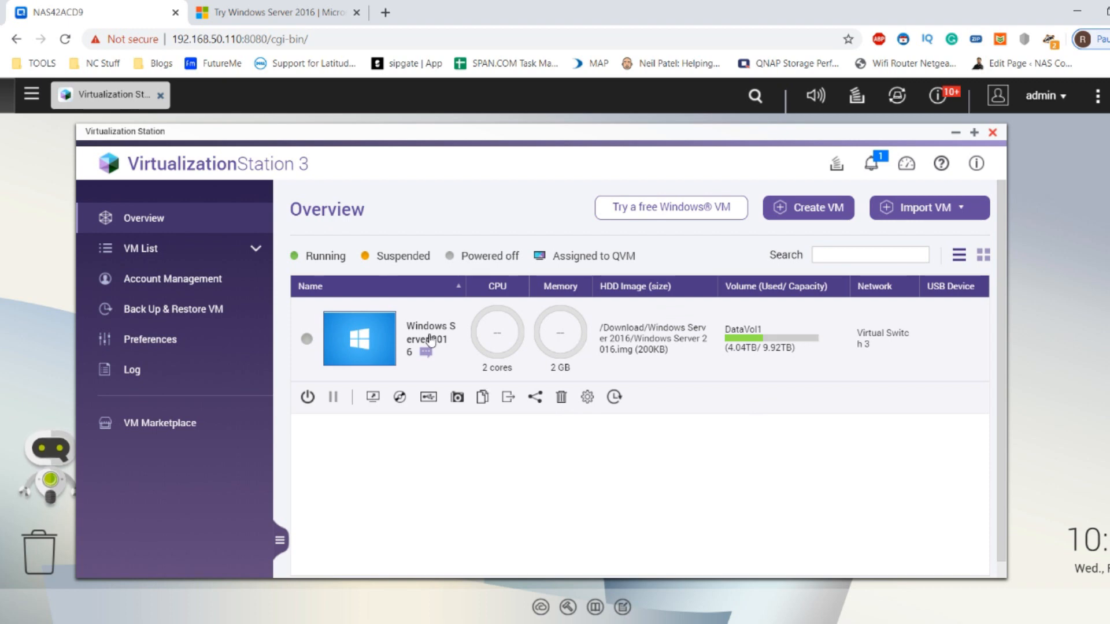
pyautogui.moveTo(491, 374)
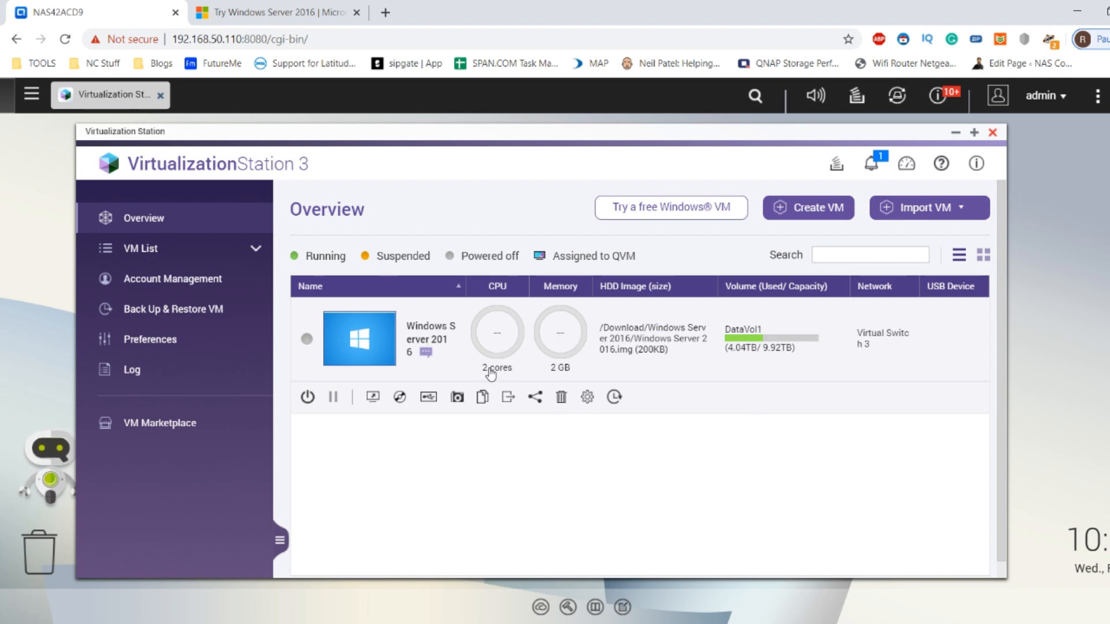
pyautogui.moveTo(318, 374)
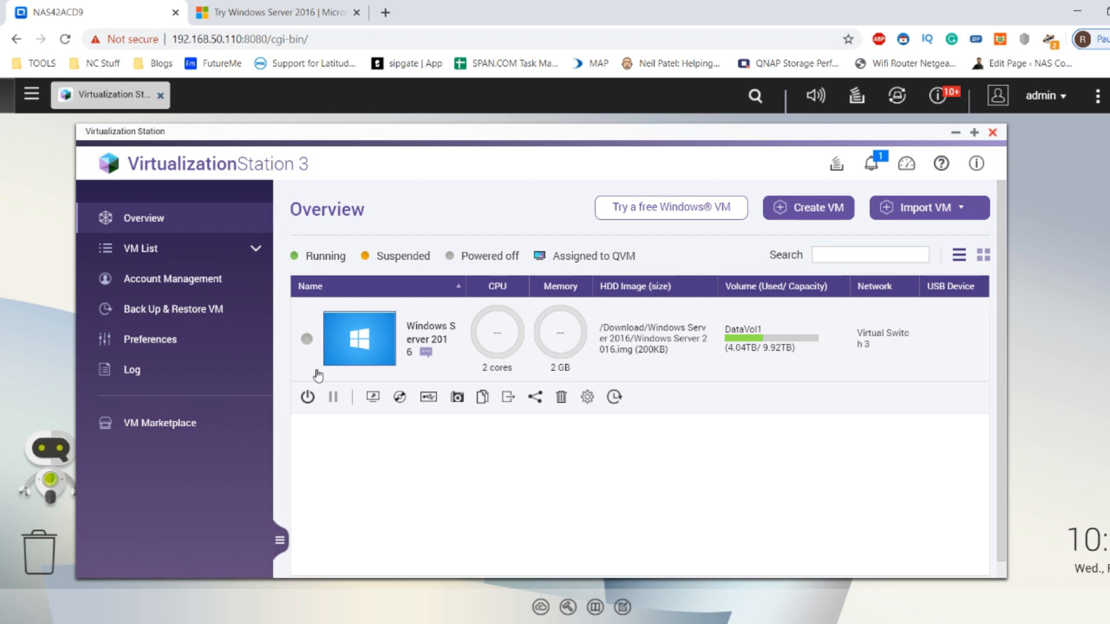
pyautogui.moveTo(307, 396)
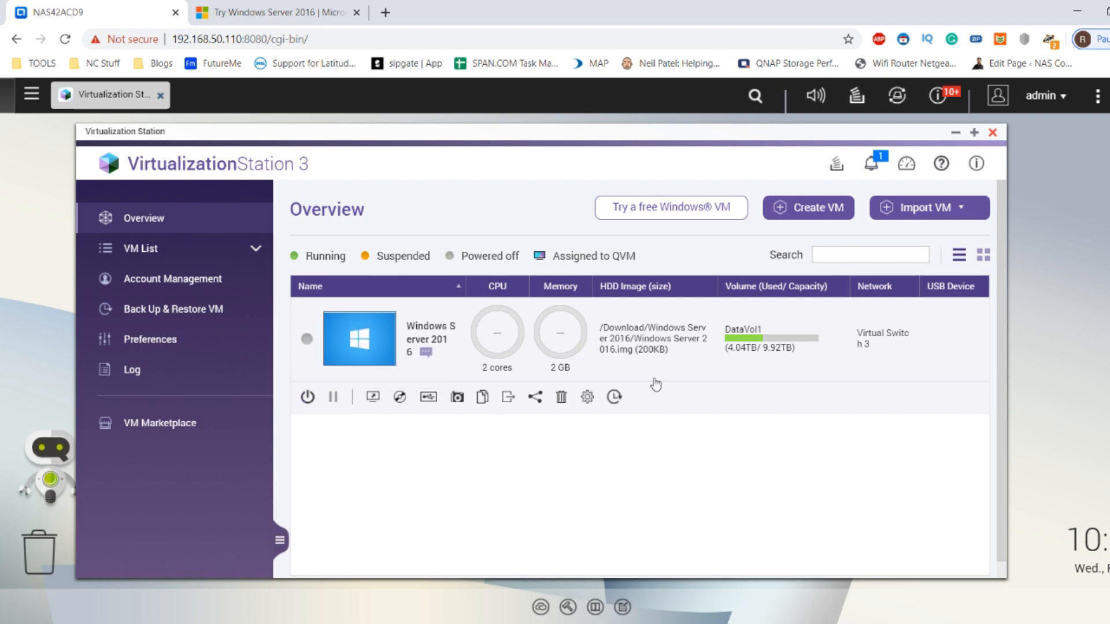
pyautogui.moveTo(545, 297)
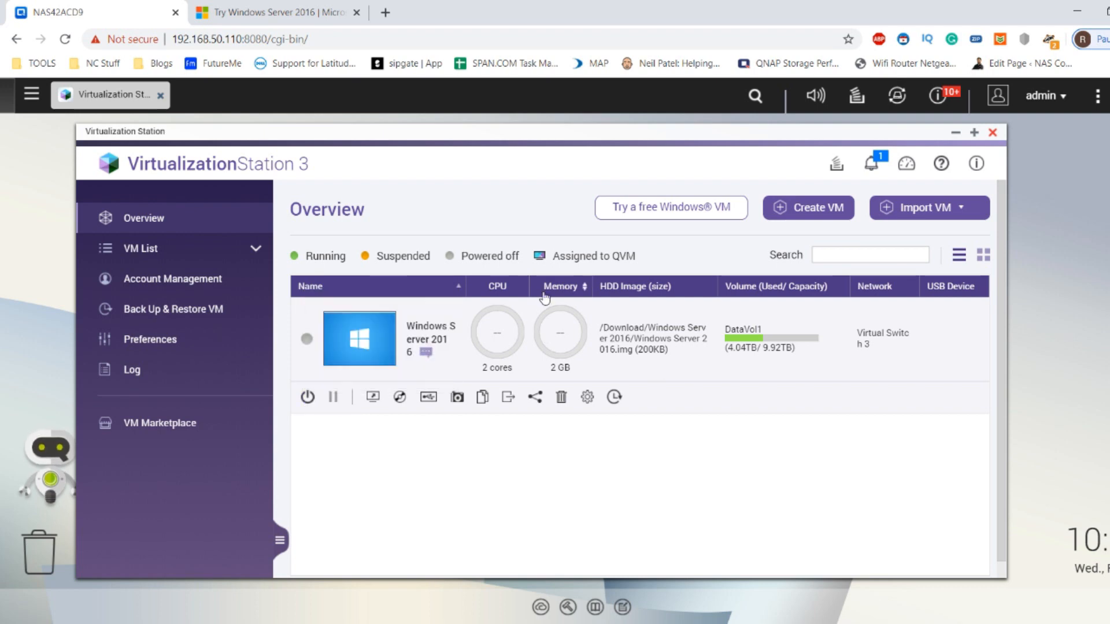
pyautogui.moveTo(697, 289)
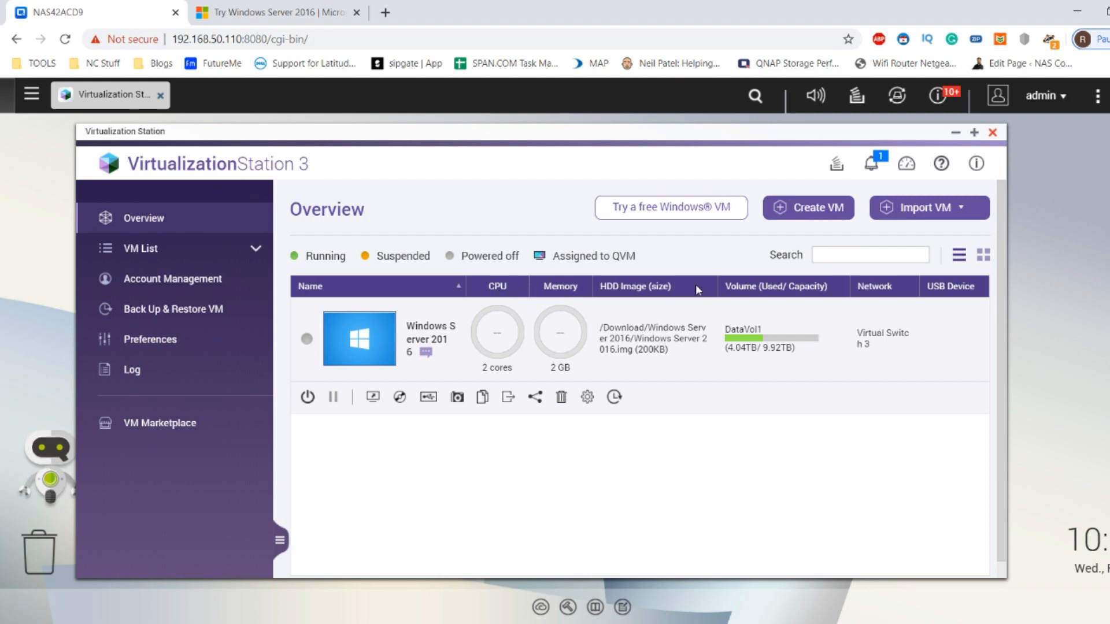
pyautogui.moveTo(373, 397)
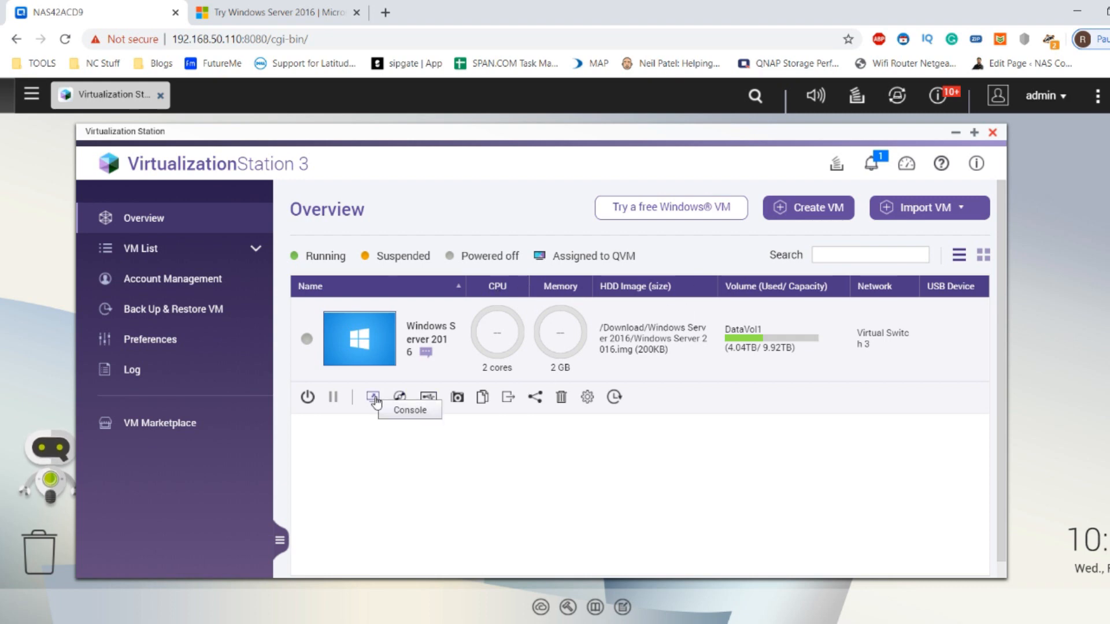
pyautogui.moveTo(399, 398)
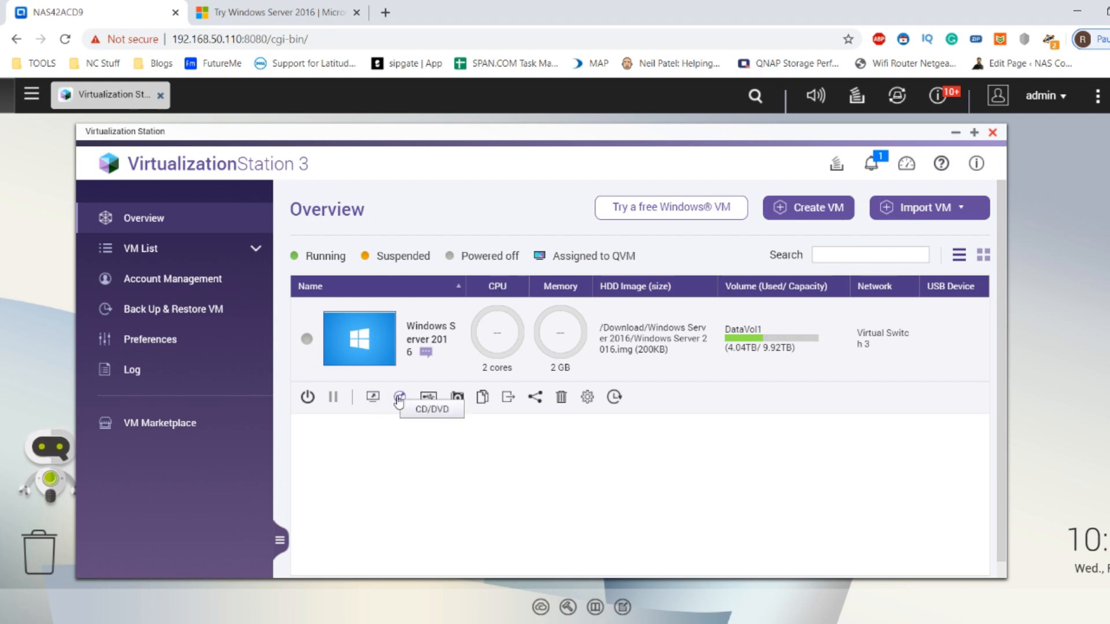
# - Open the Windows Server 2016 VM's Information page and expand its PCIe and Virtio-serial details
pyautogui.click(430, 338)
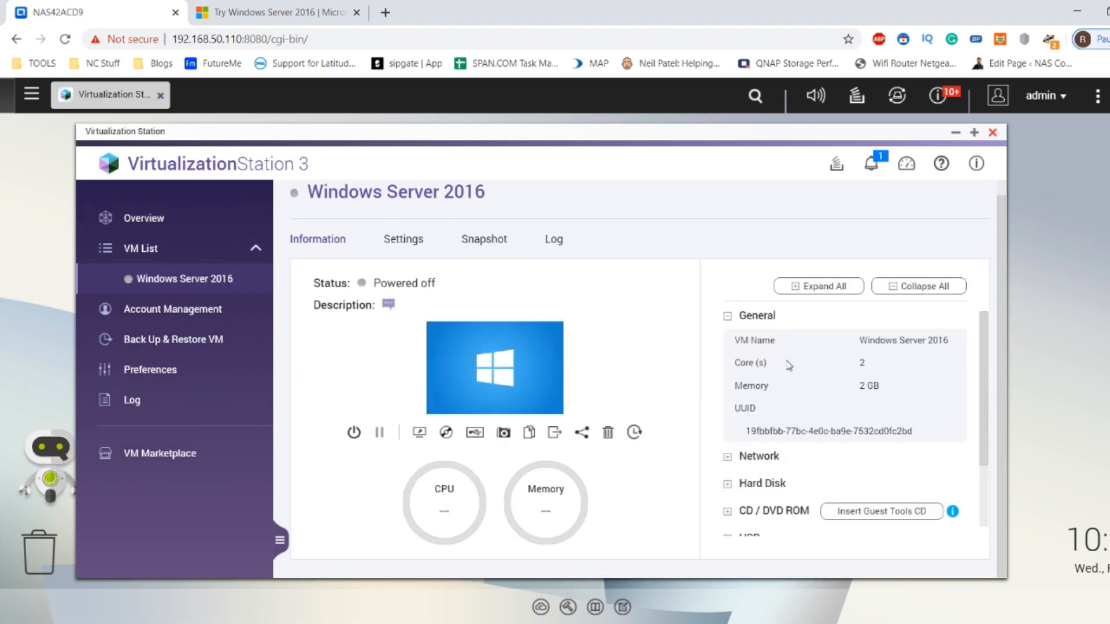
pyautogui.moveTo(784, 377)
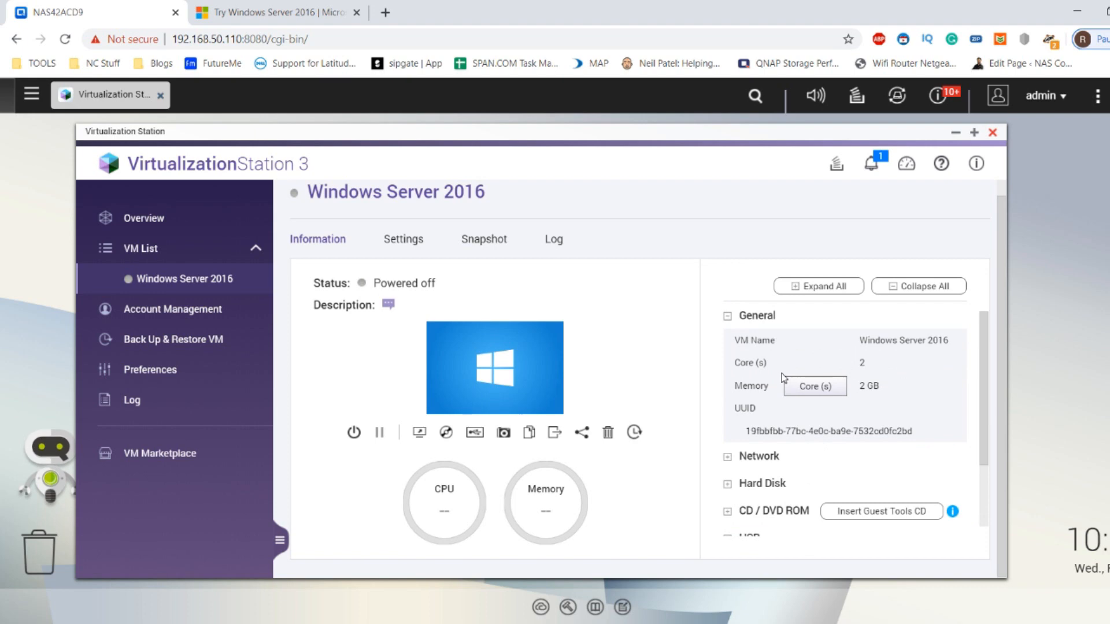
pyautogui.click(727, 391)
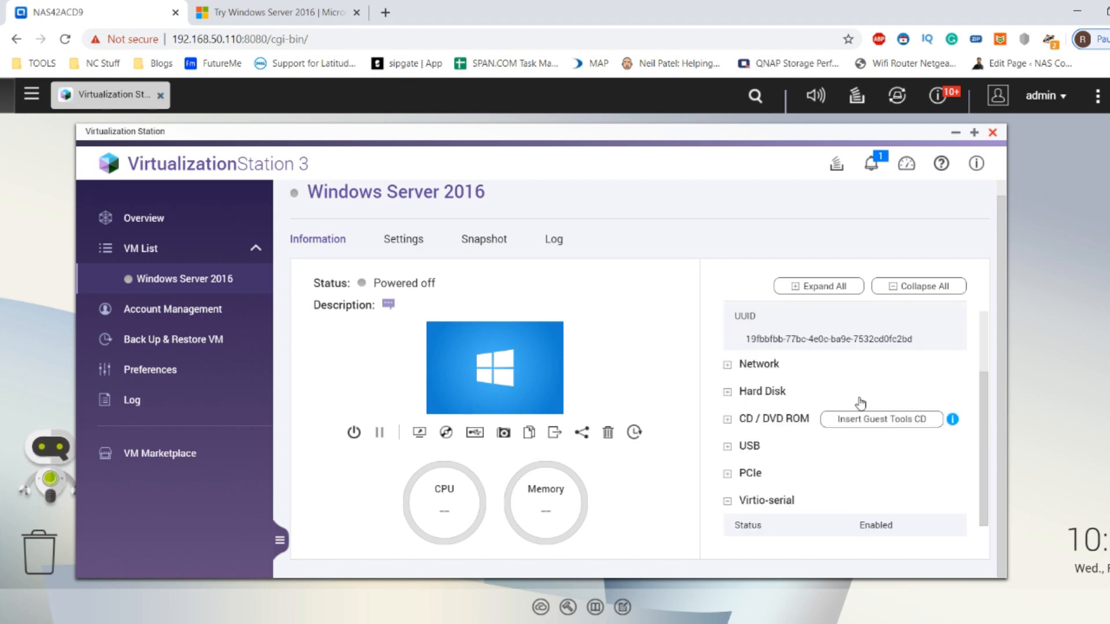
pyautogui.moveTo(888, 418)
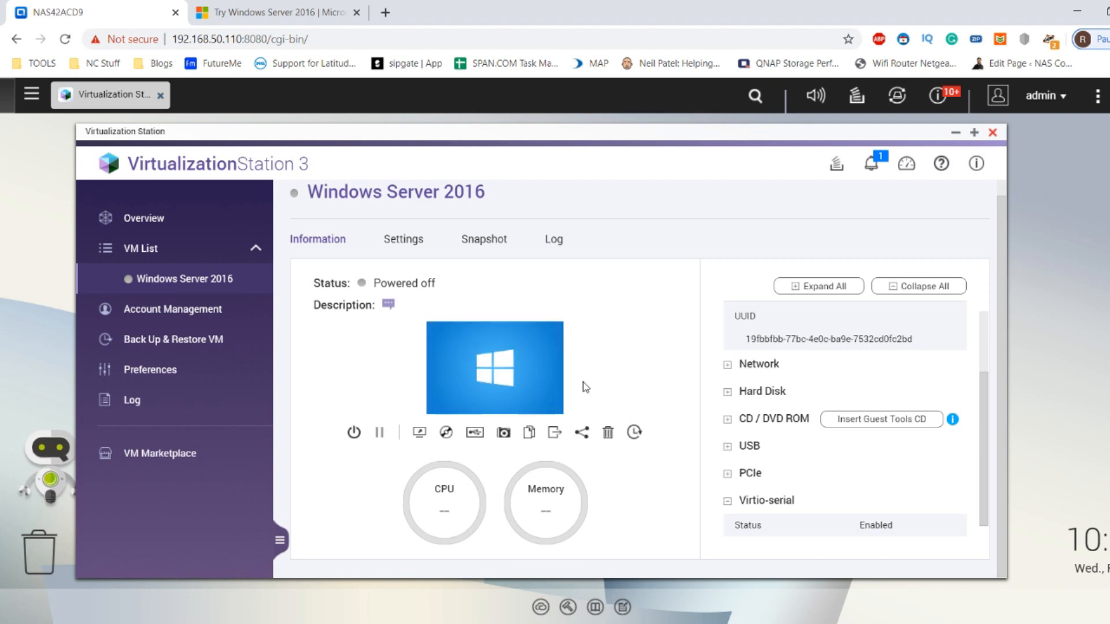
pyautogui.moveTo(582, 432)
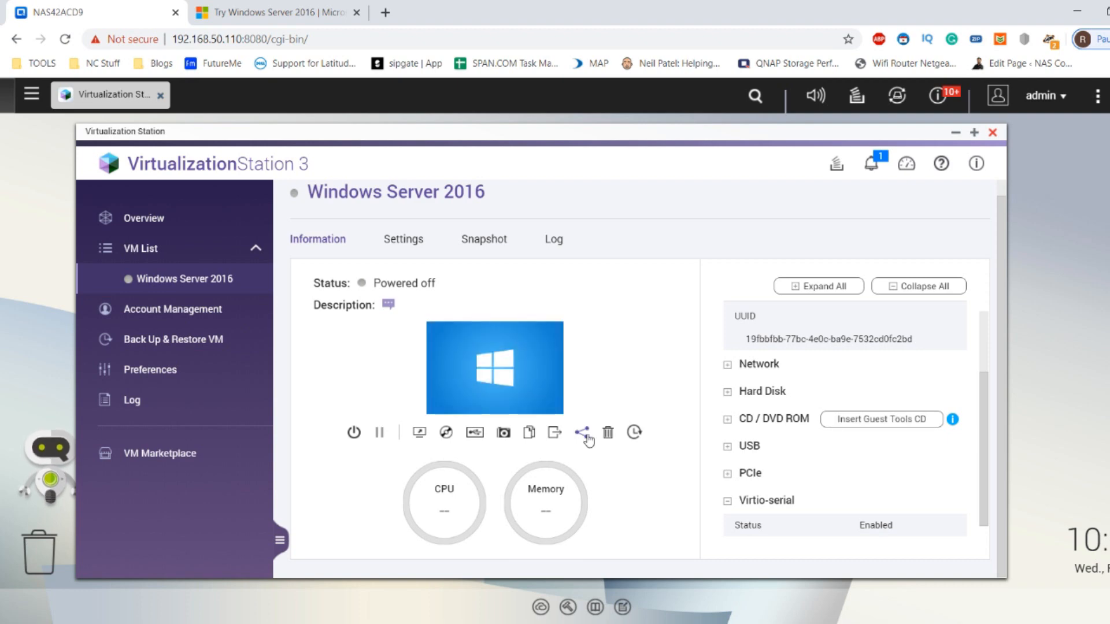
pyautogui.moveTo(445, 433)
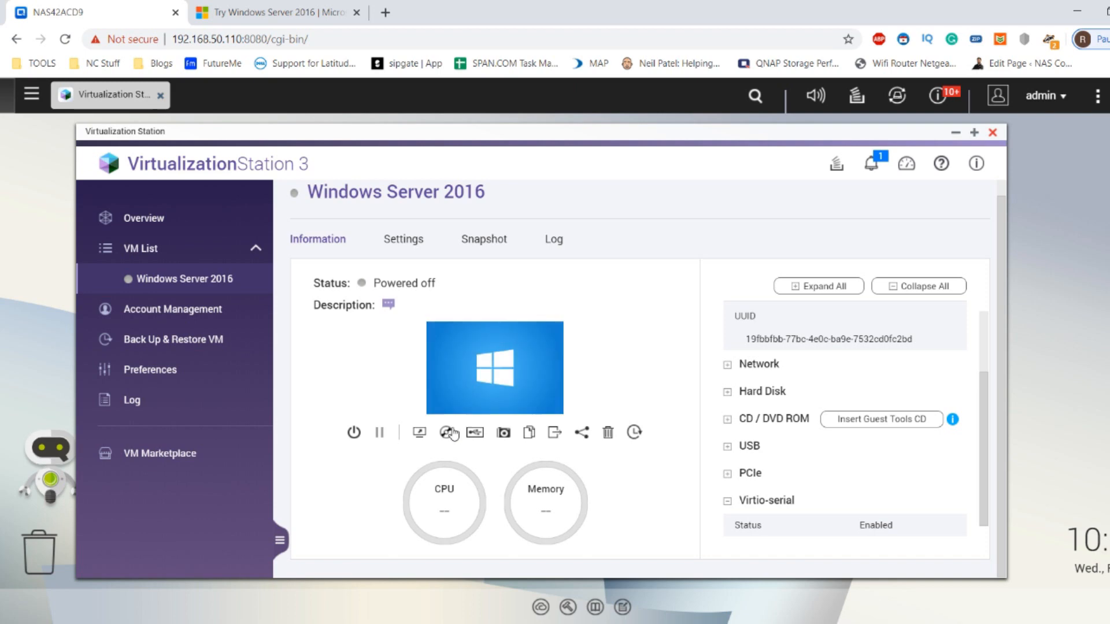
pyautogui.moveTo(474, 432)
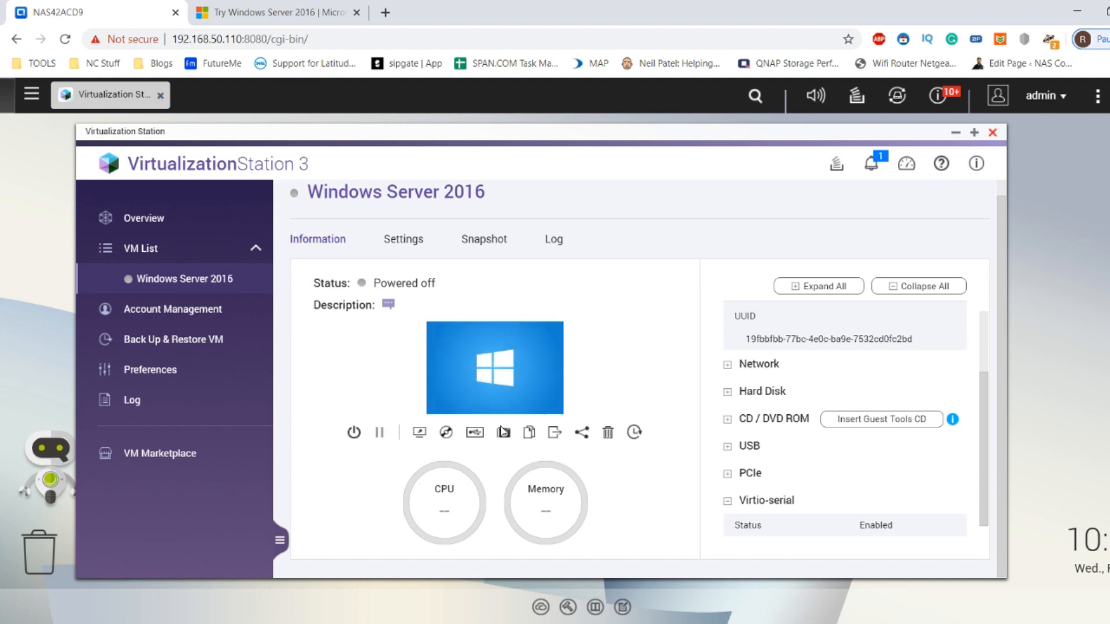
pyautogui.moveTo(529, 432)
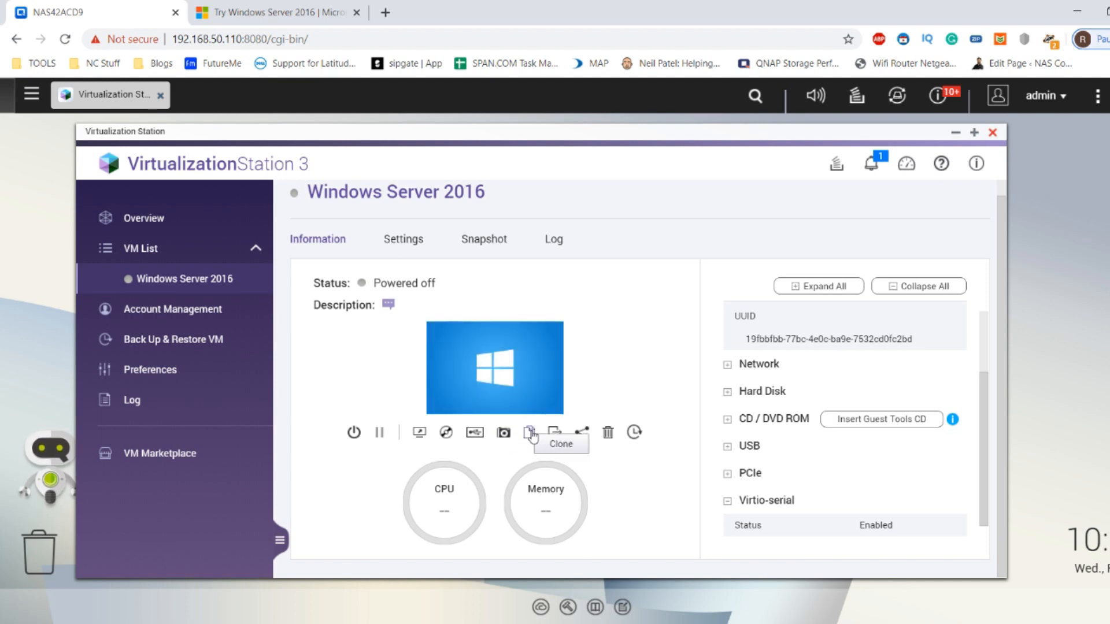
pyautogui.moveTo(414, 209)
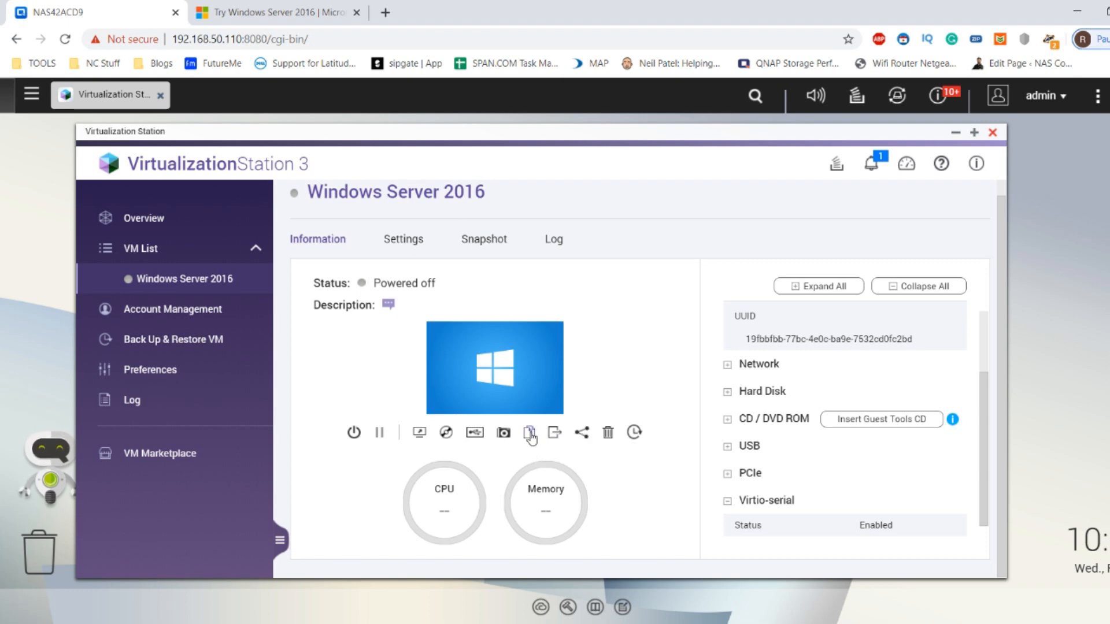
pyautogui.moveTo(555, 432)
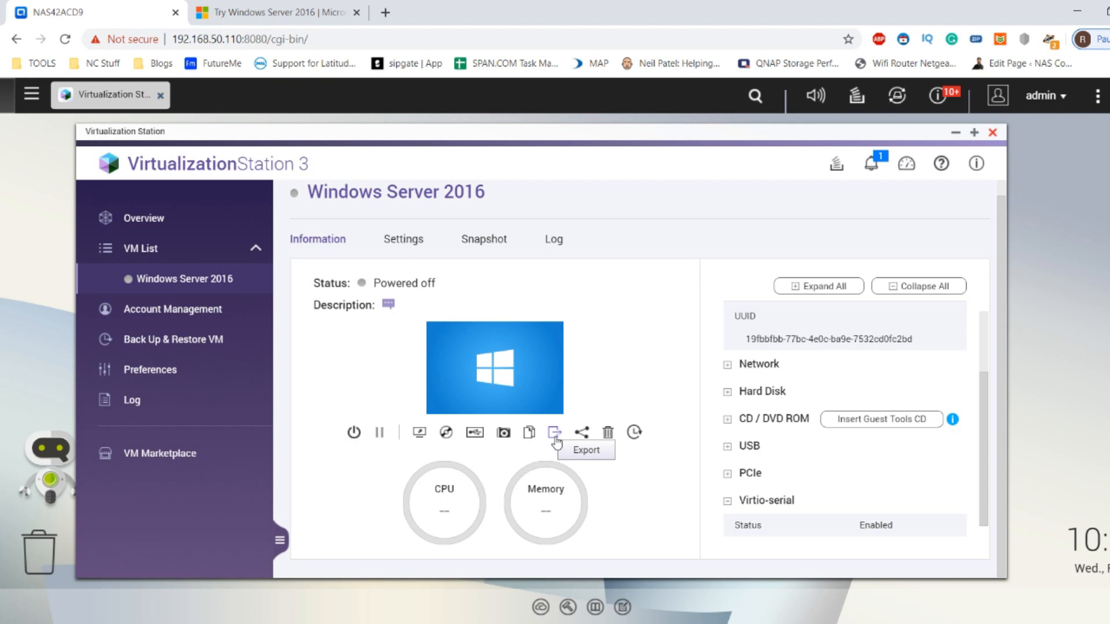
pyautogui.moveTo(829, 400)
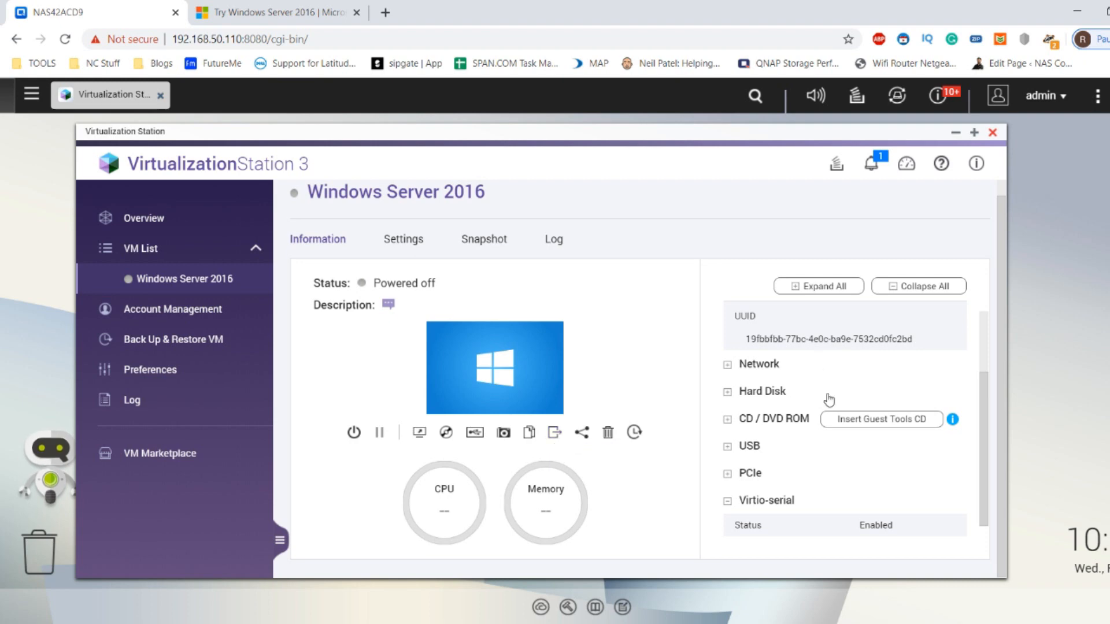
pyautogui.click(749, 450)
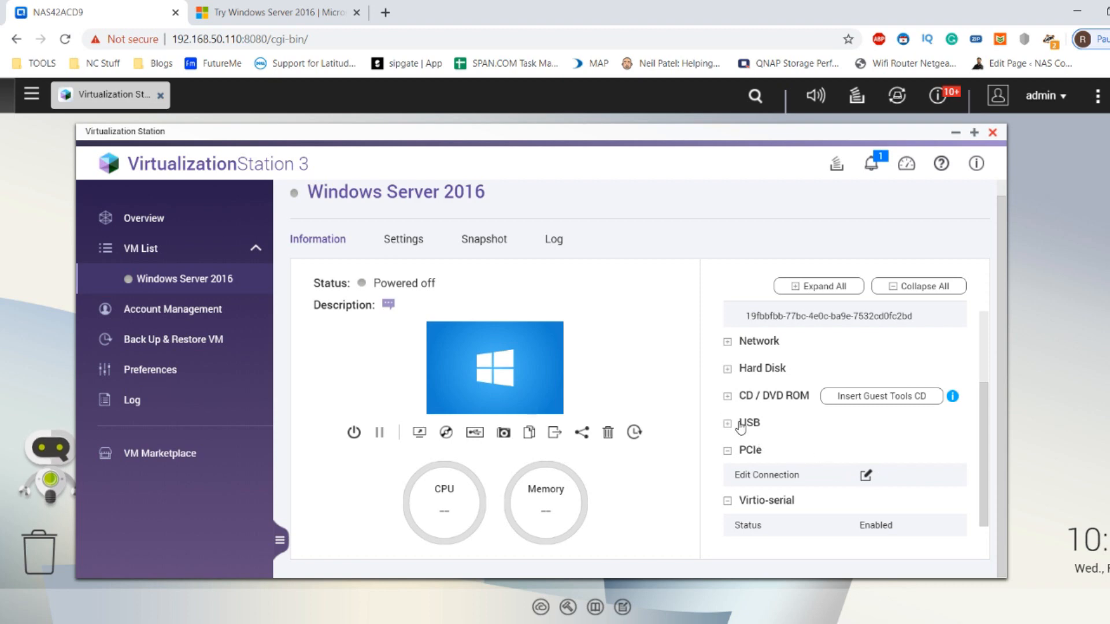
pyautogui.moveTo(412, 232)
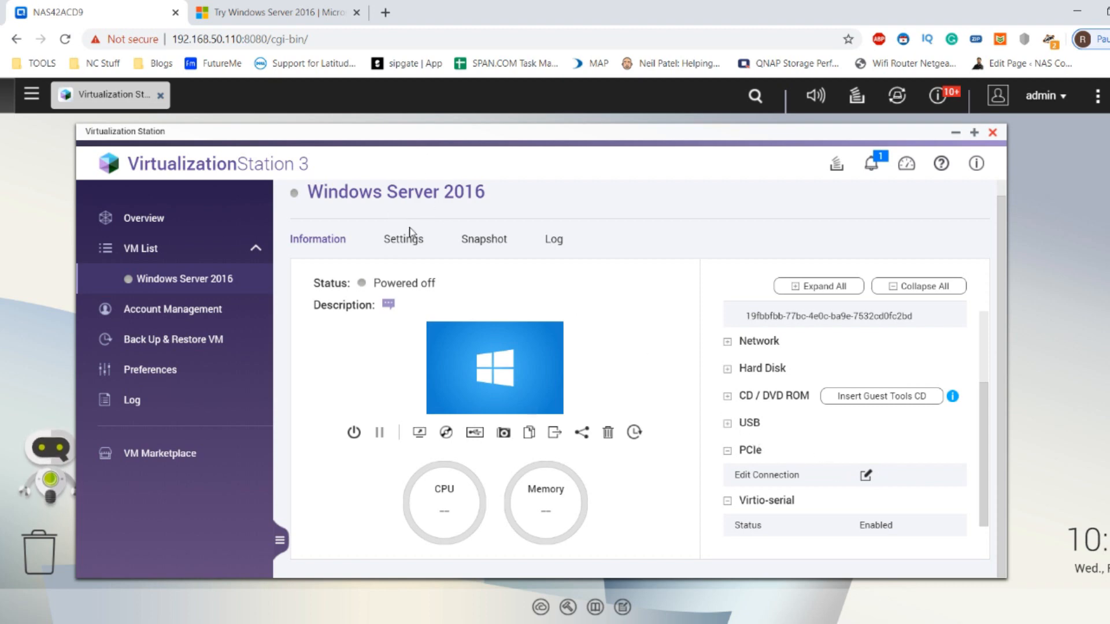
# - Review the VM's General settings (2 cores, 2 GB memory), then return to Information
pyautogui.click(403, 239)
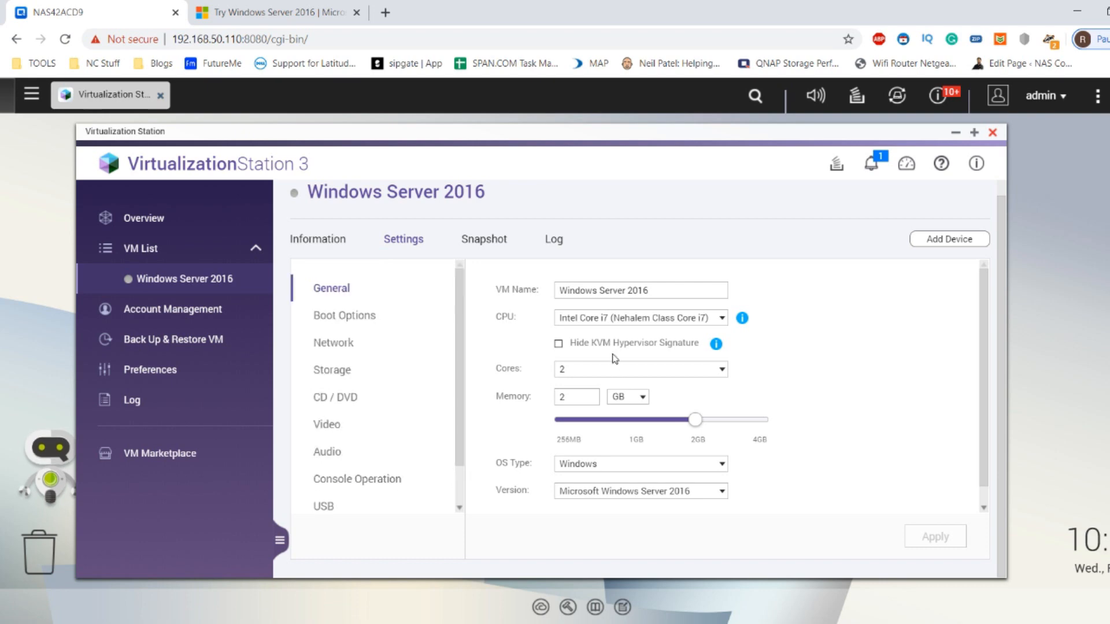
pyautogui.moveTo(647, 323)
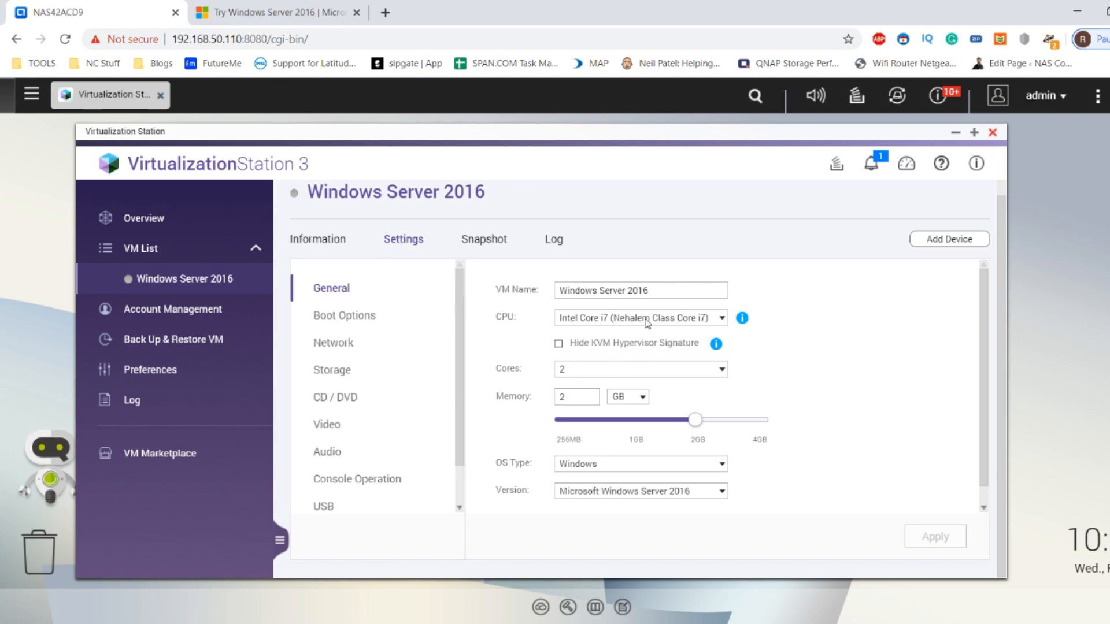
pyautogui.moveTo(379, 248)
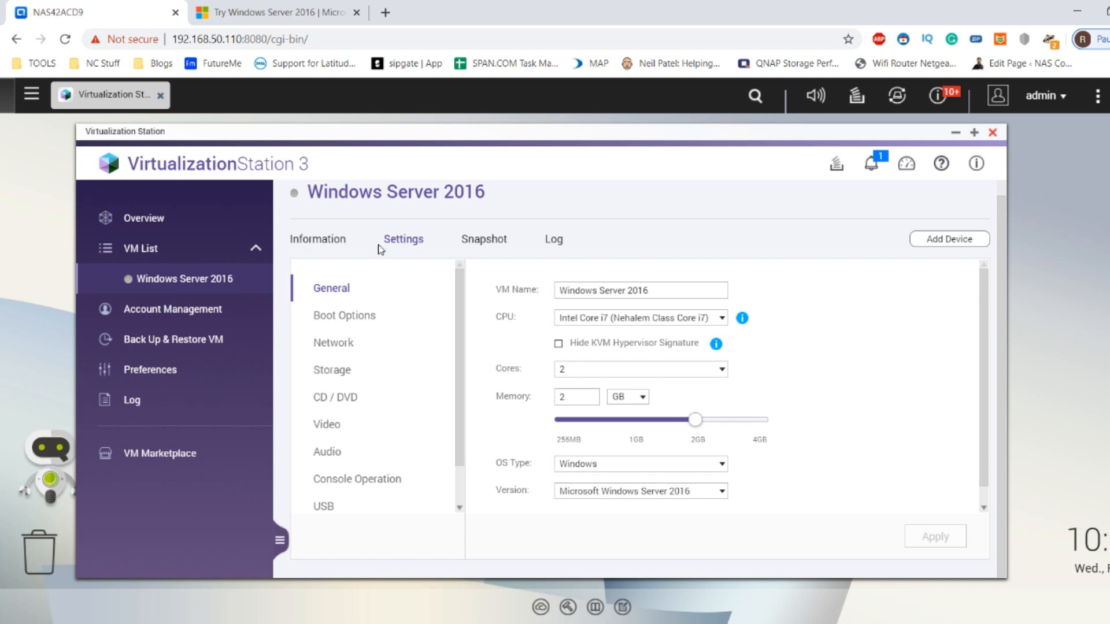
pyautogui.click(316, 239)
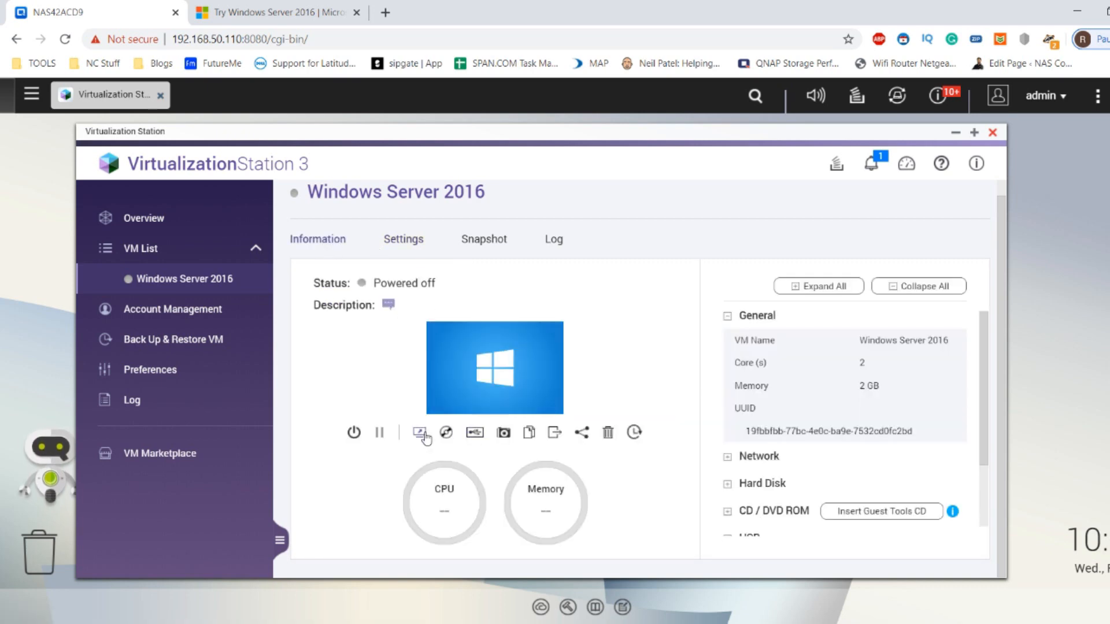
pyautogui.moveTo(353, 432)
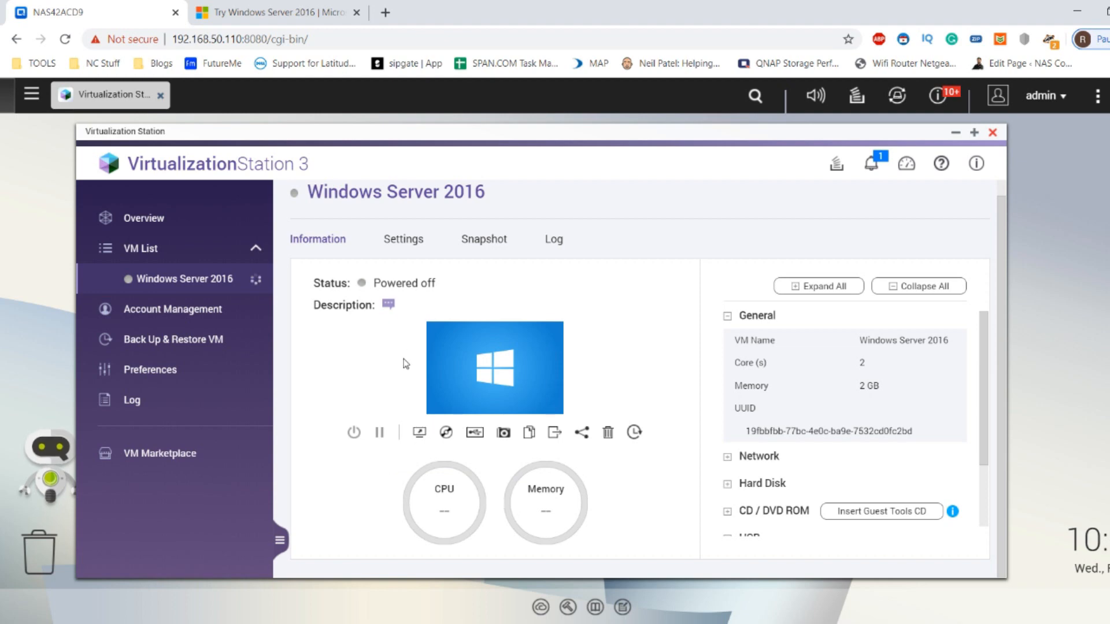
# - Power on the Windows Server 2016 VM and open its console in a new tab
pyautogui.click(353, 432)
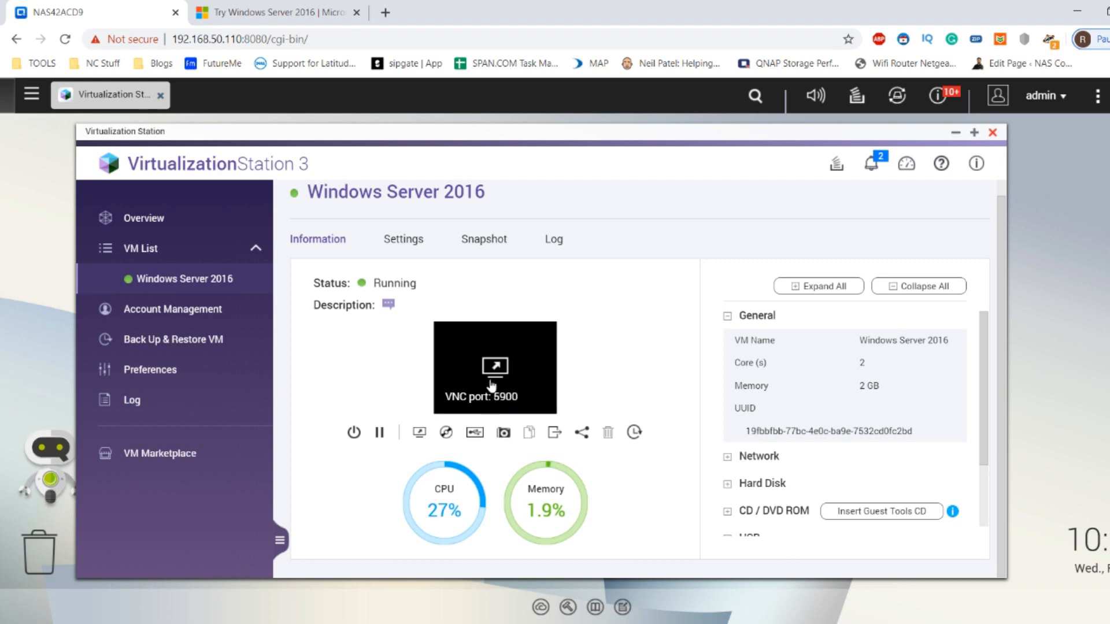
pyautogui.click(495, 367)
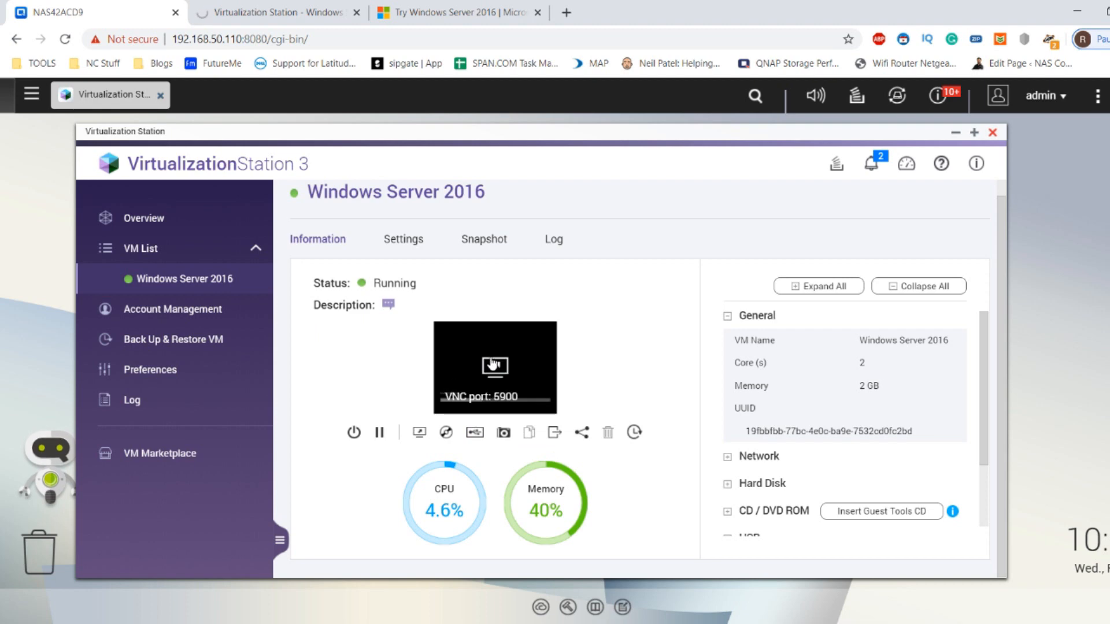
pyautogui.rightClick(495, 368)
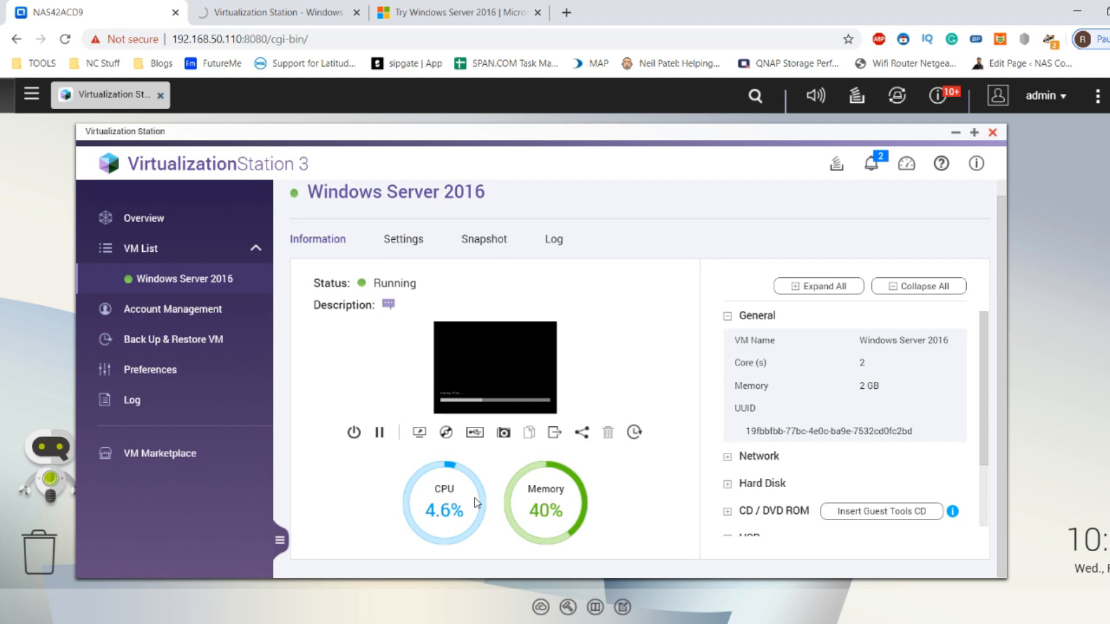
pyautogui.moveTo(473, 470)
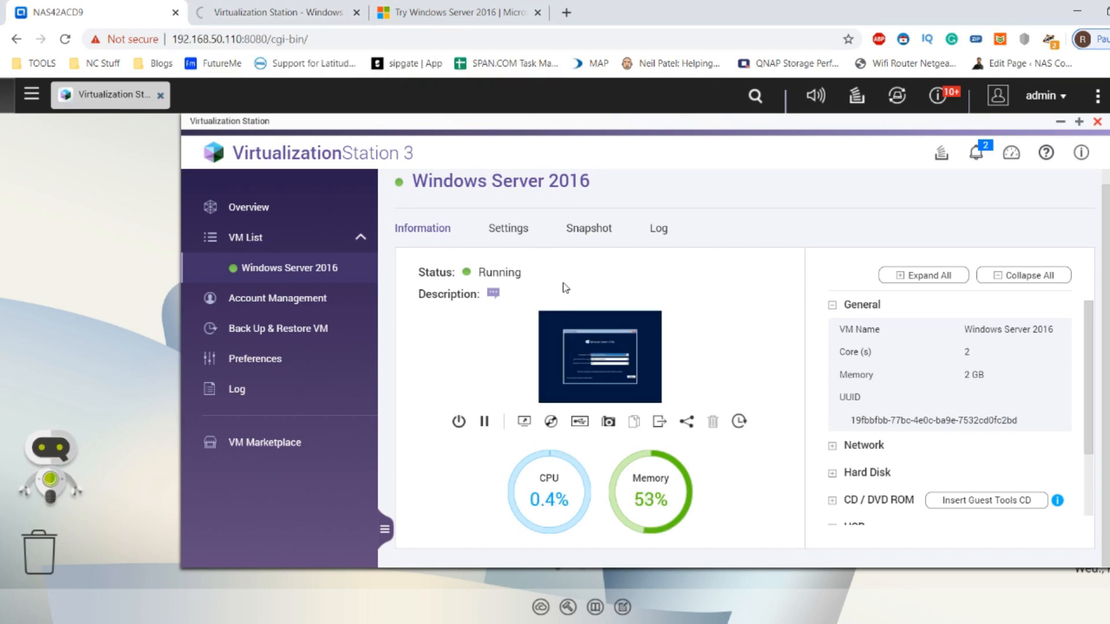
pyautogui.click(599, 356)
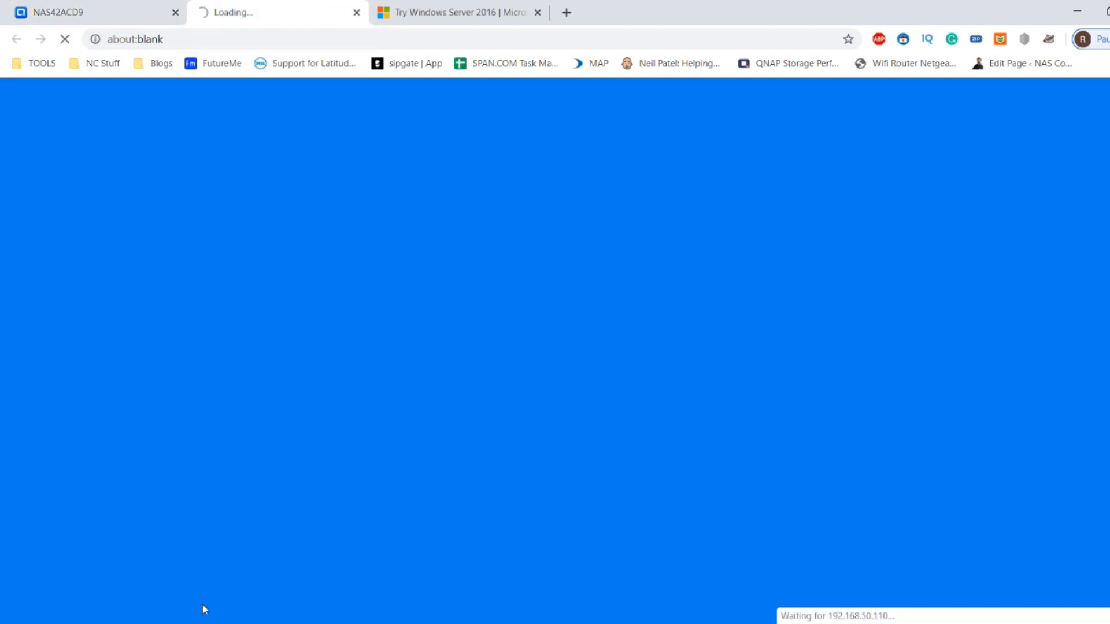
pyautogui.moveTo(433, 208)
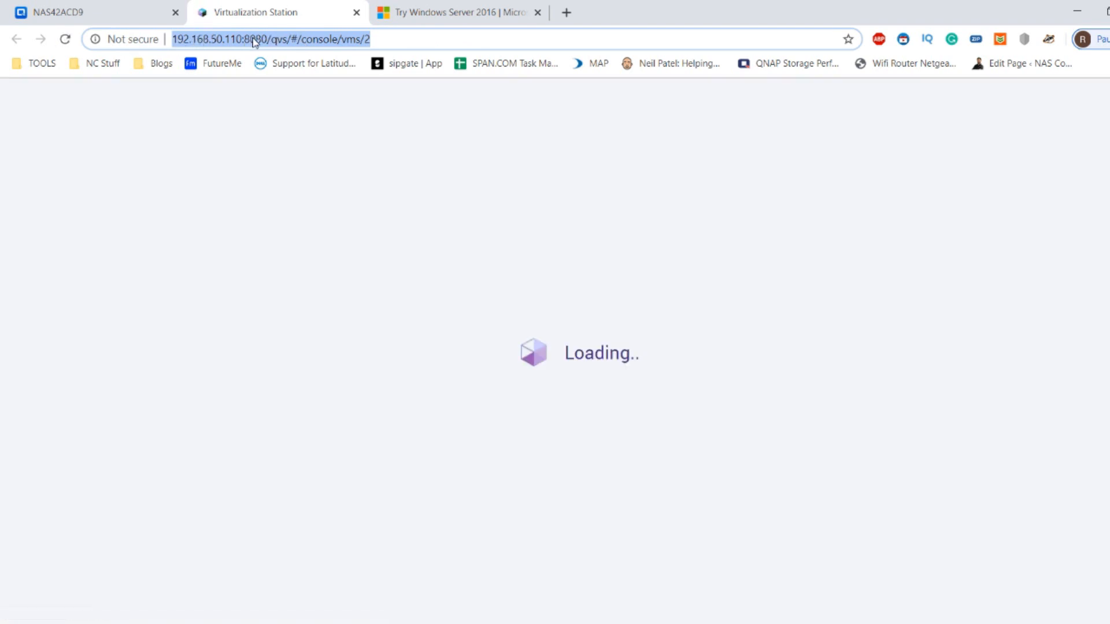
pyautogui.moveTo(267, 347)
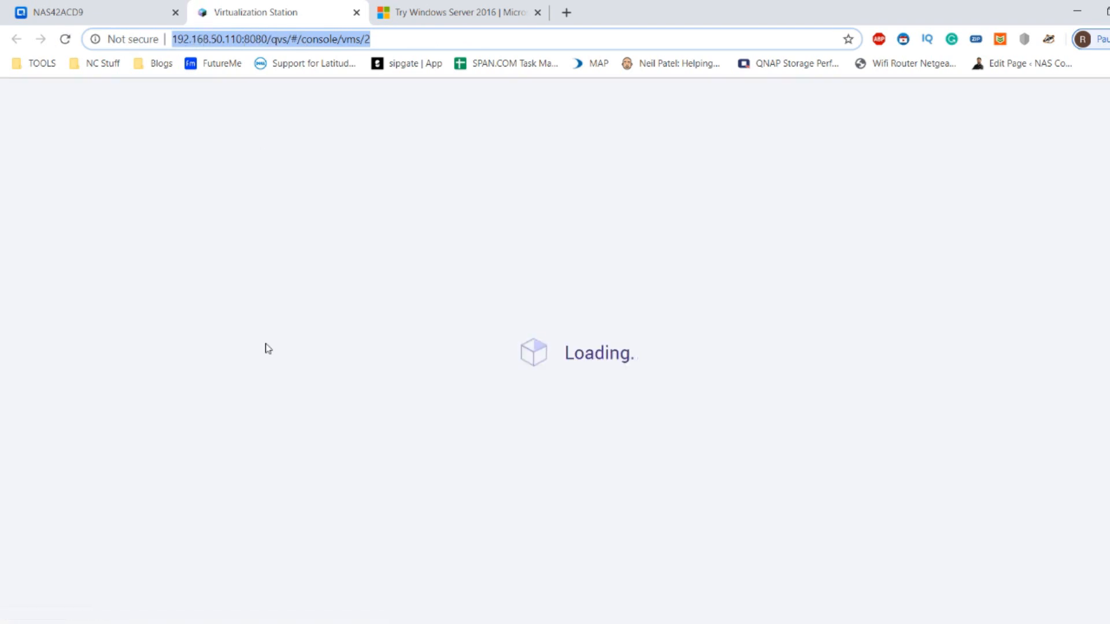
pyautogui.moveTo(308, 63)
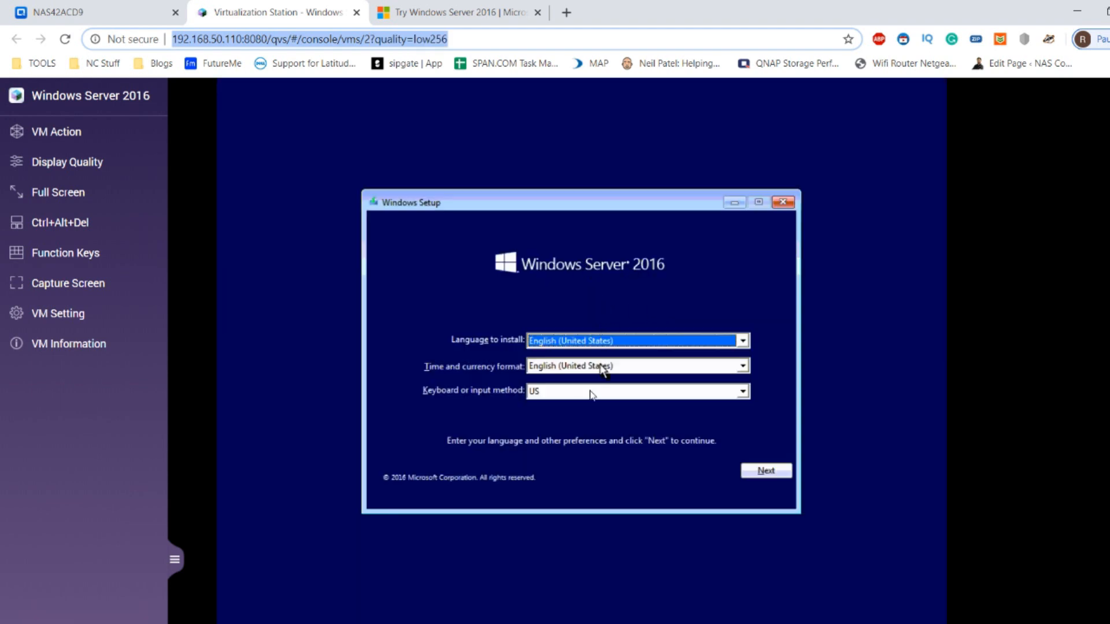
# - Accept the default language and keyboard settings and begin the Windows Server installation
pyautogui.click(765, 471)
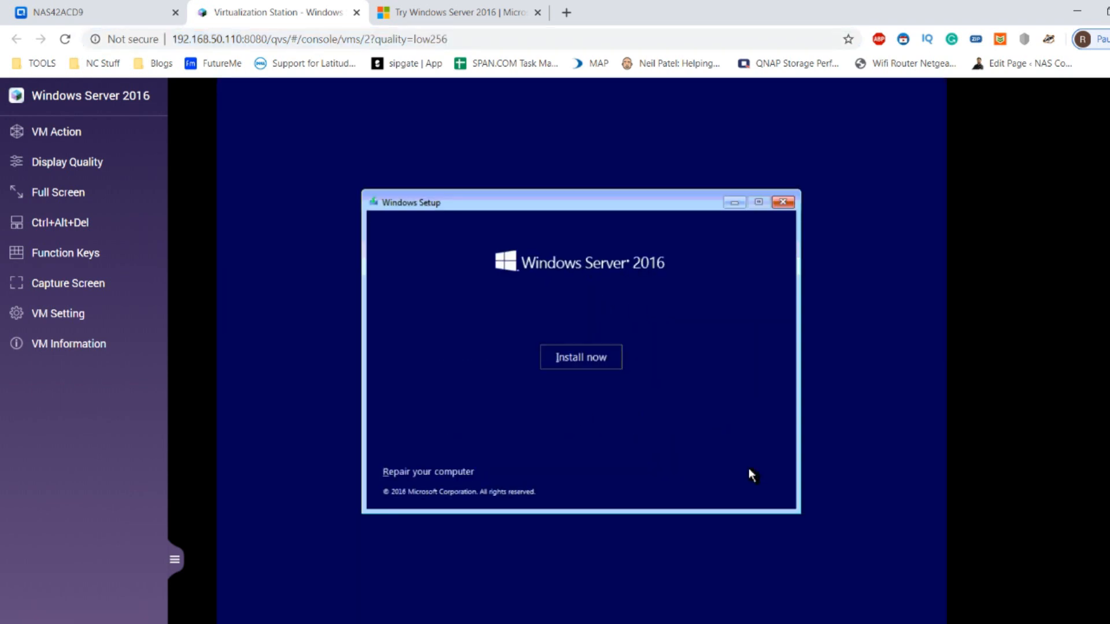
pyautogui.click(579, 356)
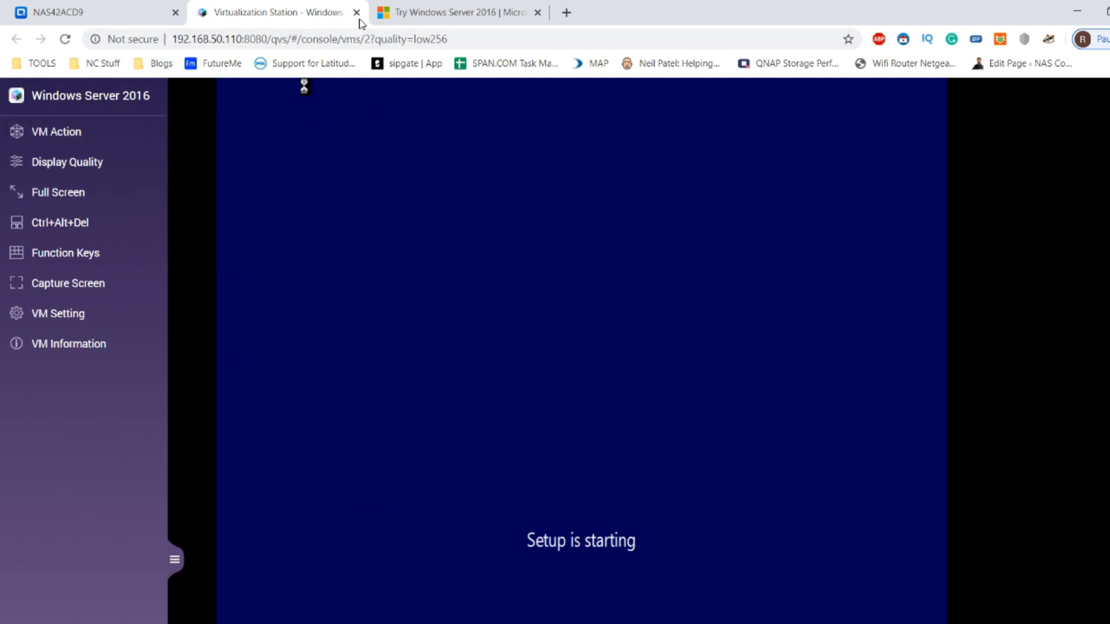
pyautogui.click(56, 132)
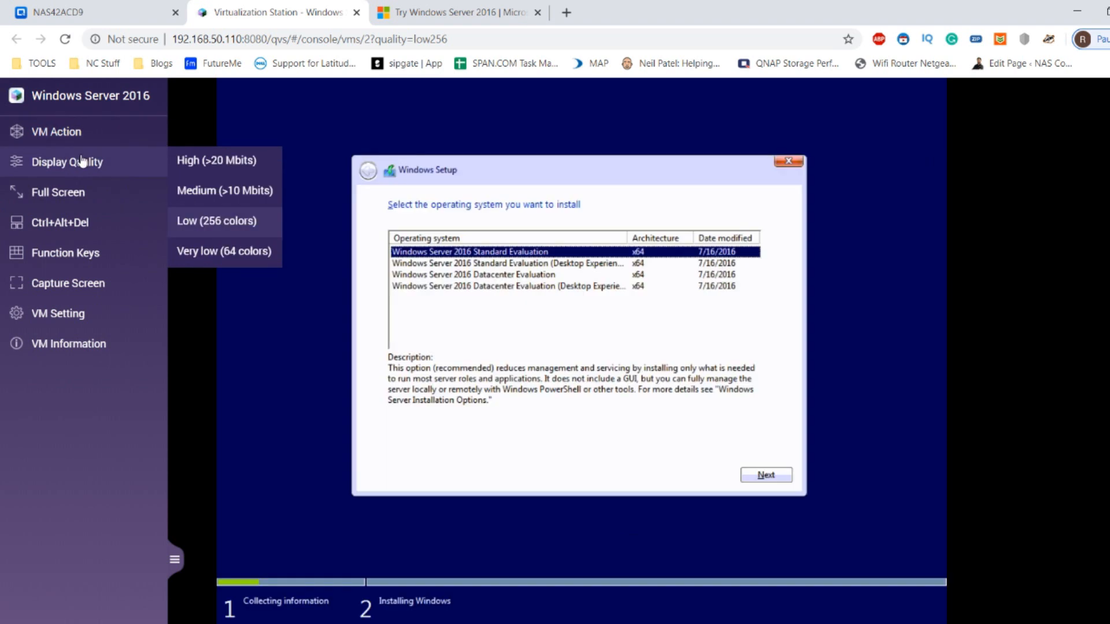
pyautogui.click(567, 333)
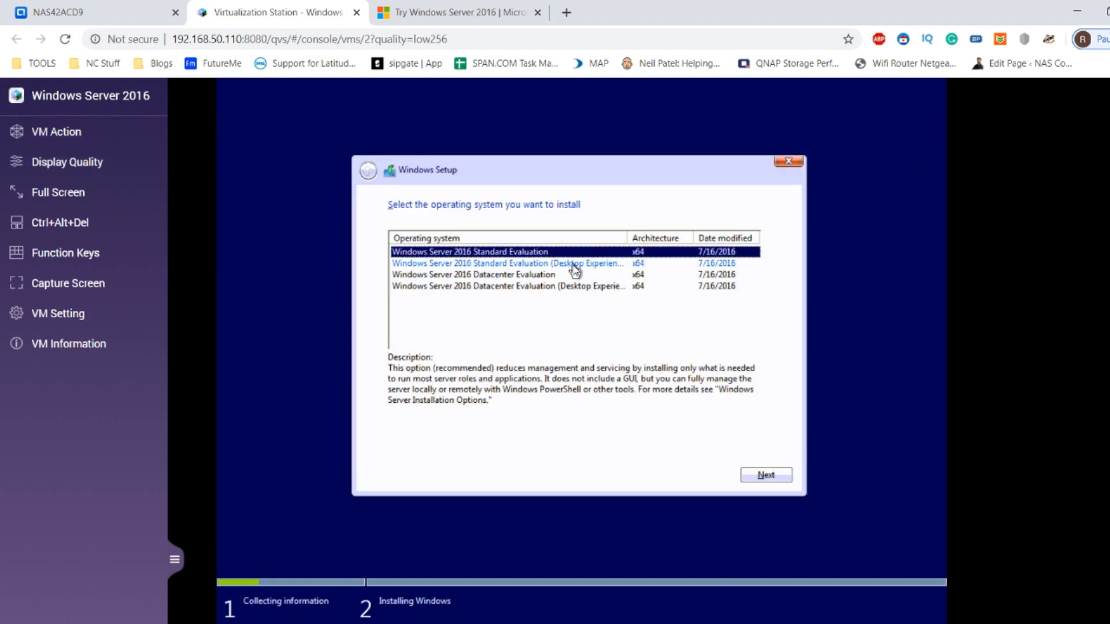
# - Choose Standard Evaluation (Desktop Experience), accept the license, and pick Custom install on Drive 0
pyautogui.click(507, 262)
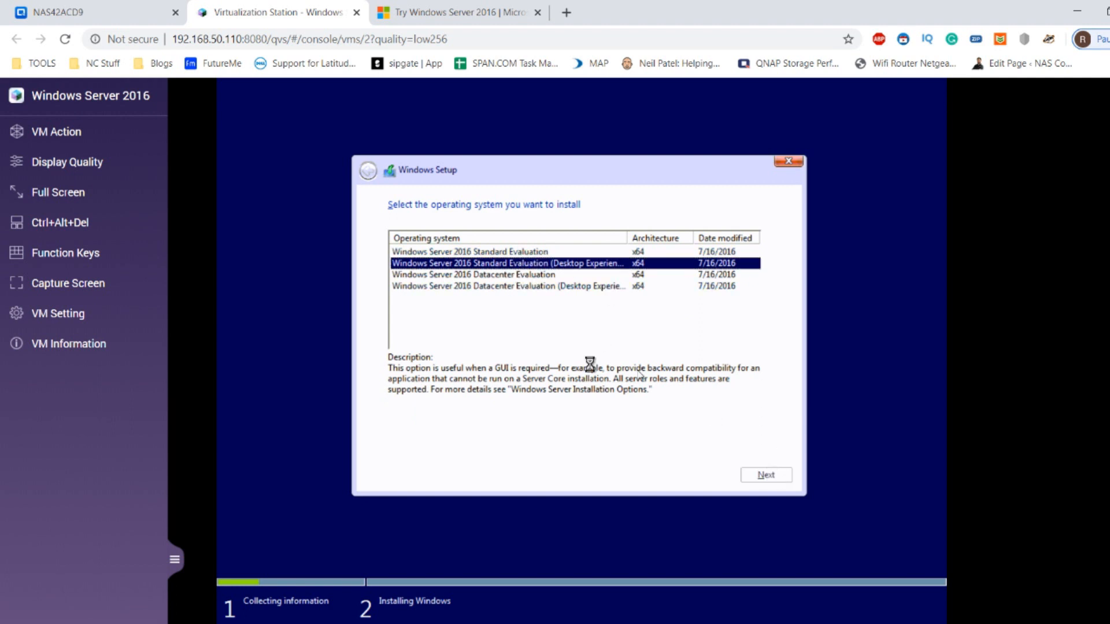
pyautogui.click(765, 474)
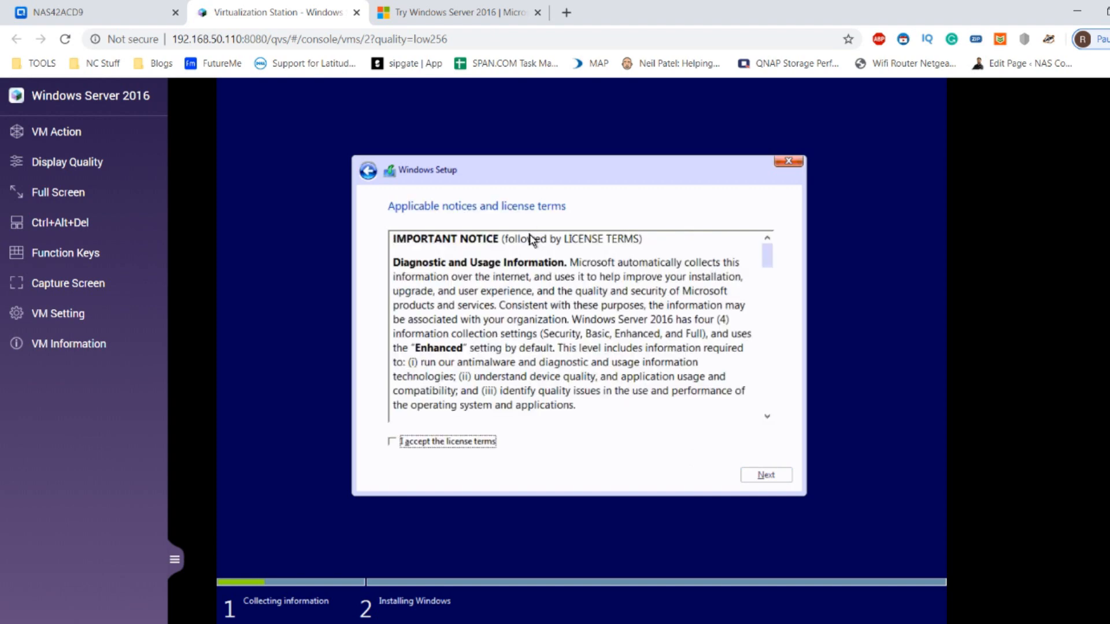
pyautogui.click(392, 441)
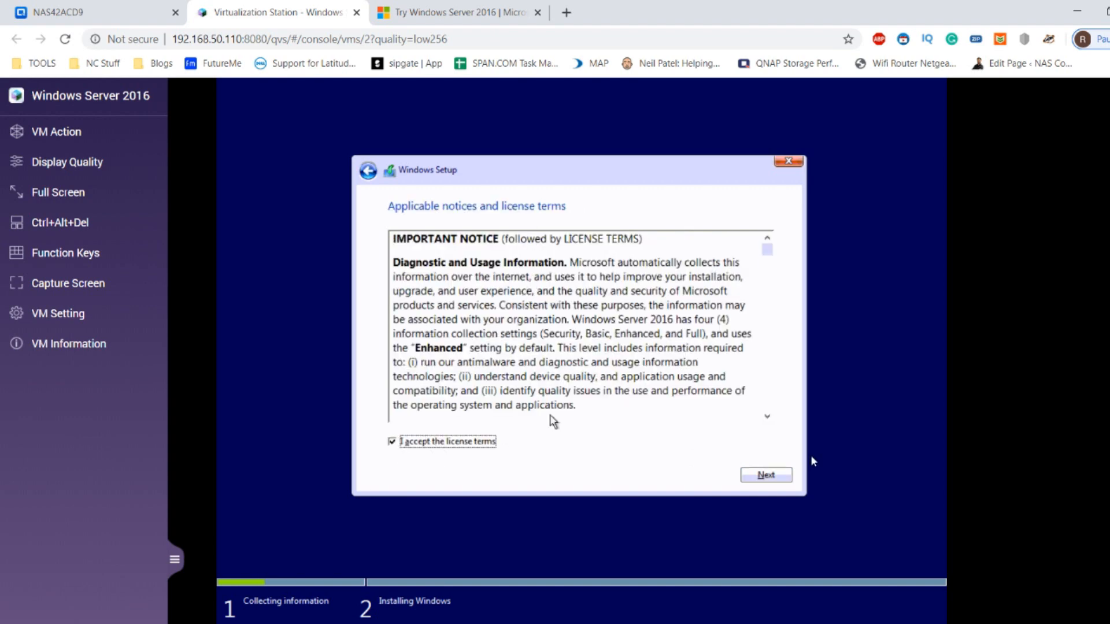
pyautogui.click(766, 476)
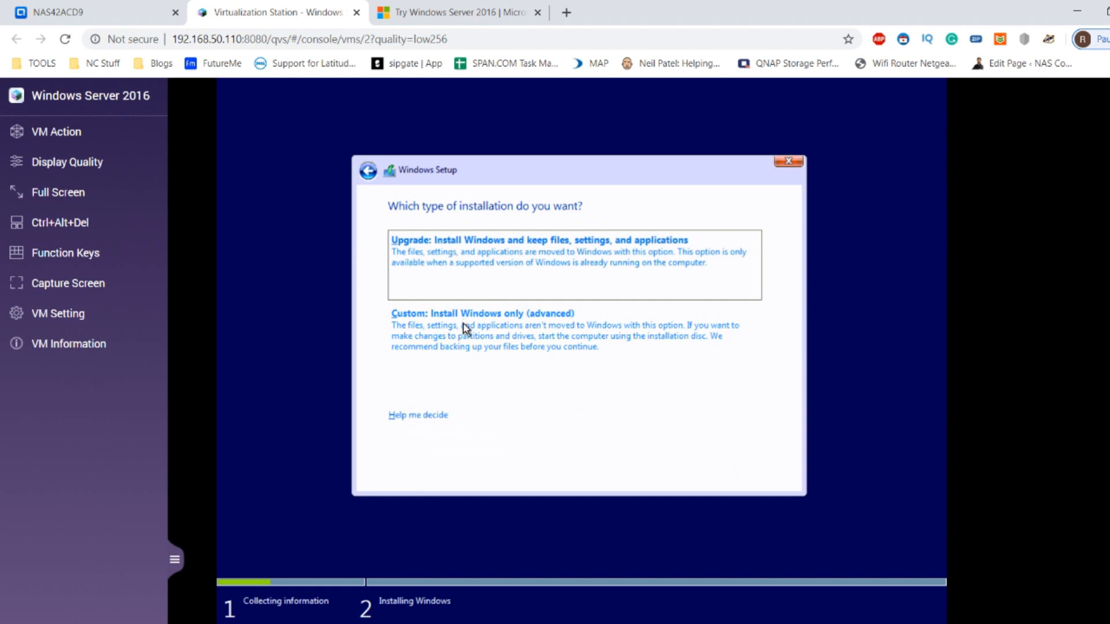
pyautogui.click(486, 313)
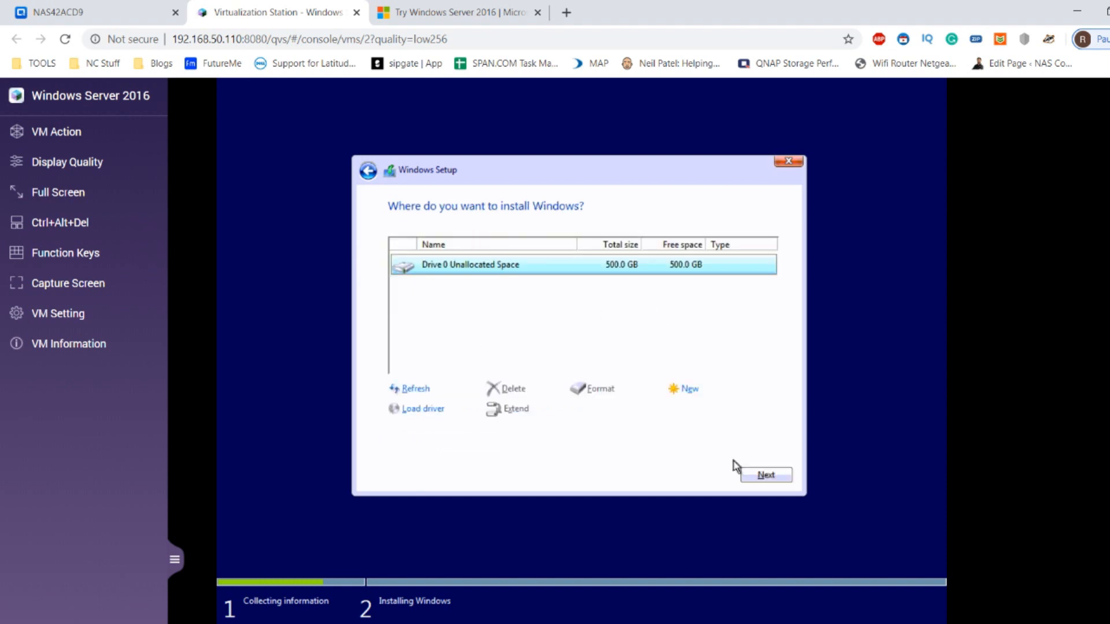
pyautogui.click(766, 474)
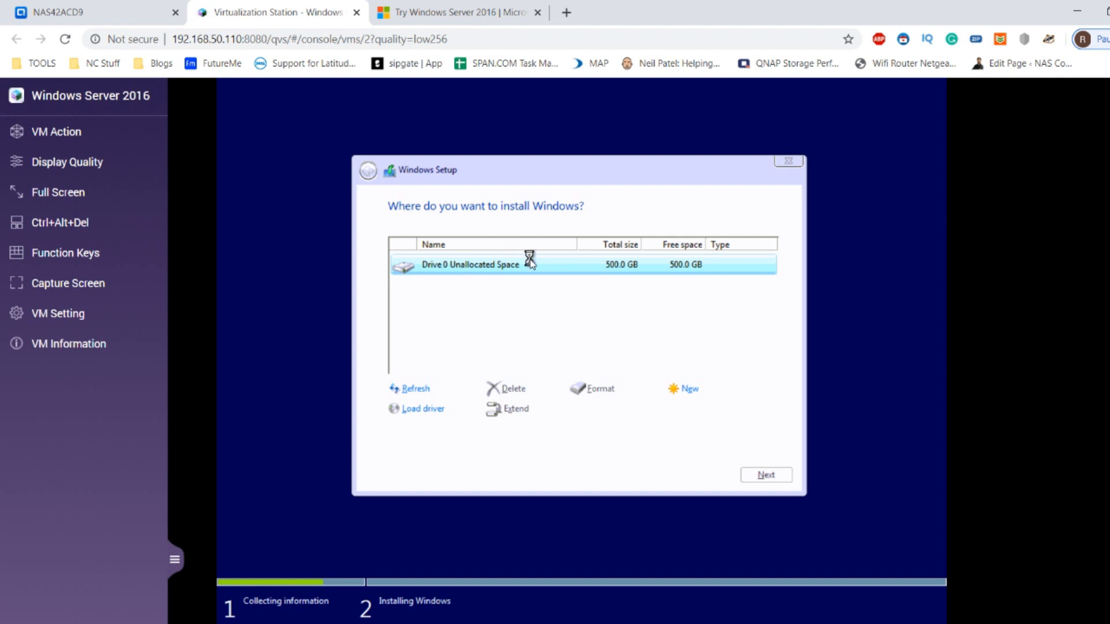
# - Install Windows onto Drive 0 and browse the console's Display Quality, Function Keys and VM Setting menus
pyautogui.click(765, 474)
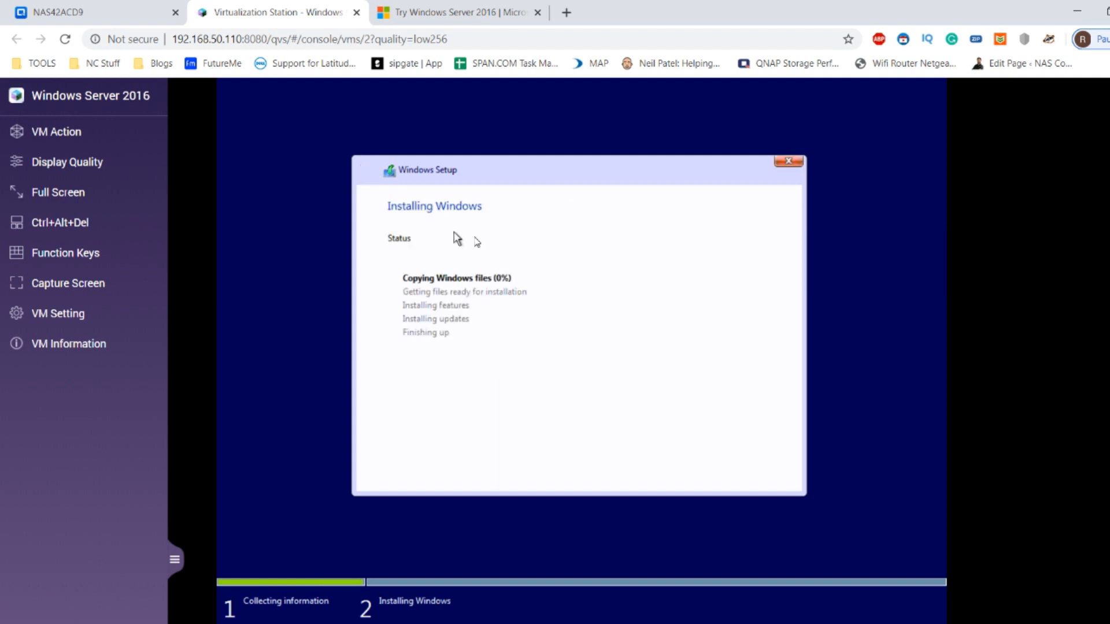
pyautogui.click(67, 161)
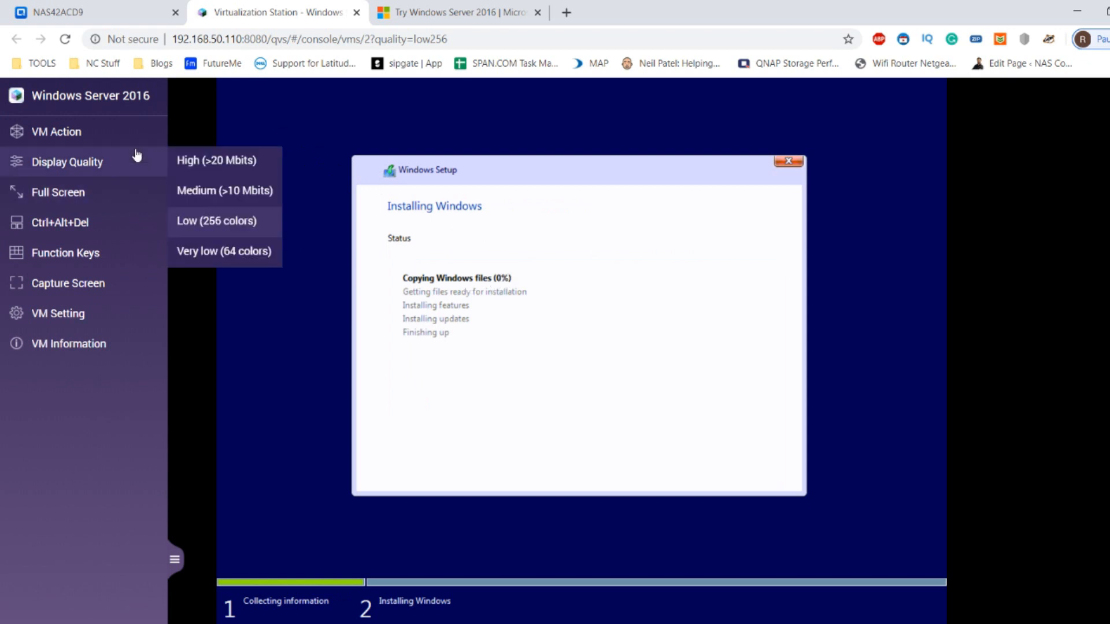
pyautogui.moveTo(104, 171)
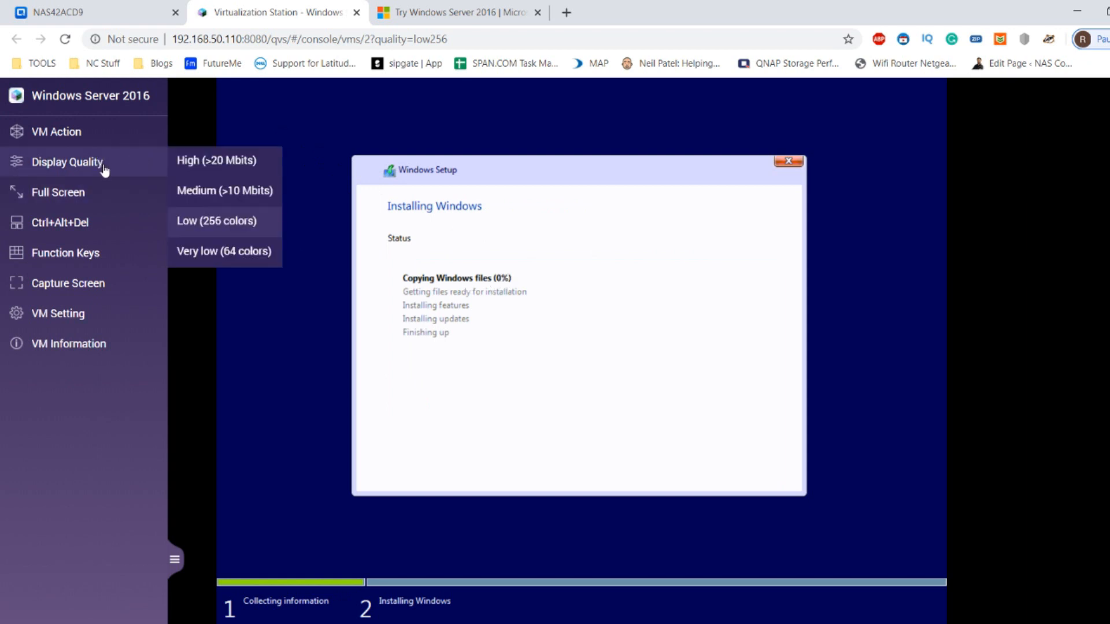
pyautogui.click(65, 253)
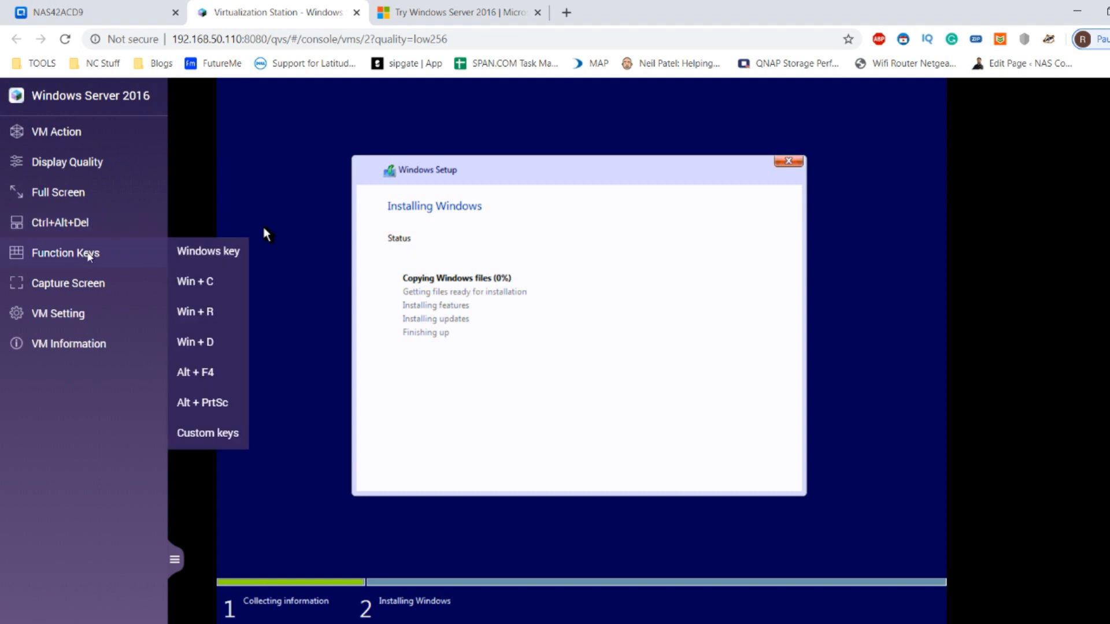
pyautogui.click(58, 313)
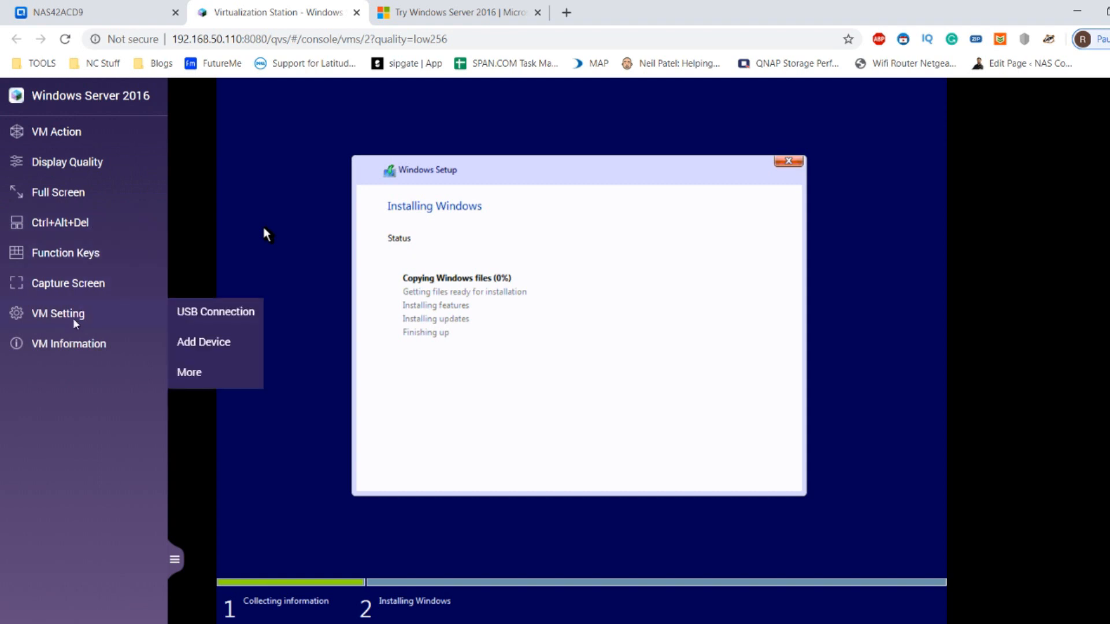
pyautogui.moveTo(146, 309)
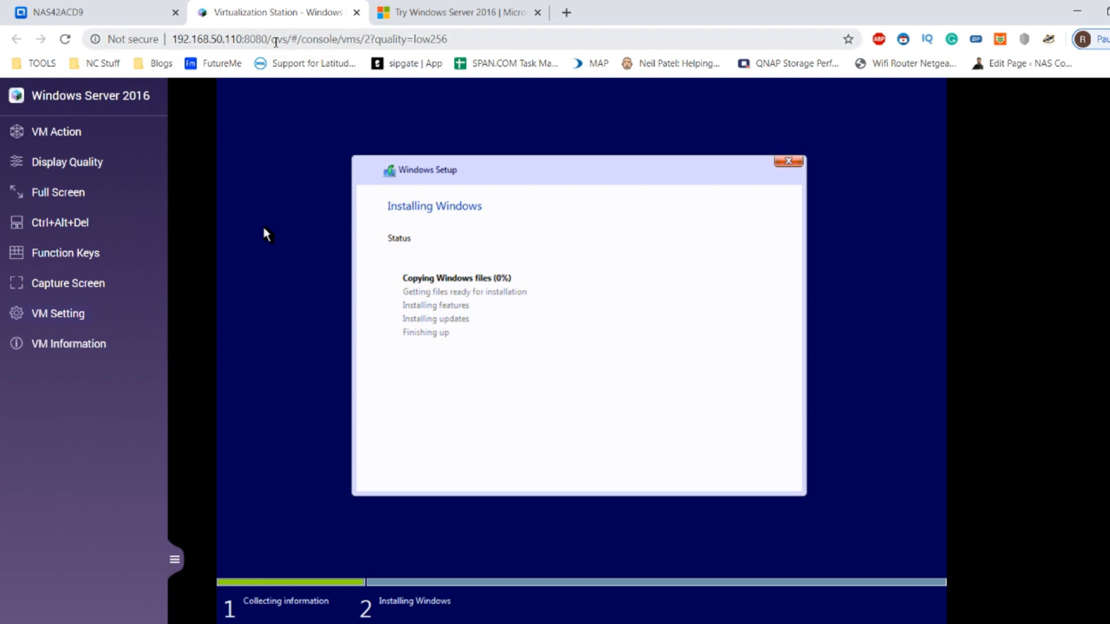
pyautogui.click(305, 39)
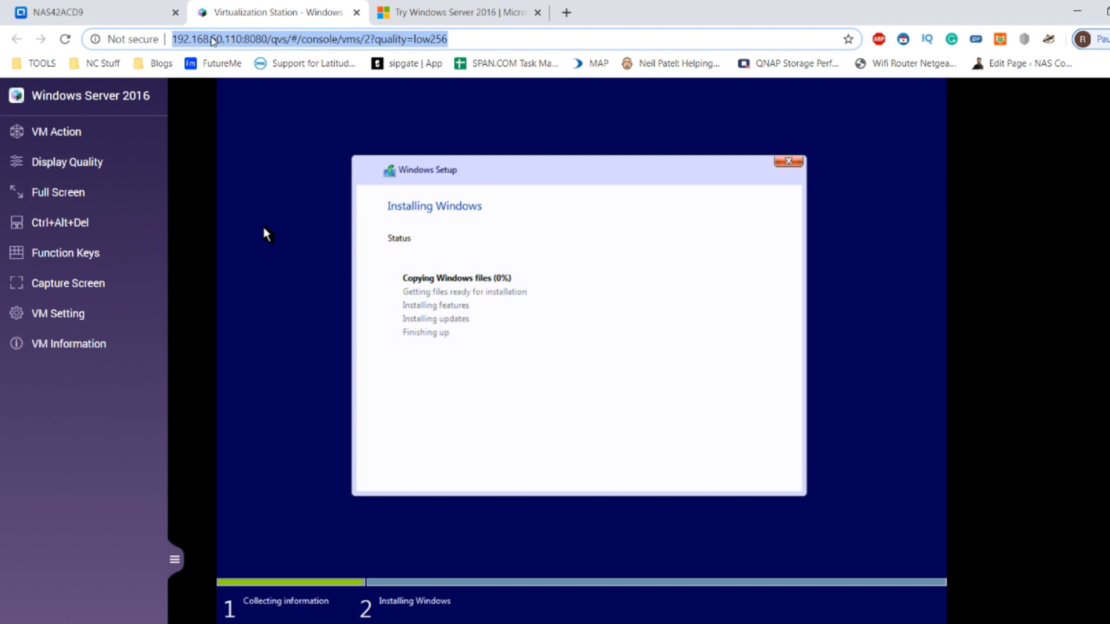
pyautogui.moveTo(201, 347)
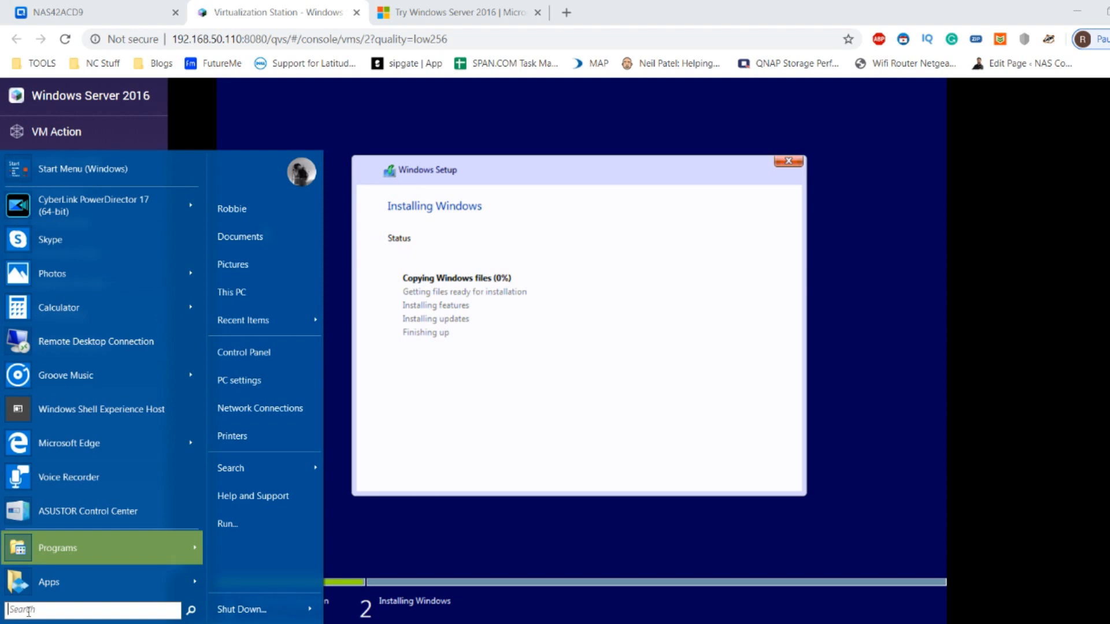
pyautogui.write('remote de')
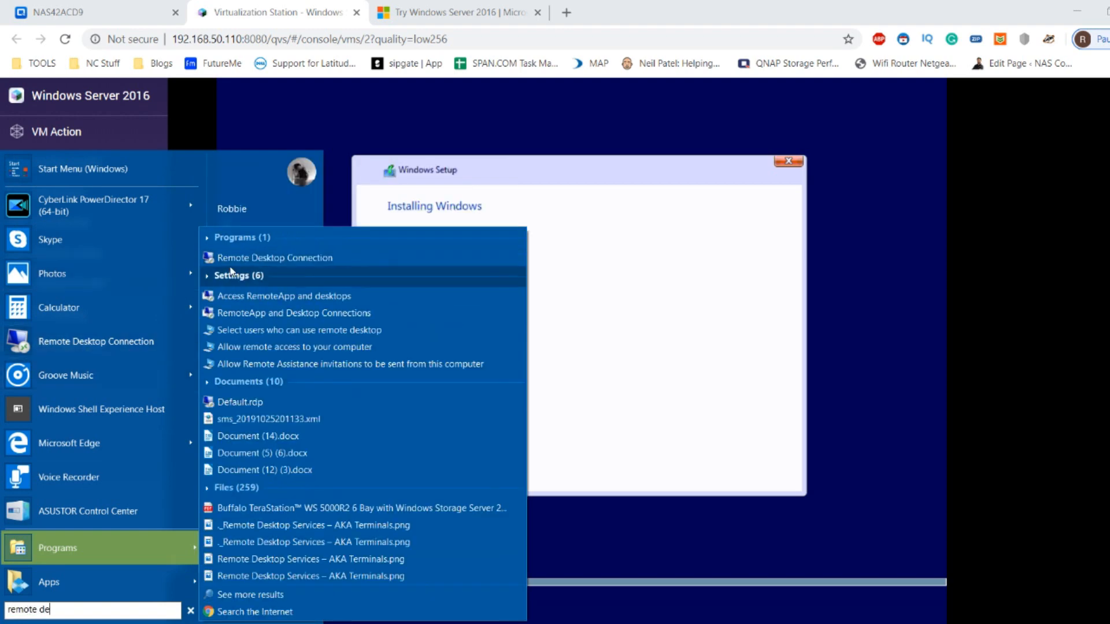
pyautogui.click(274, 257)
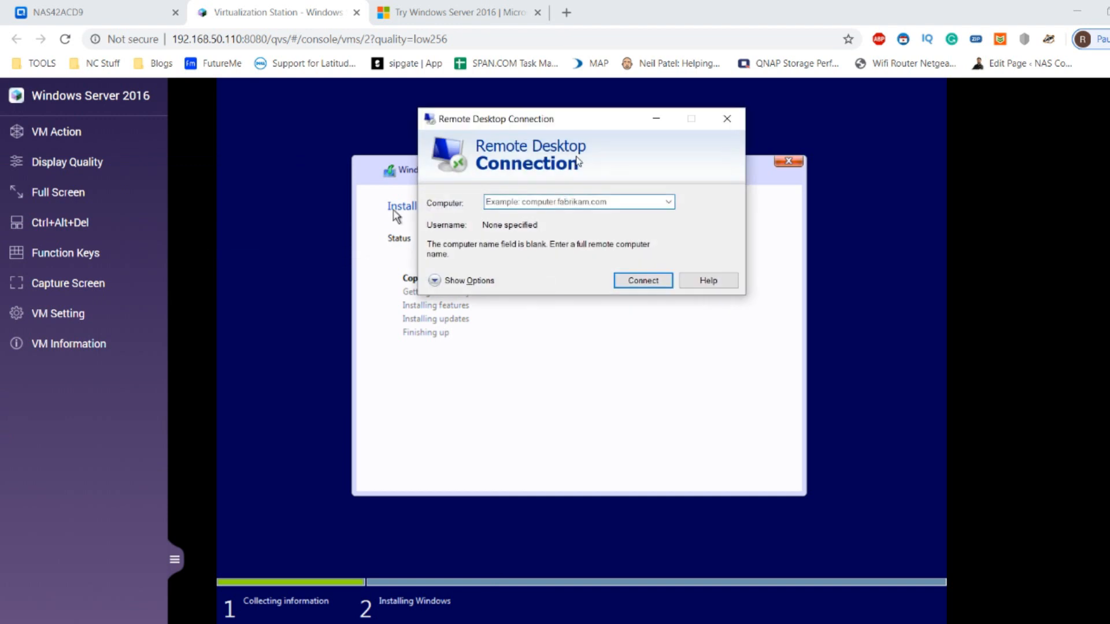
pyautogui.moveTo(495, 118); pyautogui.dragTo(644, 344)
pyautogui.write('192.168.50.110:8080')
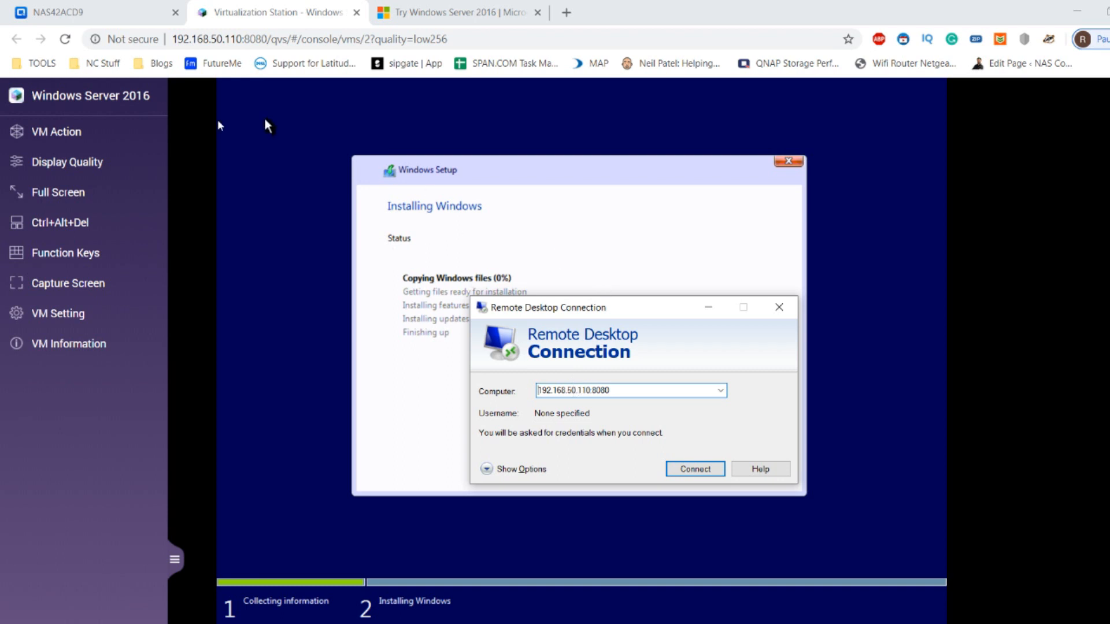
pyautogui.moveTo(202, 161)
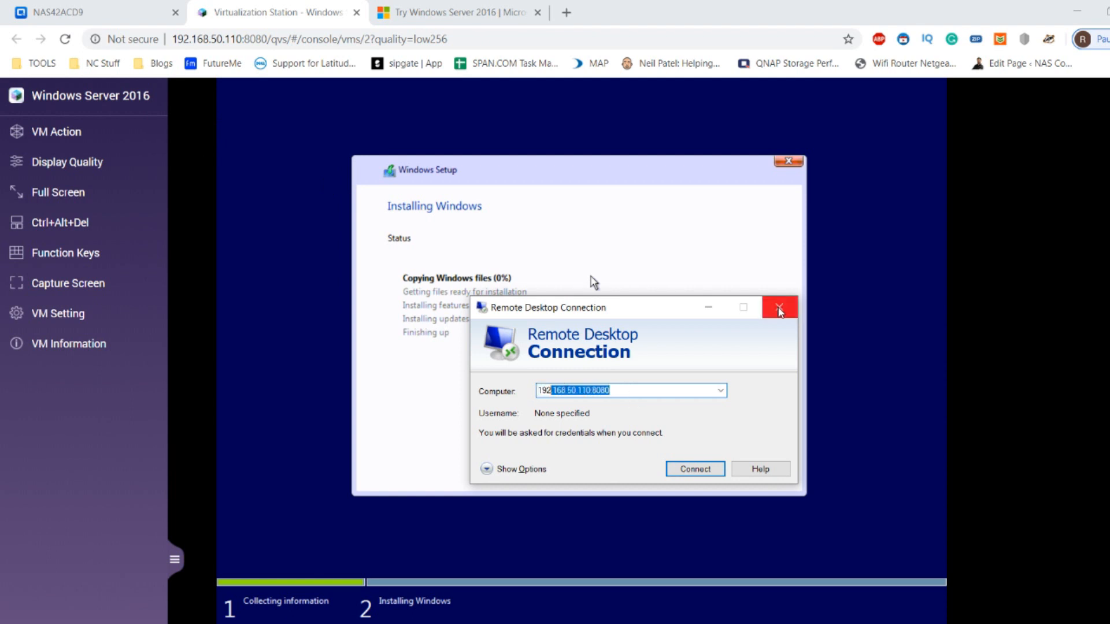
pyautogui.click(779, 307)
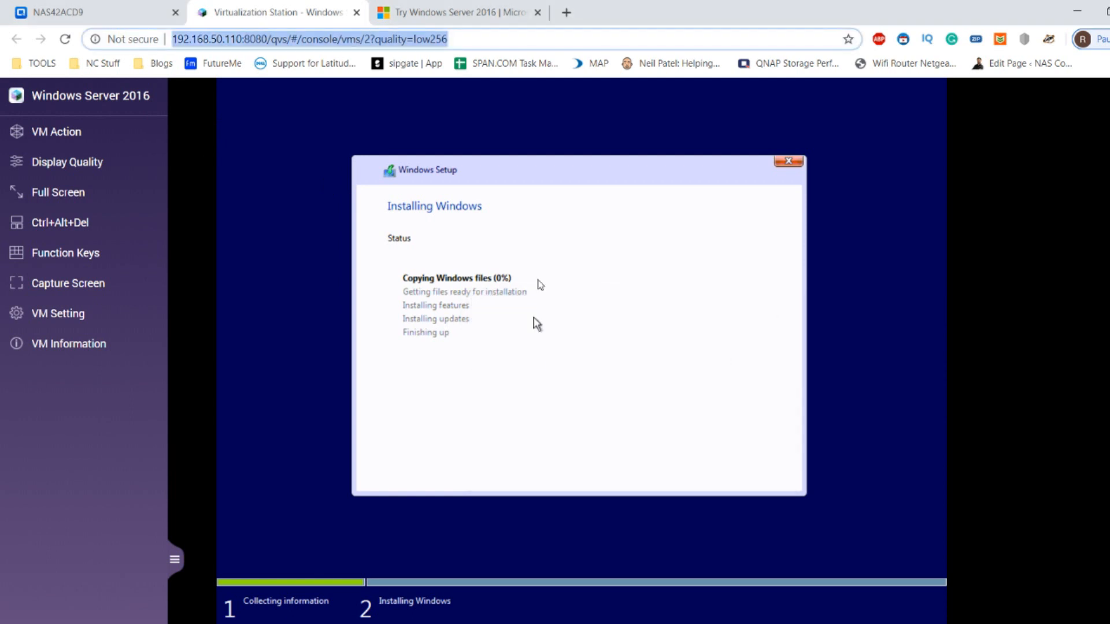
pyautogui.moveTo(322, 162)
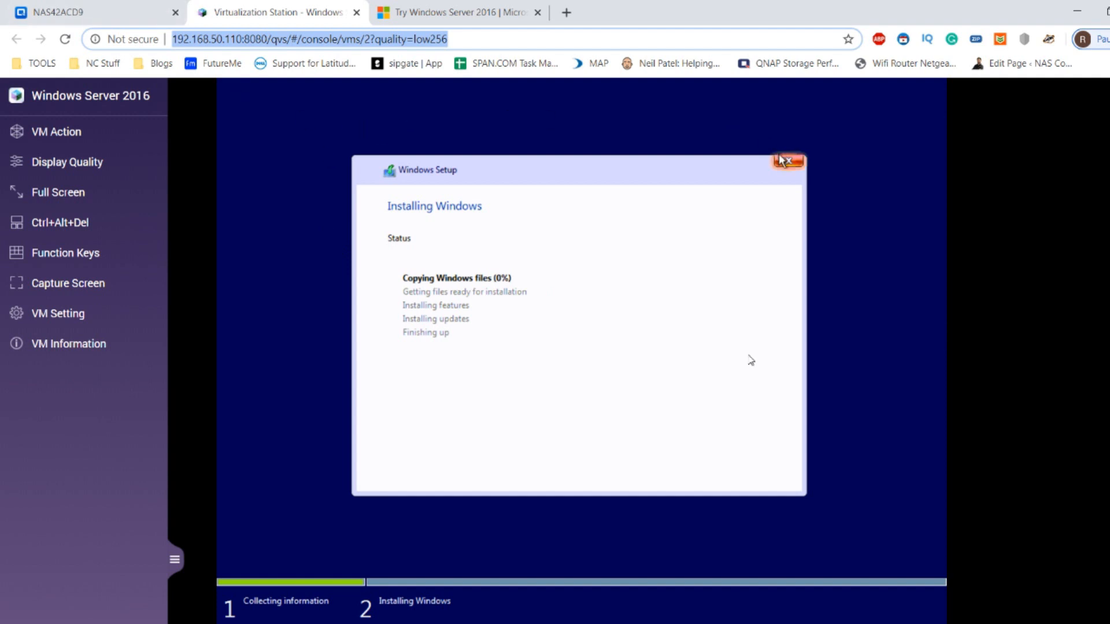
pyautogui.moveTo(347, 129)
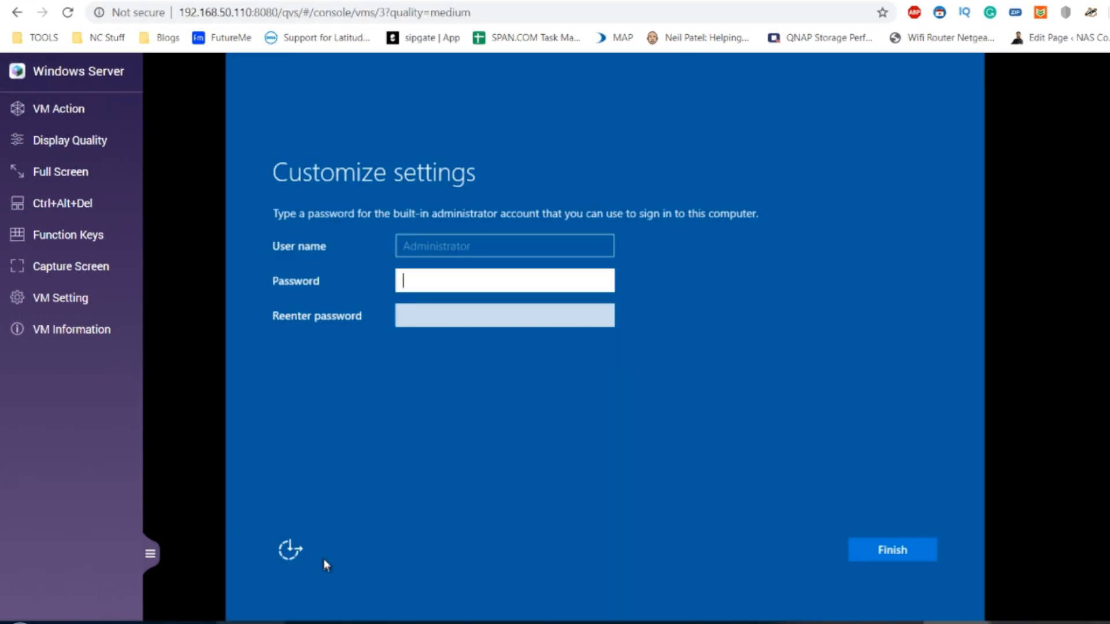
pyautogui.moveTo(493, 342)
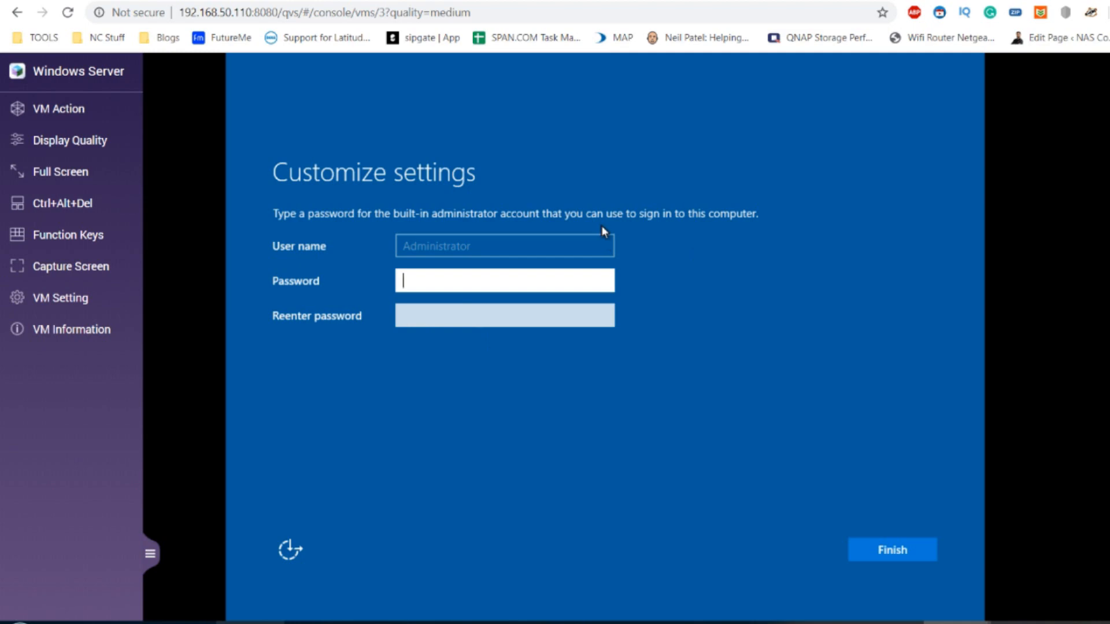
pyautogui.moveTo(403, 92)
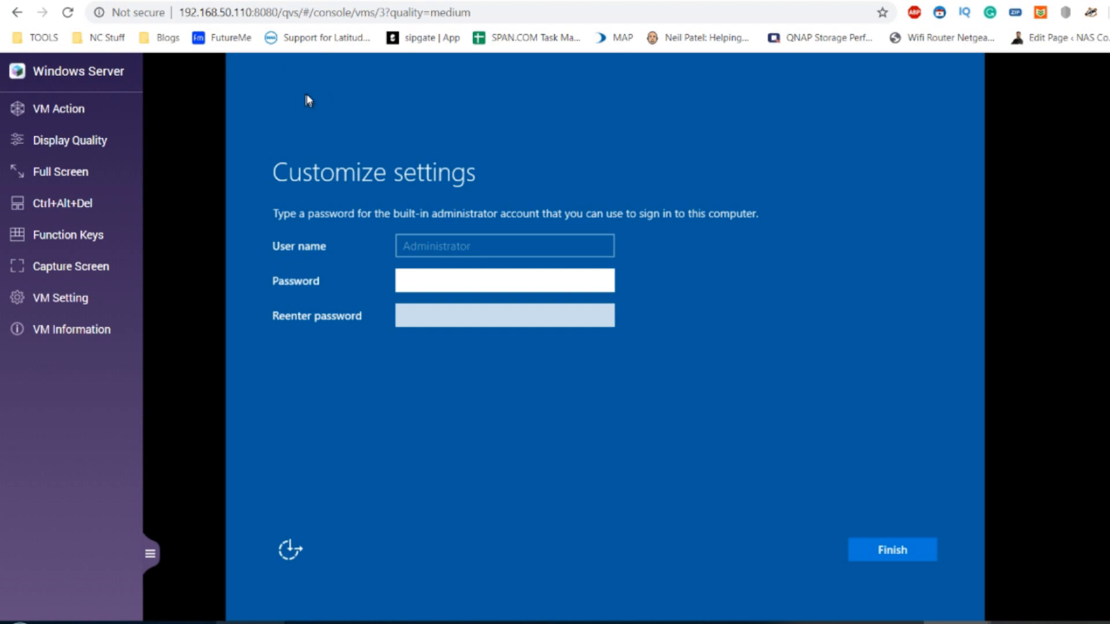
# - Set the built-in Administrator password, resubmitting after the complexity rejection
pyautogui.click(504, 281)
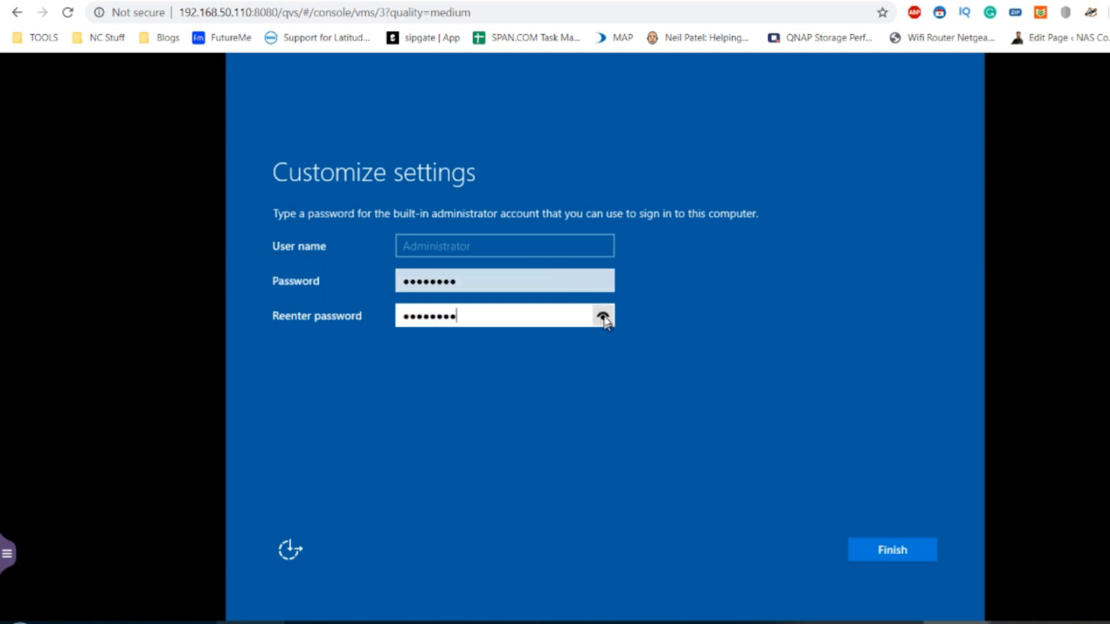
pyautogui.click(601, 281)
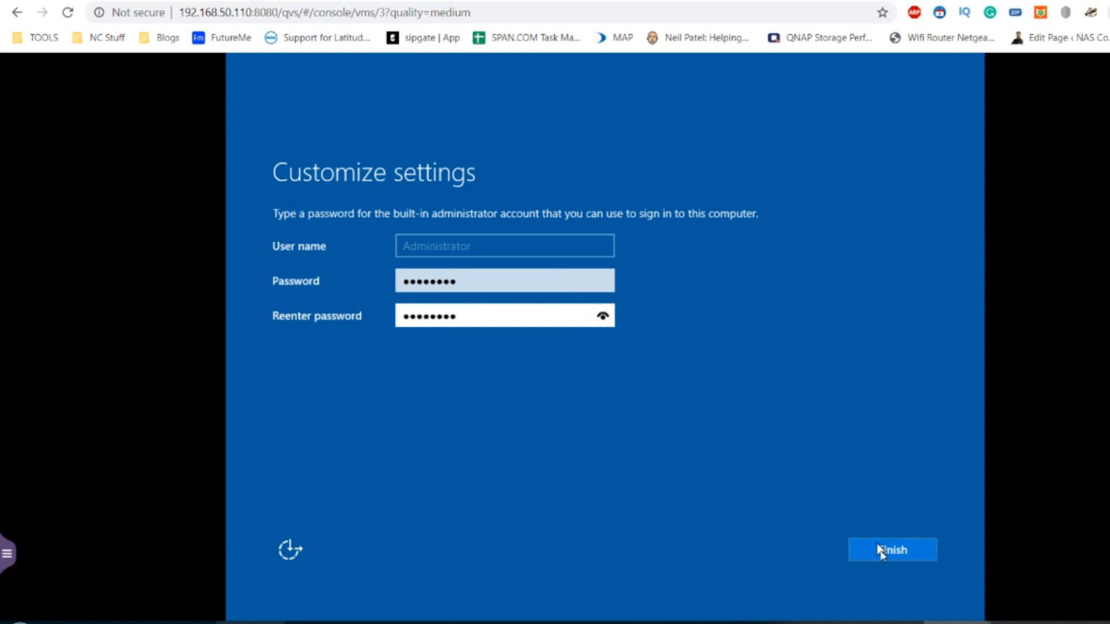
pyautogui.click(892, 550)
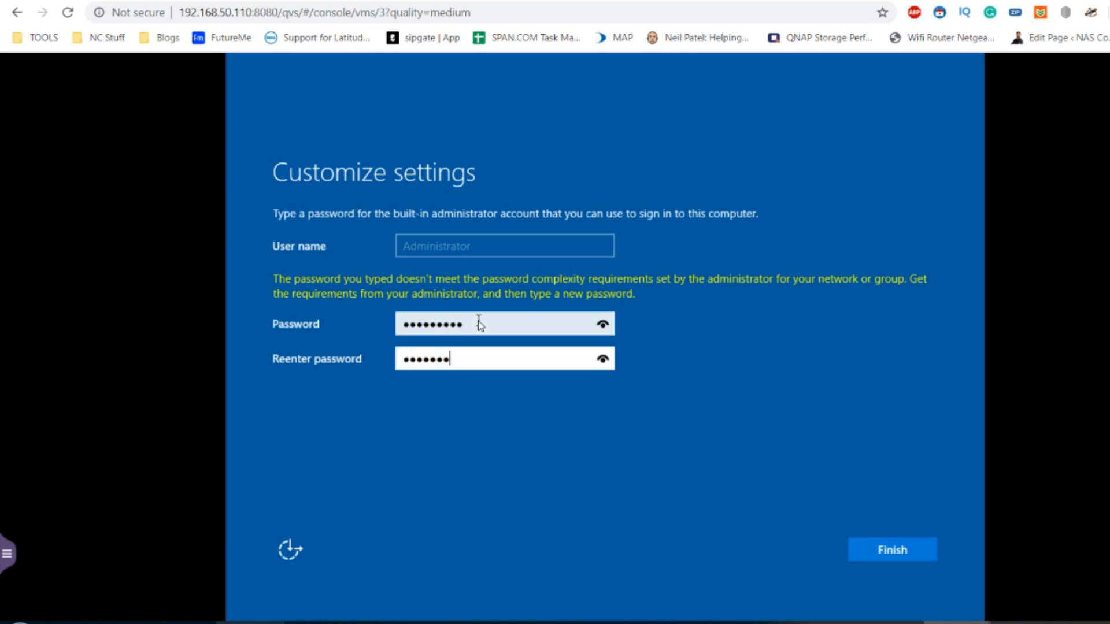
pyautogui.click(892, 549)
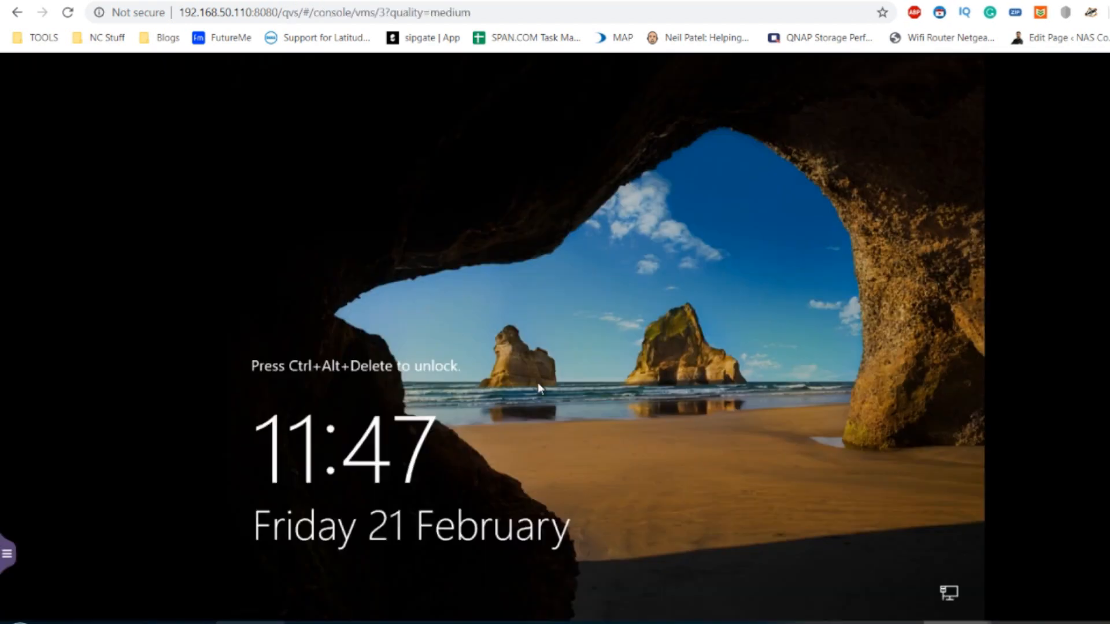
# - Send Ctrl+Alt+Del from the console sidebar, sign in as Administrator, and dismiss the extra prompt
pyautogui.click(7, 553)
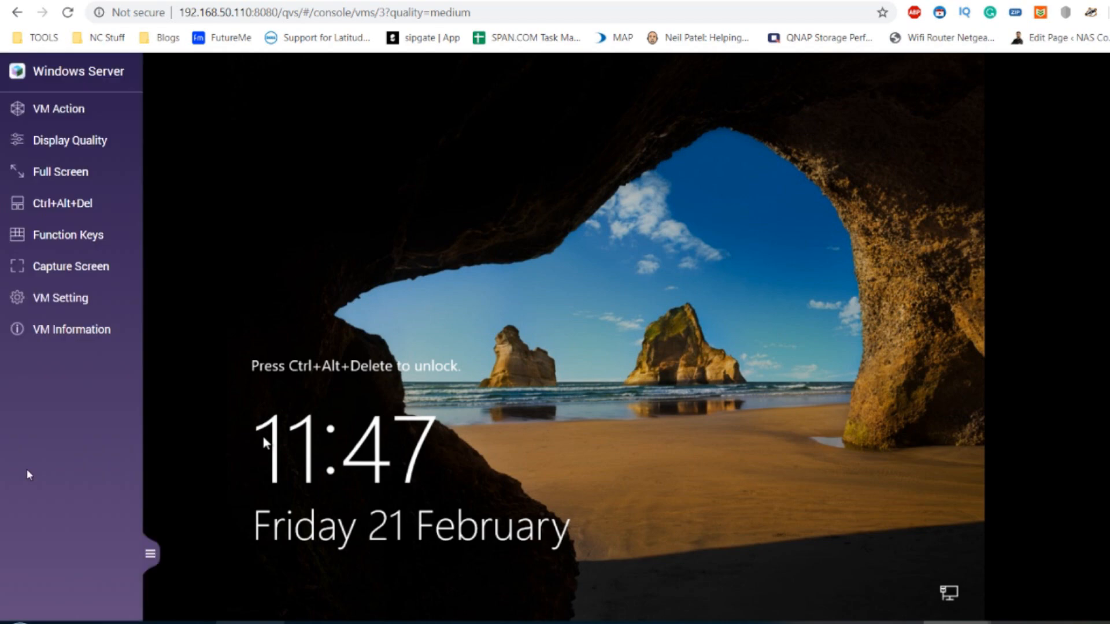
pyautogui.moveTo(469, 140)
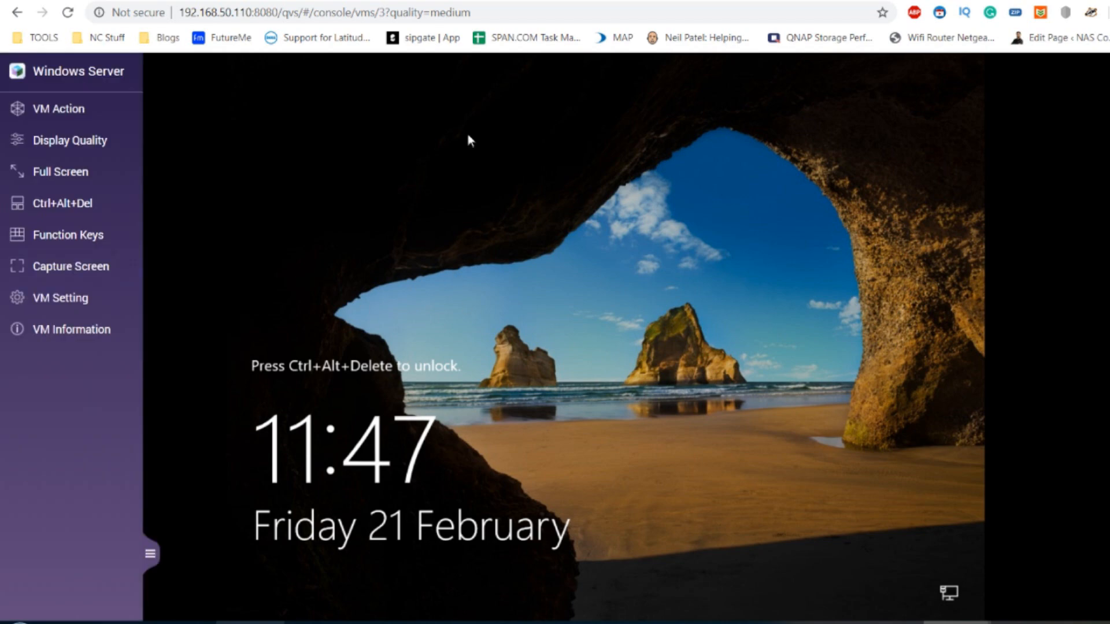
pyautogui.moveTo(792, 94)
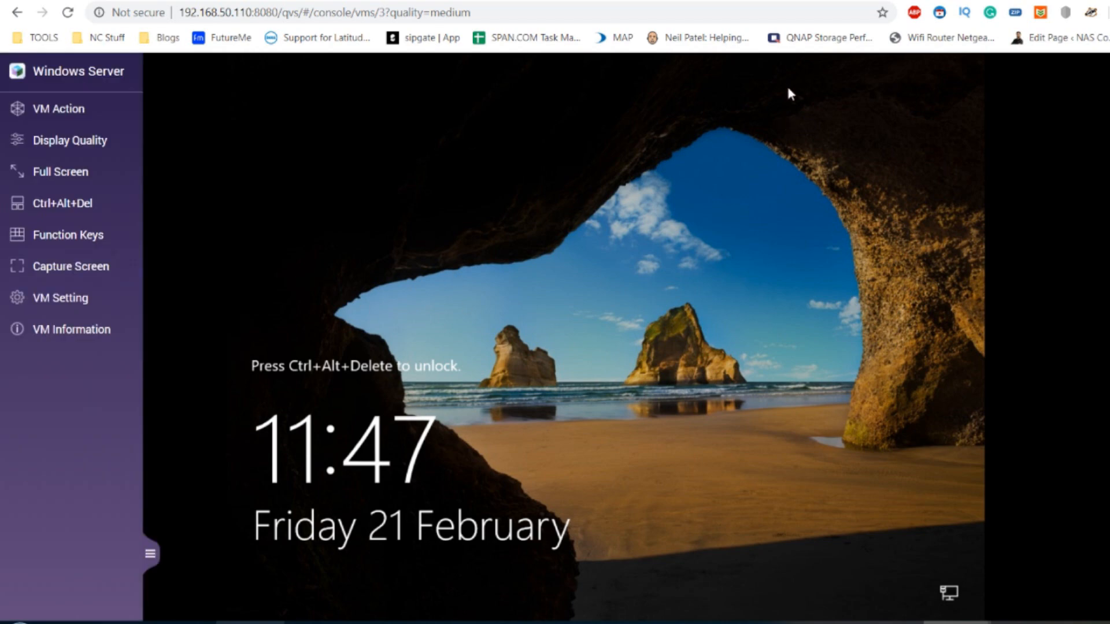
pyautogui.click(70, 139)
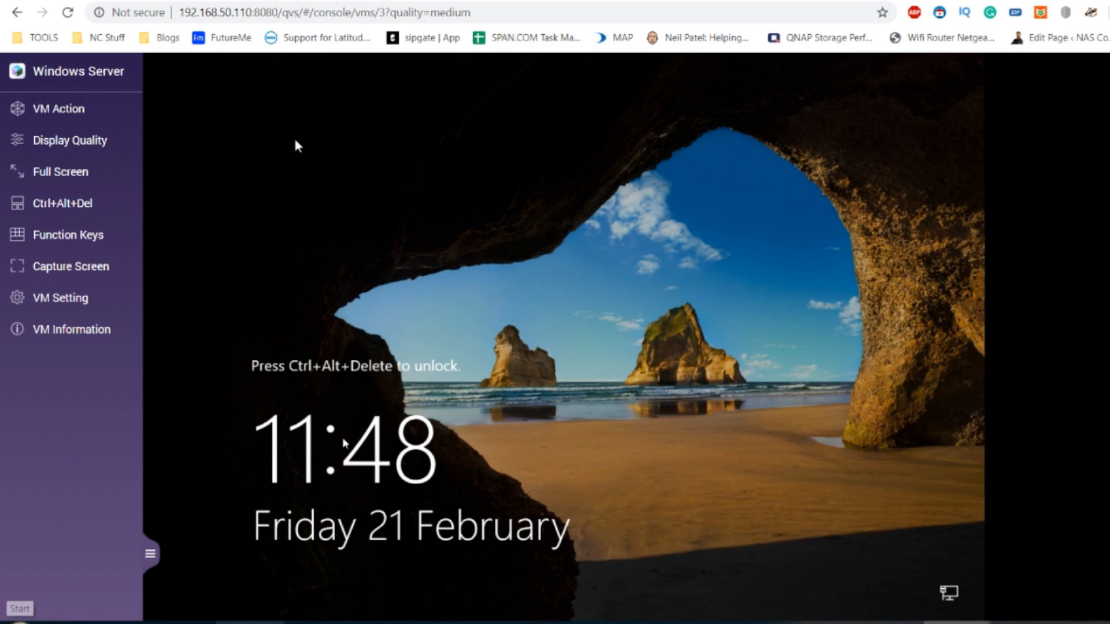
pyautogui.moveTo(403, 364)
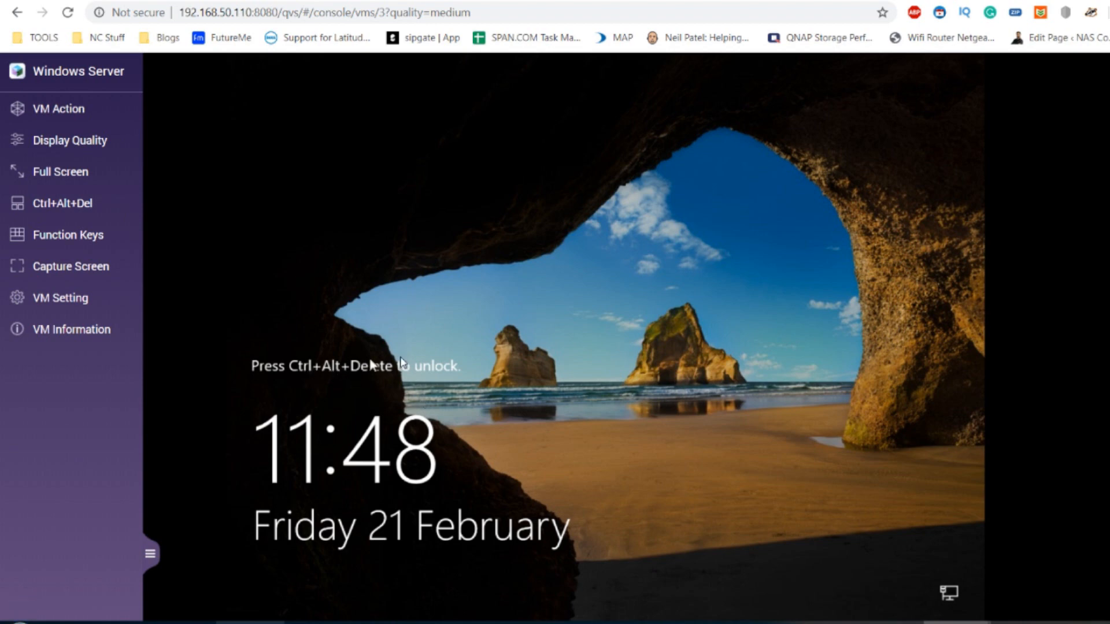
pyautogui.moveTo(437, 366)
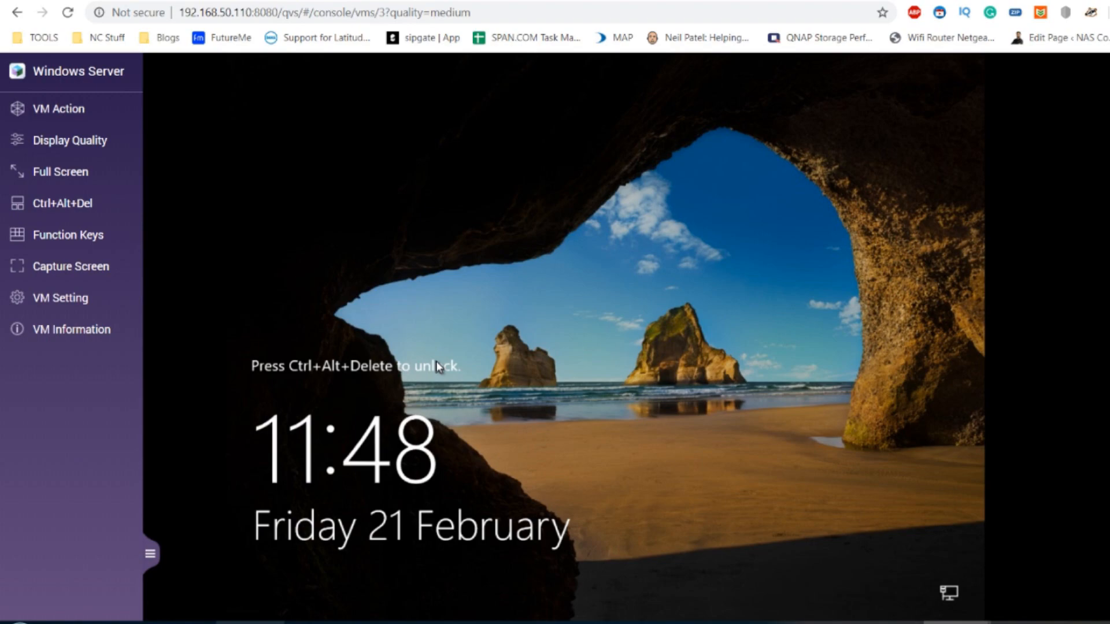
pyautogui.click(61, 204)
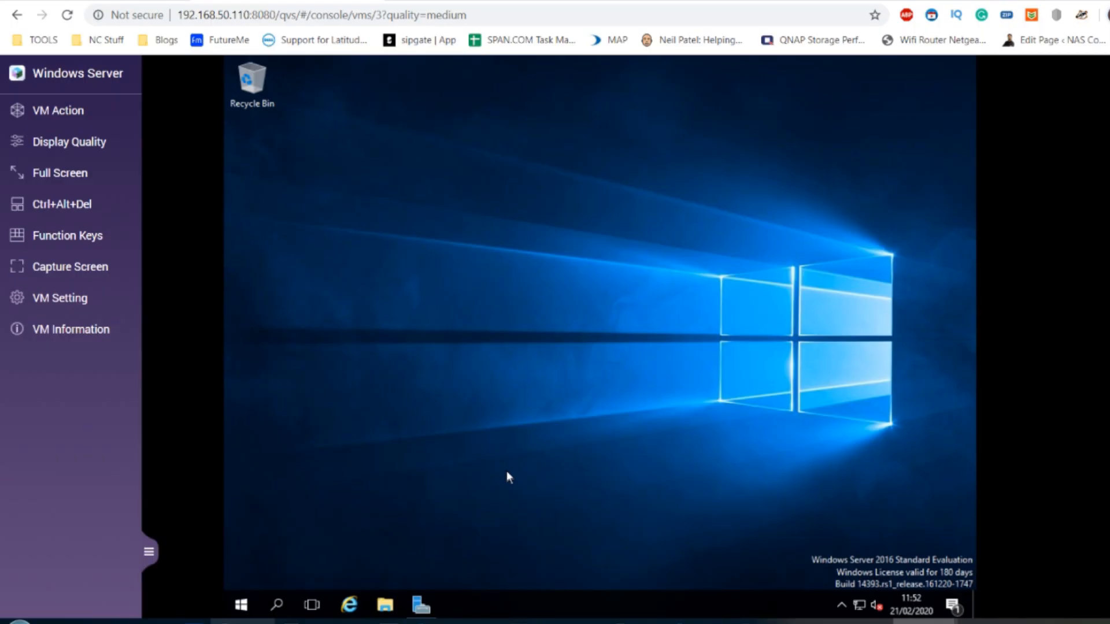
pyautogui.moveTo(111, 165)
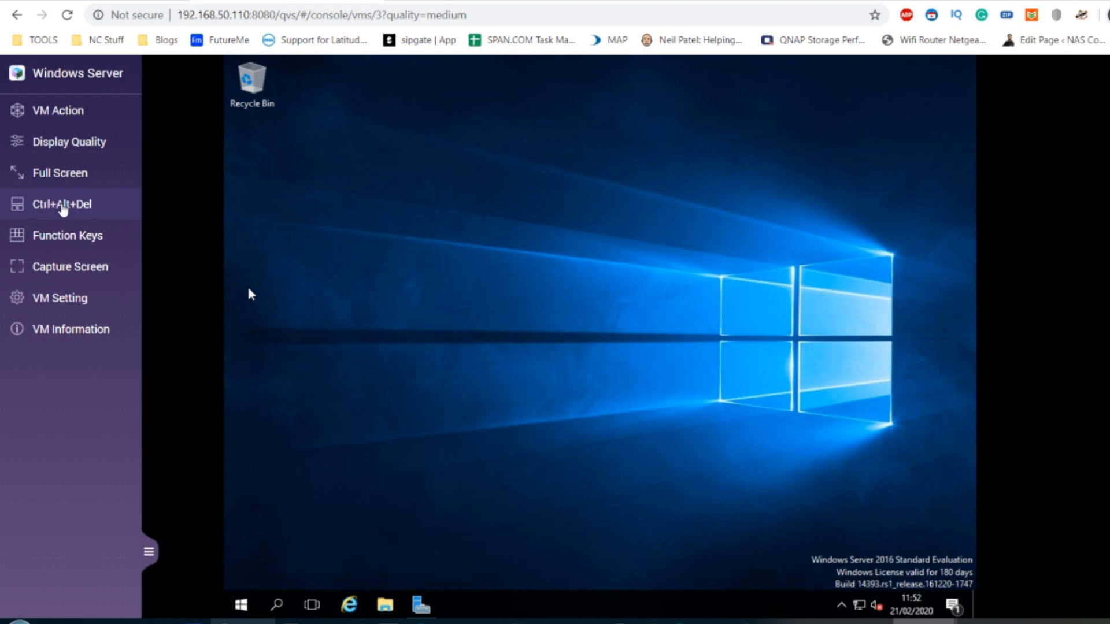
pyautogui.click(60, 204)
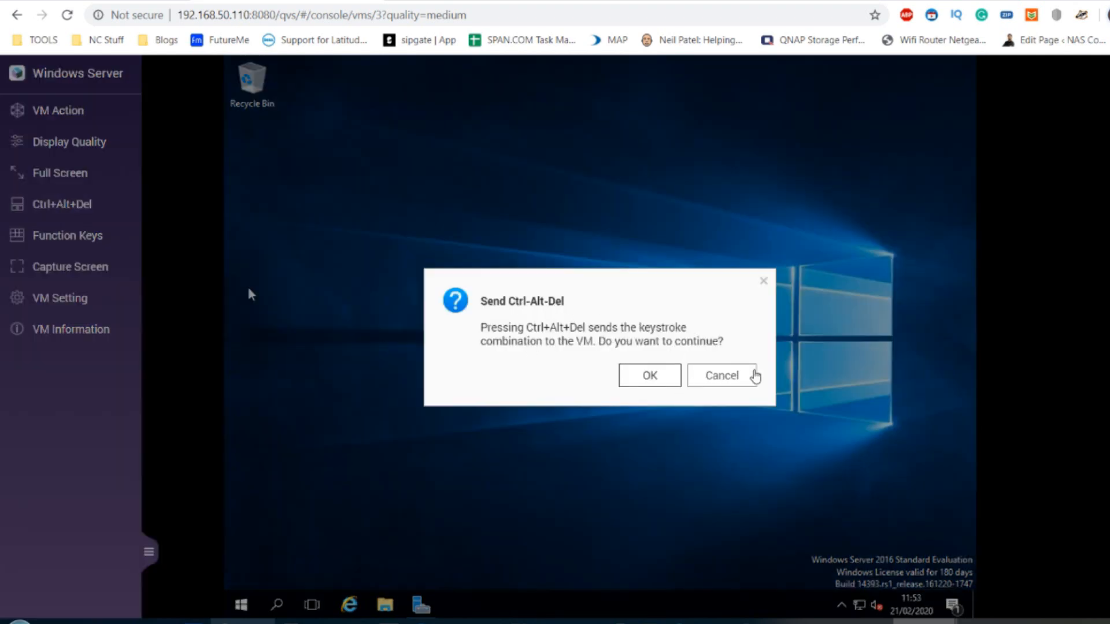
pyautogui.click(720, 375)
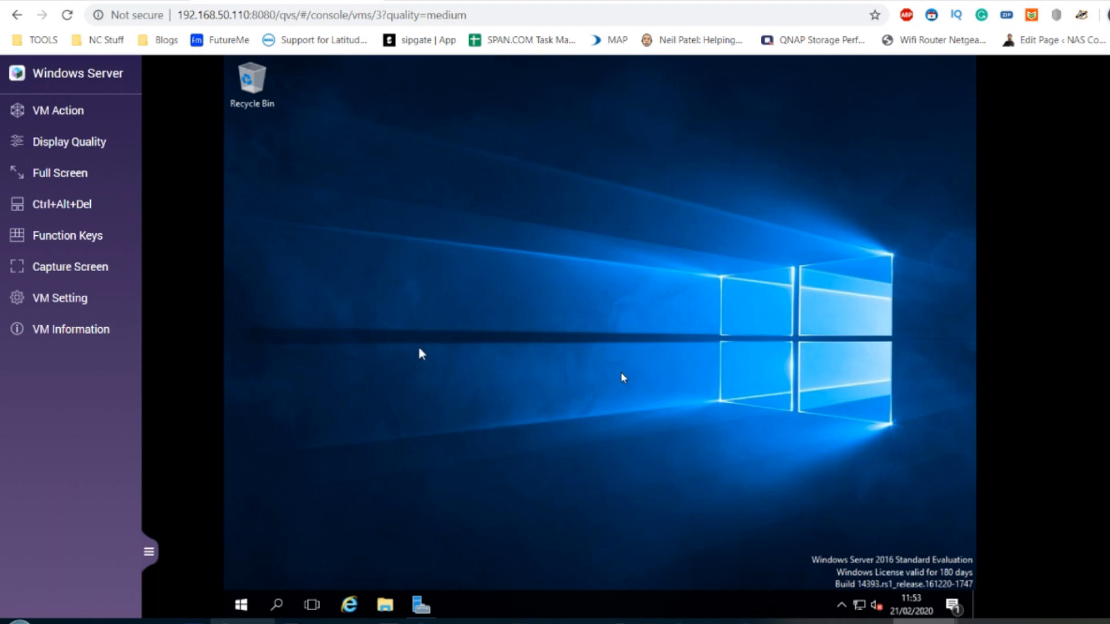
pyautogui.moveTo(649, 99)
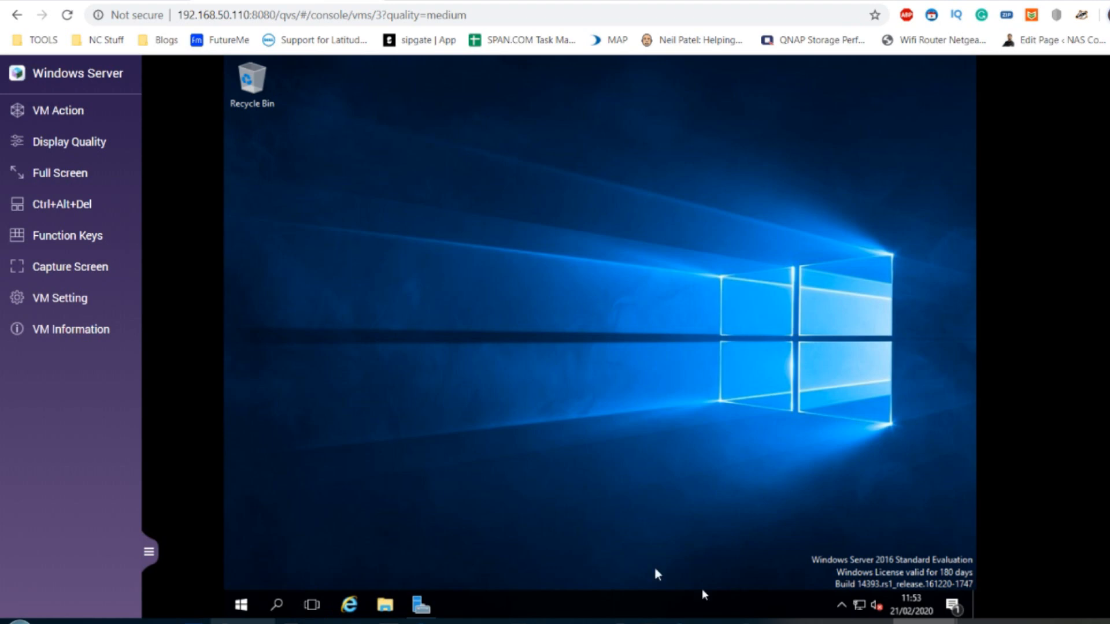
pyautogui.moveTo(853, 562)
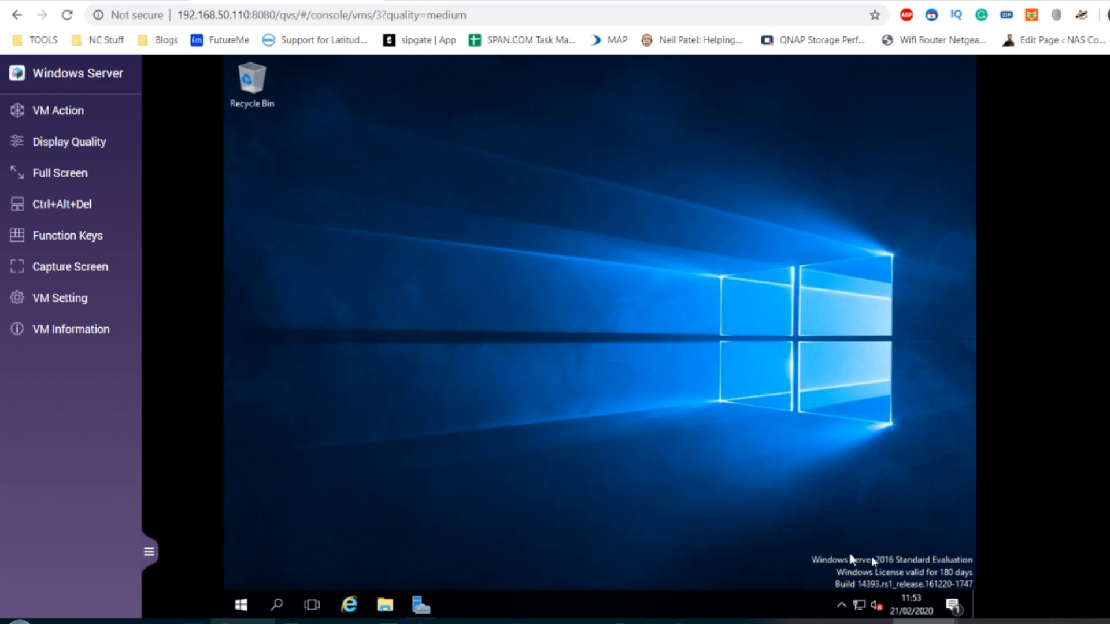
pyautogui.moveTo(938, 577)
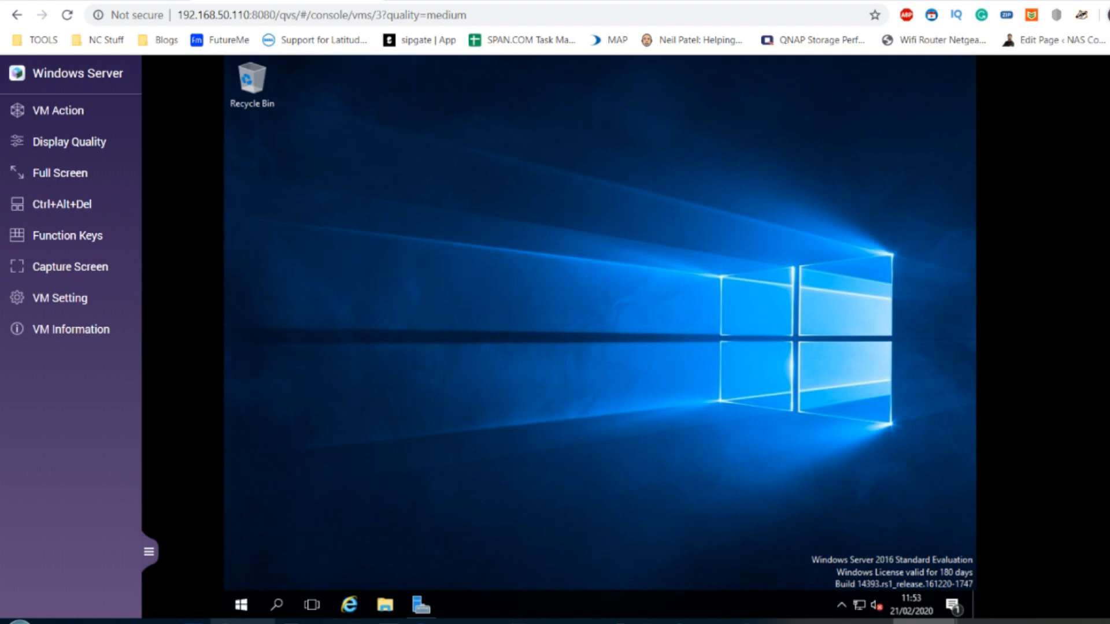
pyautogui.moveTo(384, 607)
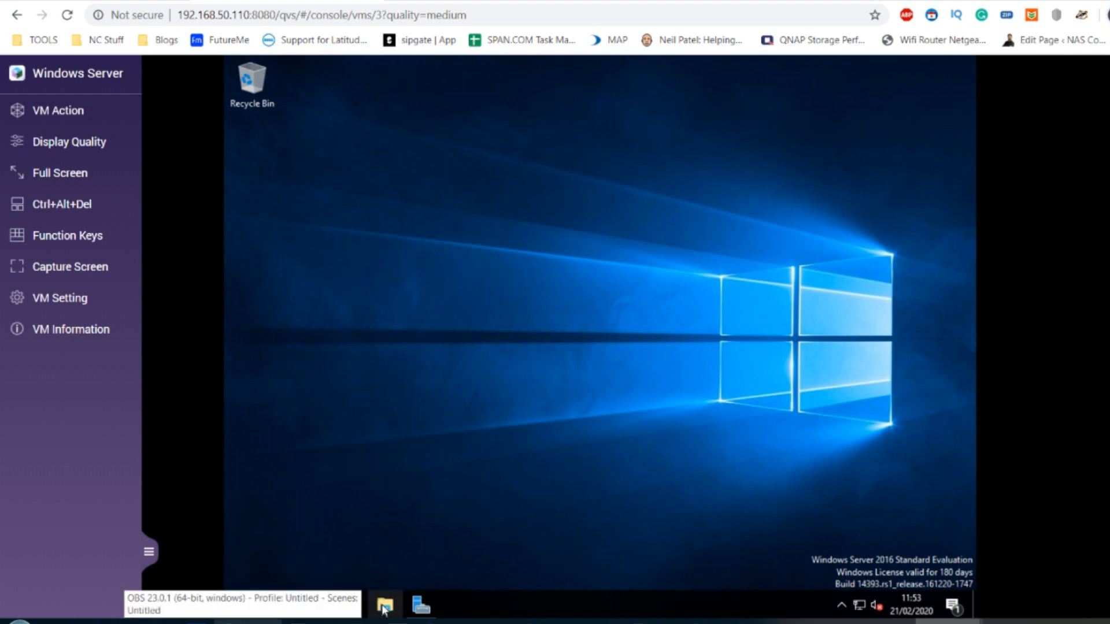
# - Open and close File Explorer in the VM, then bring up the Start menu
pyautogui.click(385, 606)
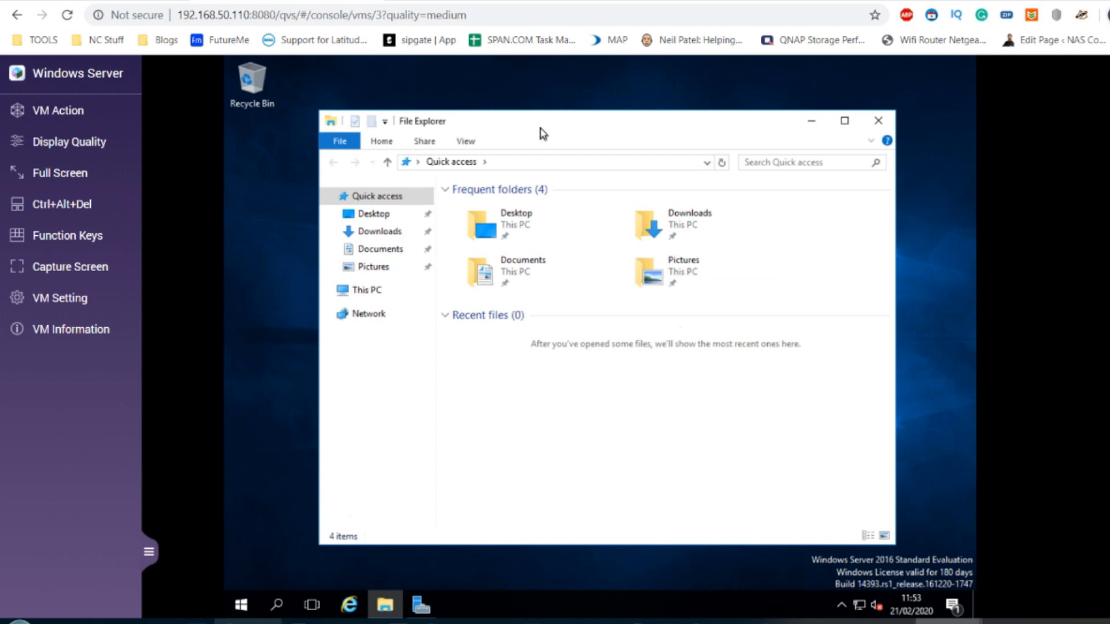
pyautogui.moveTo(557, 128)
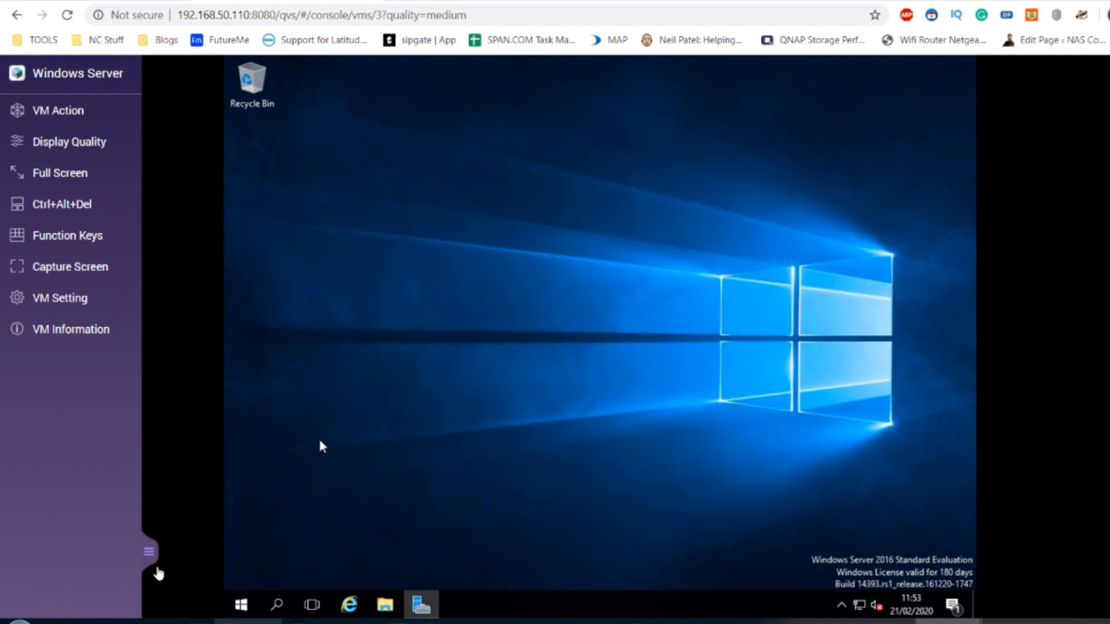
pyautogui.click(240, 605)
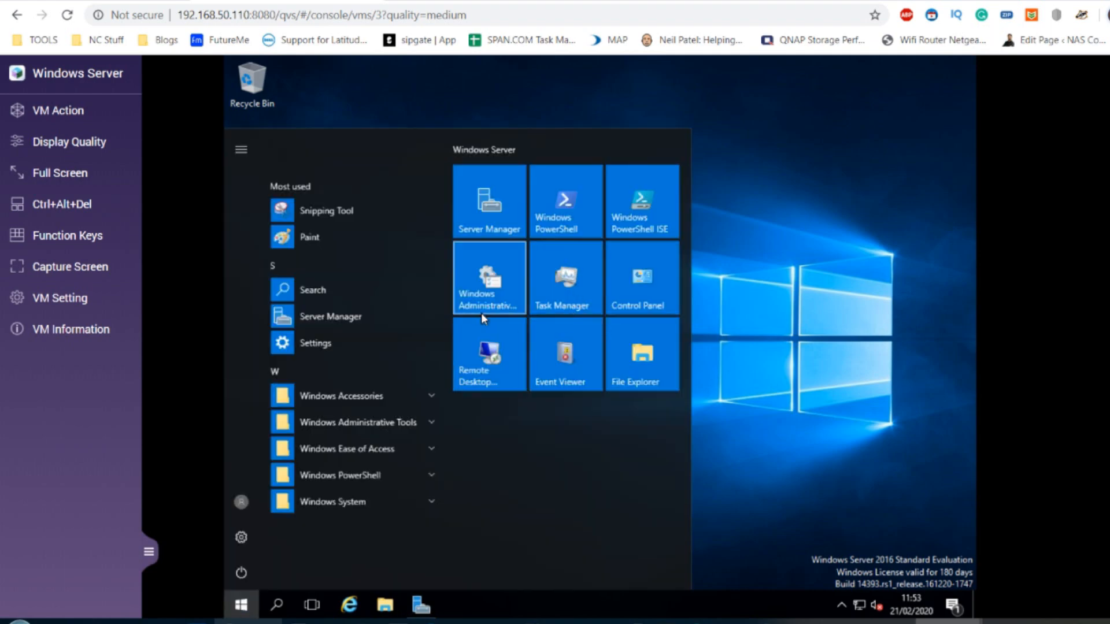
pyautogui.moveTo(487, 283)
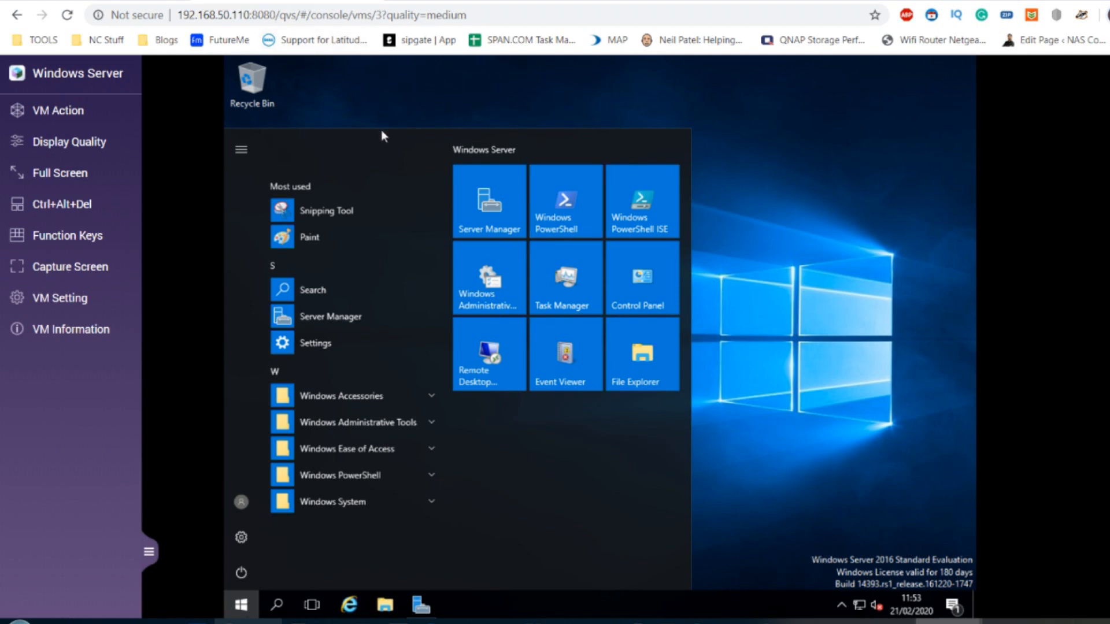
pyautogui.click(251, 83)
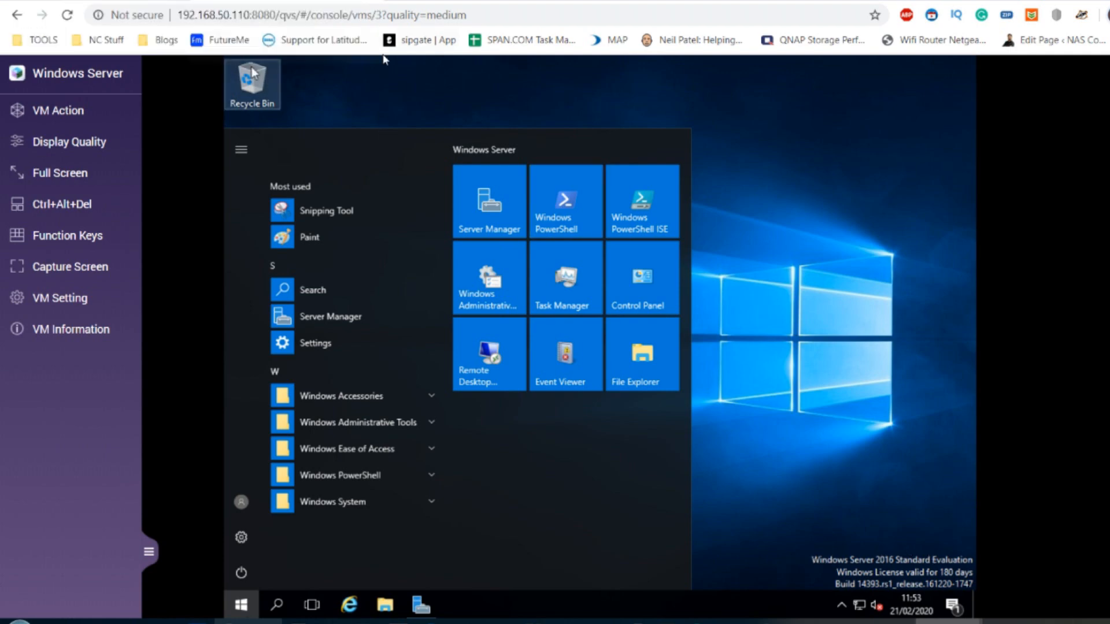
pyautogui.moveTo(401, 106)
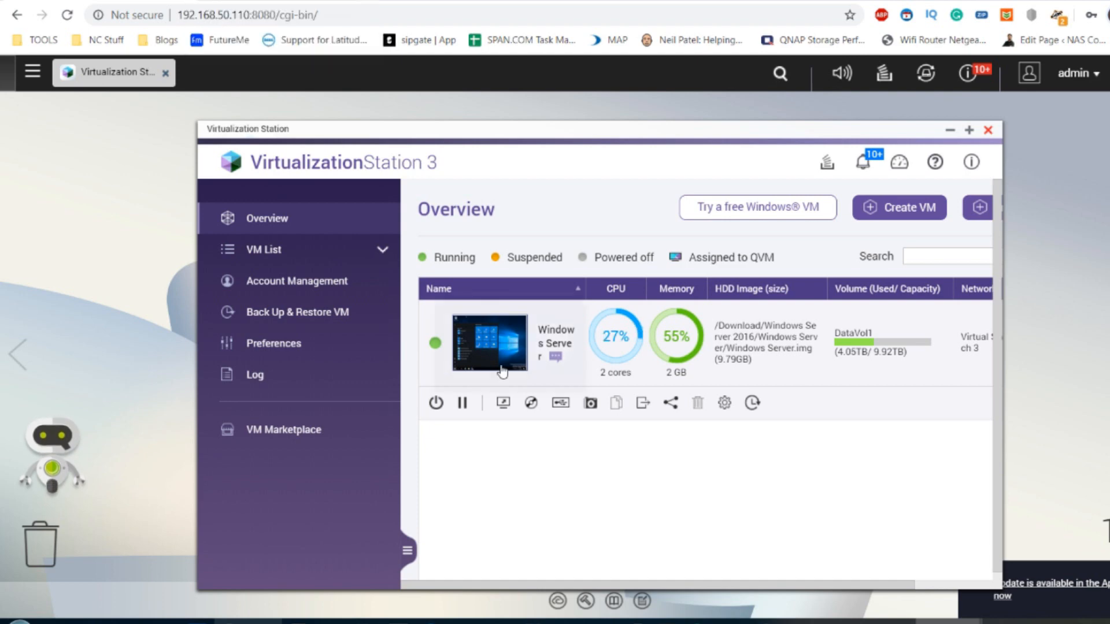
pyautogui.moveTo(435, 402)
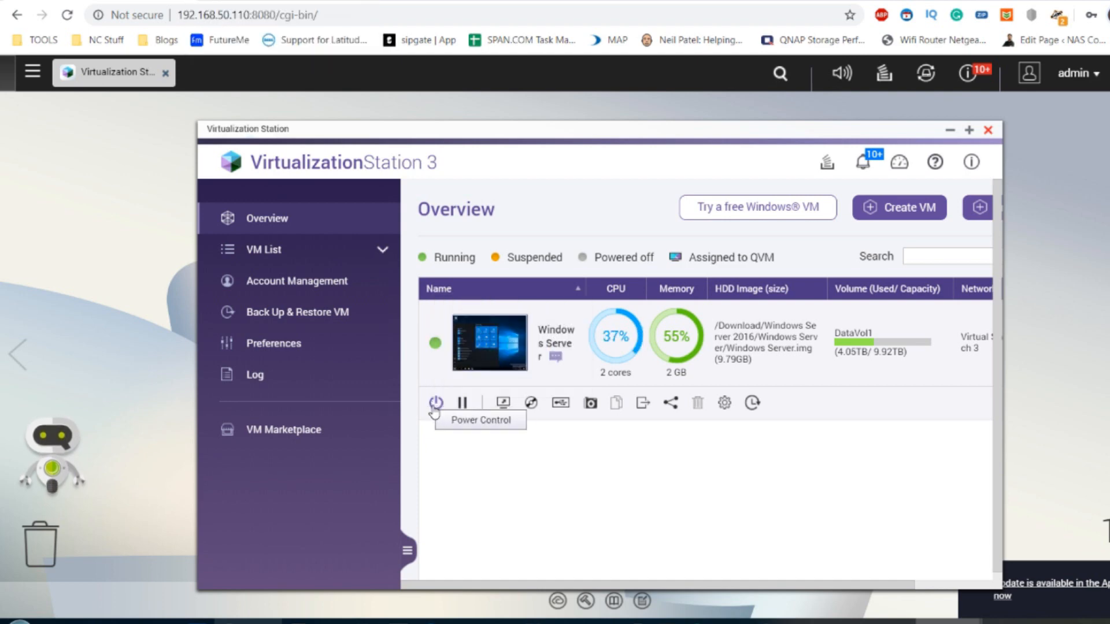
pyautogui.moveTo(641, 404)
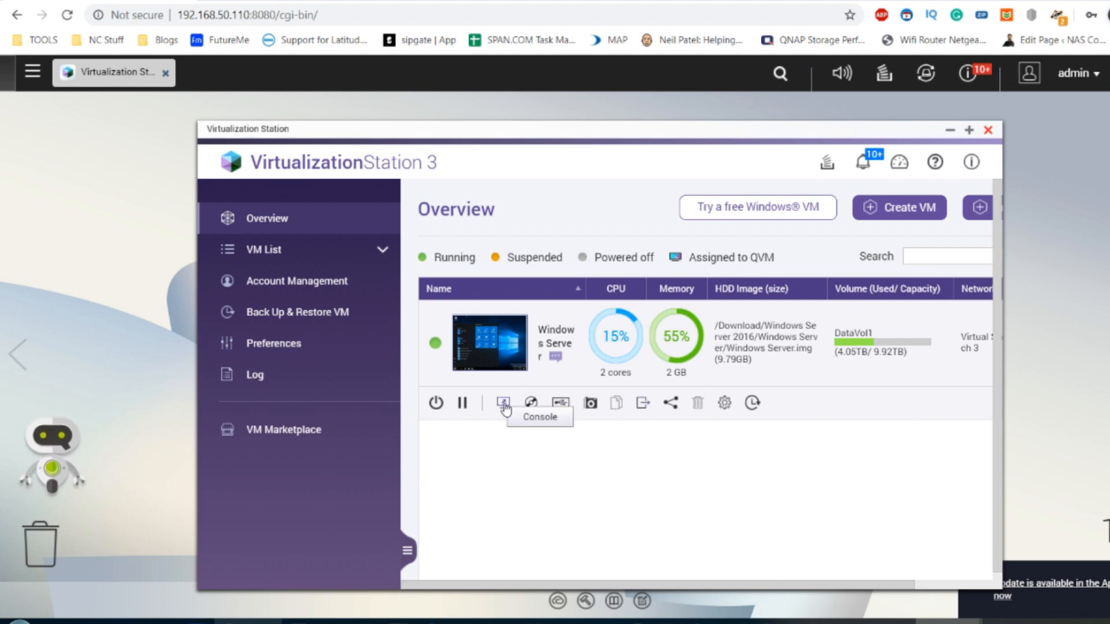
pyautogui.moveTo(531, 403)
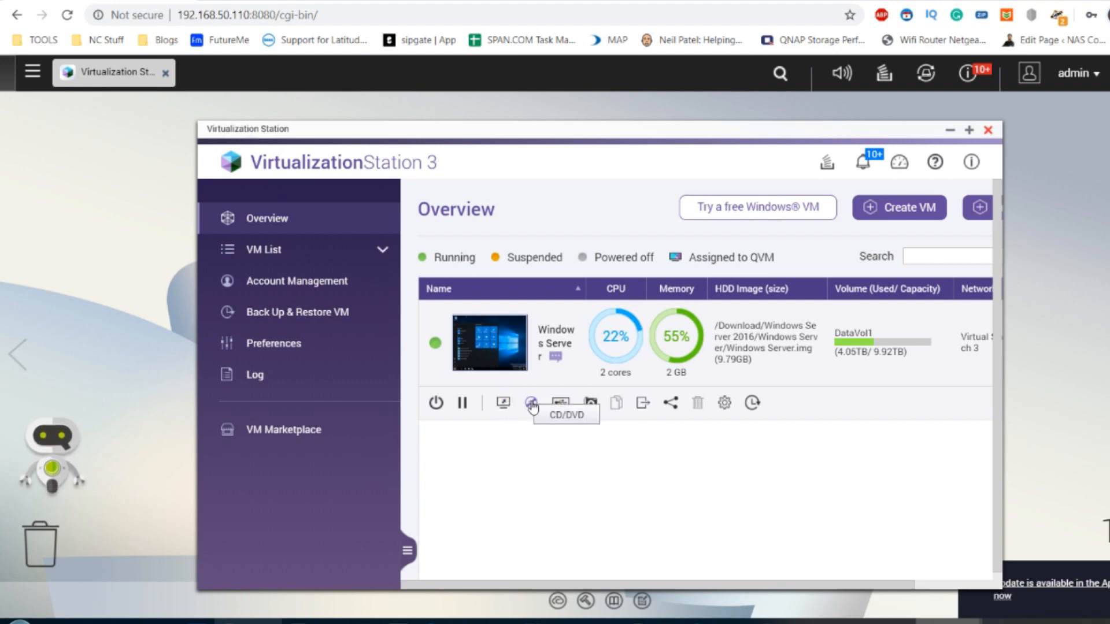
pyautogui.moveTo(669, 387)
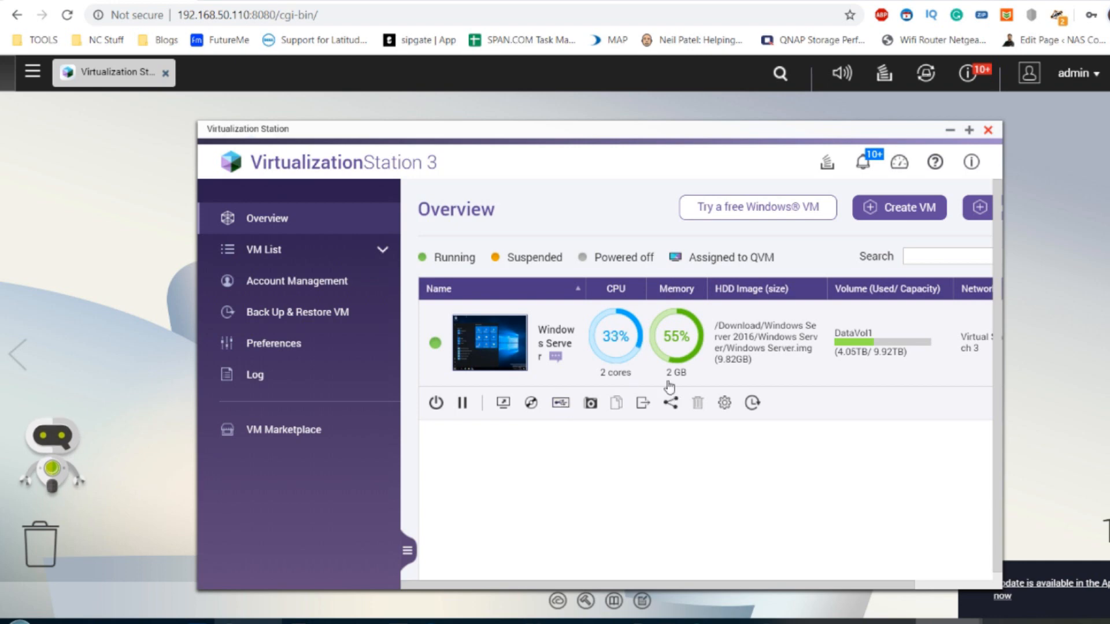
pyautogui.moveTo(560, 403)
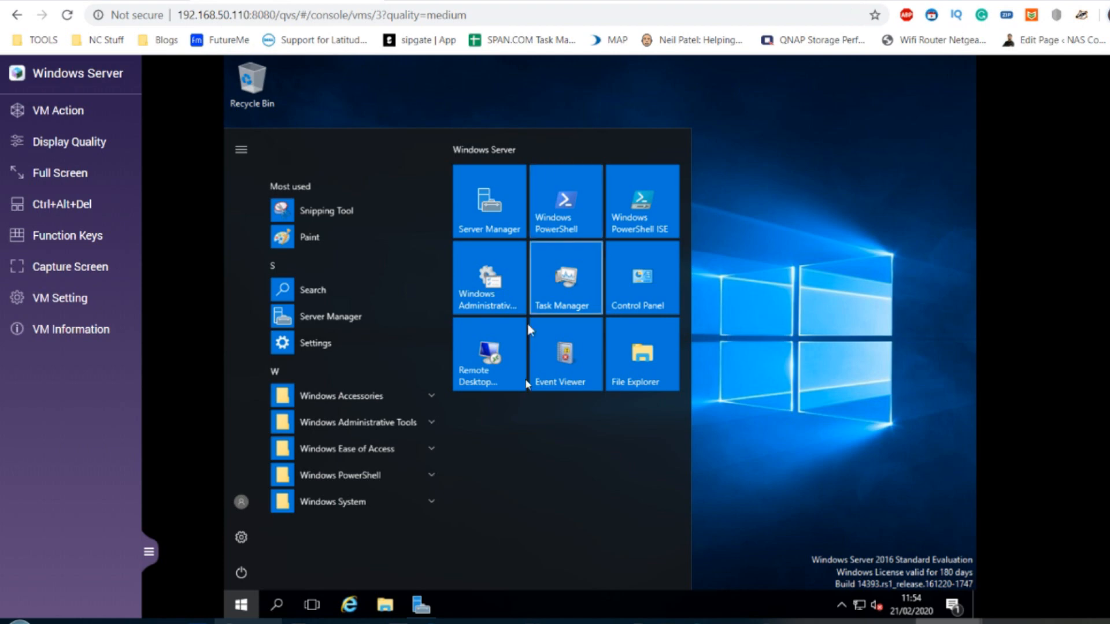
pyautogui.moveTo(519, 432)
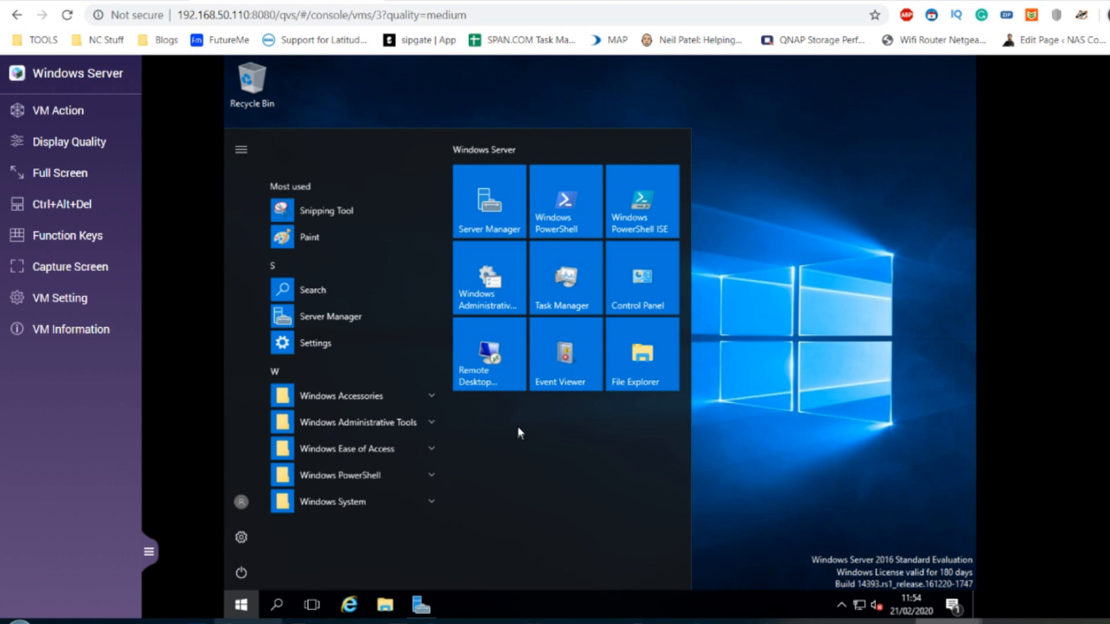
pyautogui.moveTo(250, 615)
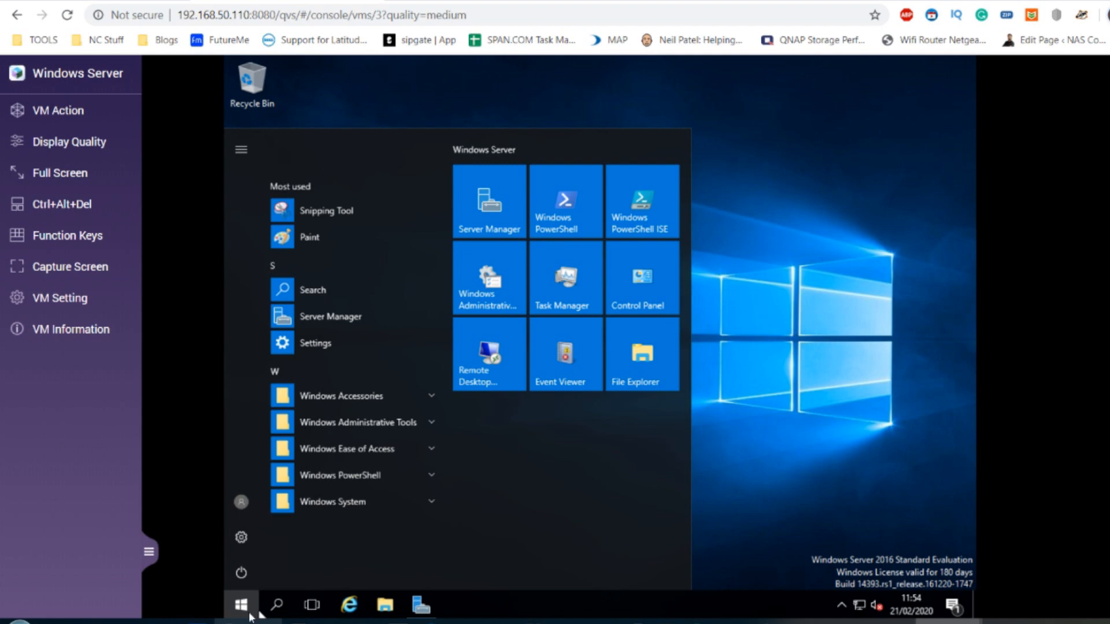